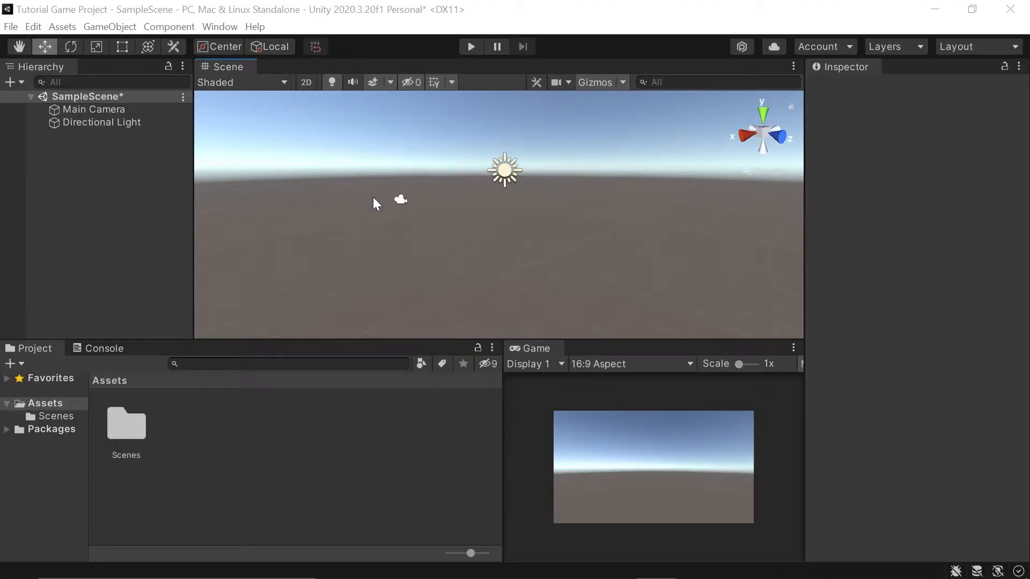
{"action": "mouse_move", "coordinate": [269, 169]}
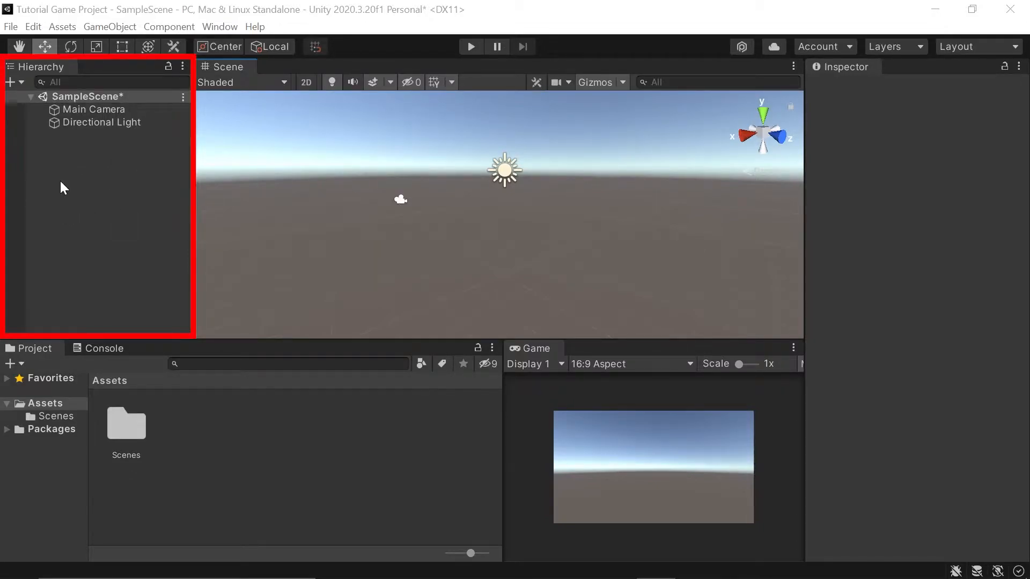
Step: Add a Cube from the Hierarchy's 3D Object menu to the sample scene
{"action": "right_click", "coordinate": [62, 189]}
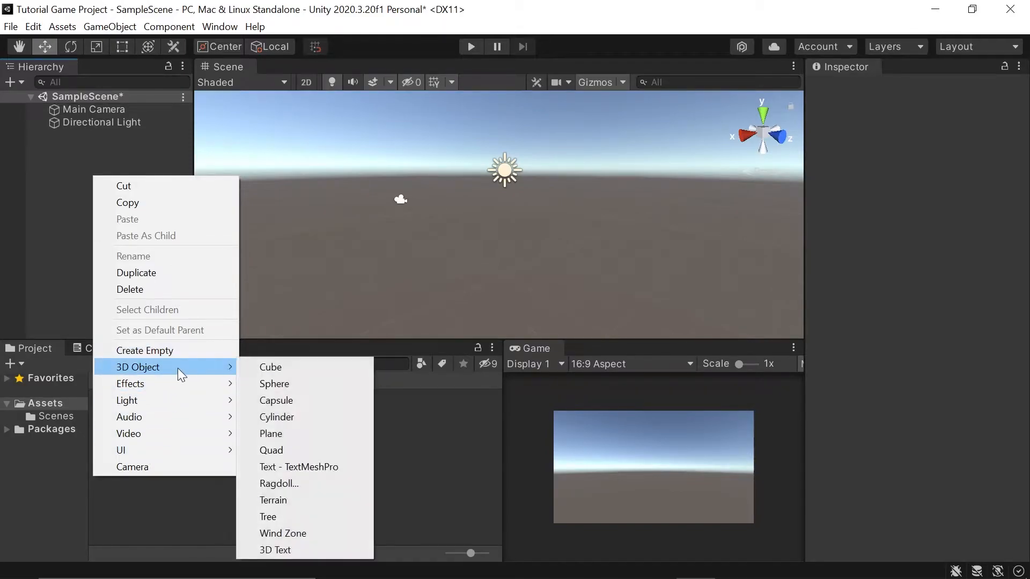
{"action": "mouse_move", "coordinate": [299, 371]}
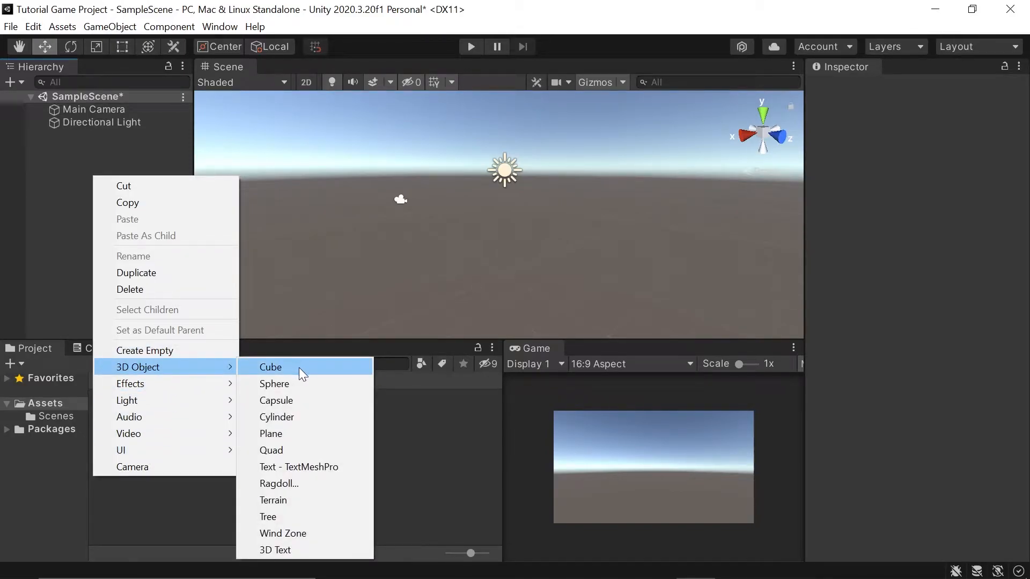
{"action": "left_click", "coordinate": [270, 366]}
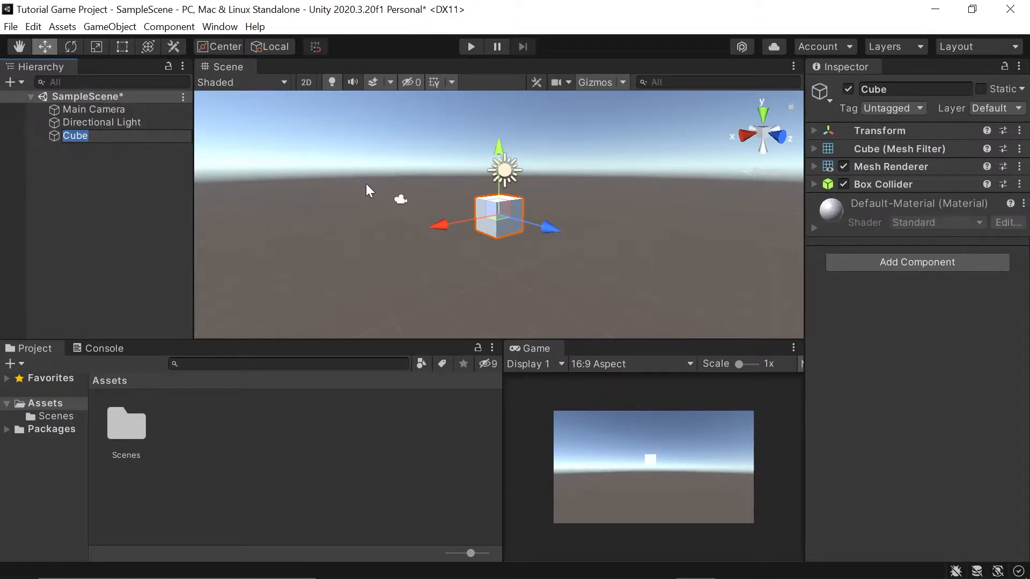
{"action": "mouse_move", "coordinate": [112, 192]}
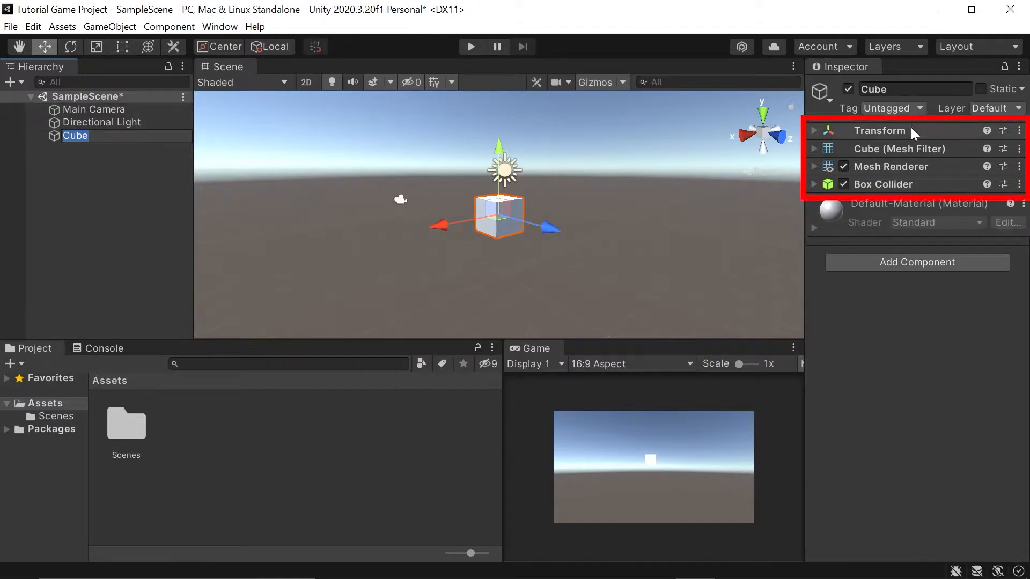
{"action": "mouse_move", "coordinate": [905, 158]}
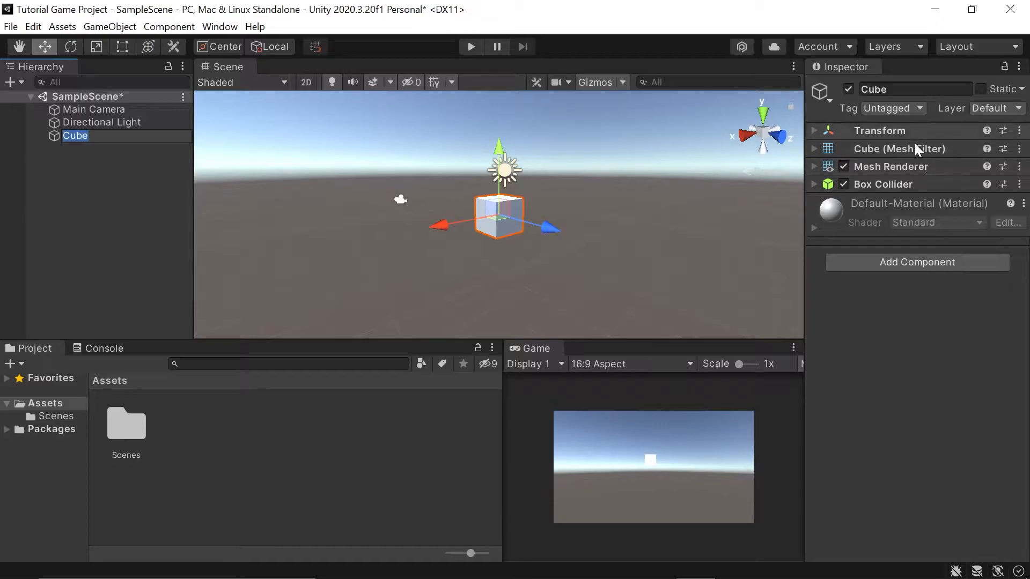
{"action": "mouse_move", "coordinate": [817, 135]}
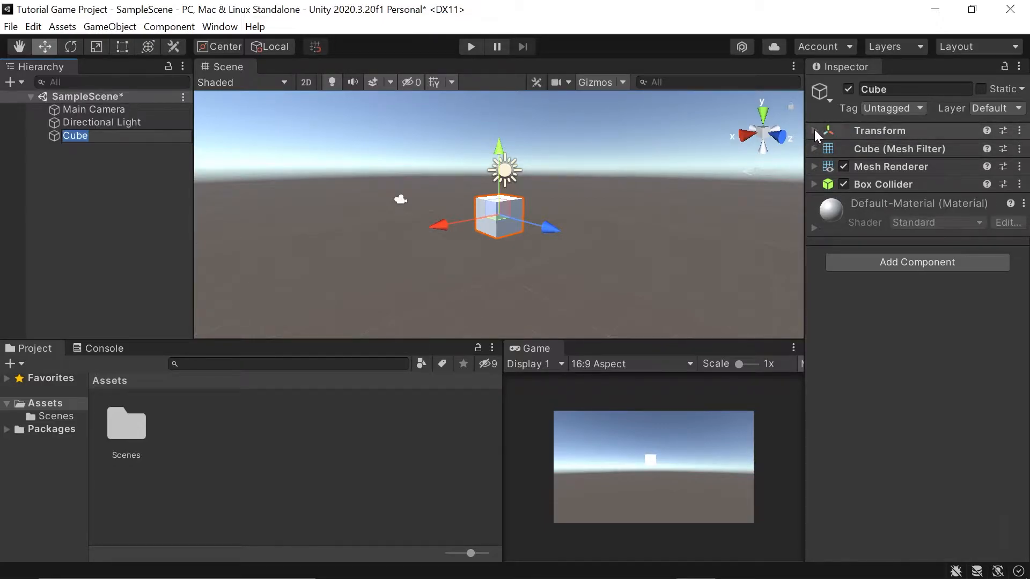
Step: Expand the Cube's Transform, Mesh Filter and Mesh Renderer, revealing Default-Material
{"action": "left_click", "coordinate": [814, 130]}
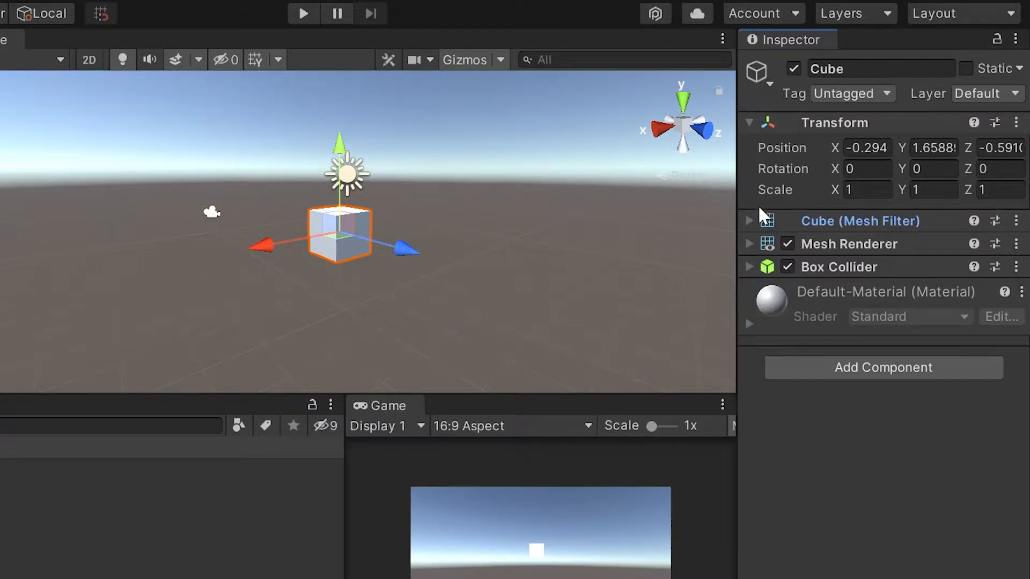
{"action": "left_click", "coordinate": [748, 220]}
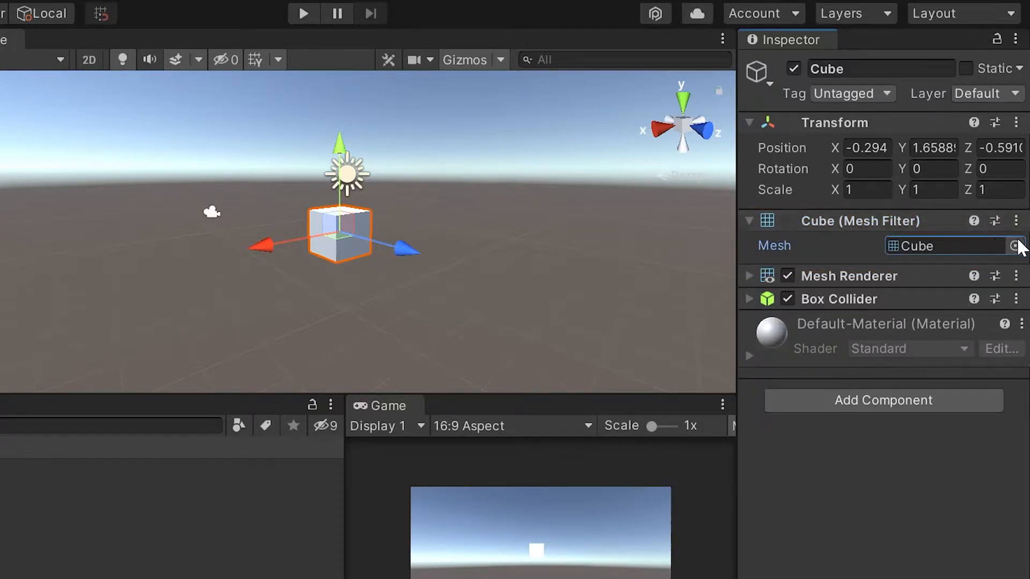
{"action": "left_click", "coordinate": [1019, 245]}
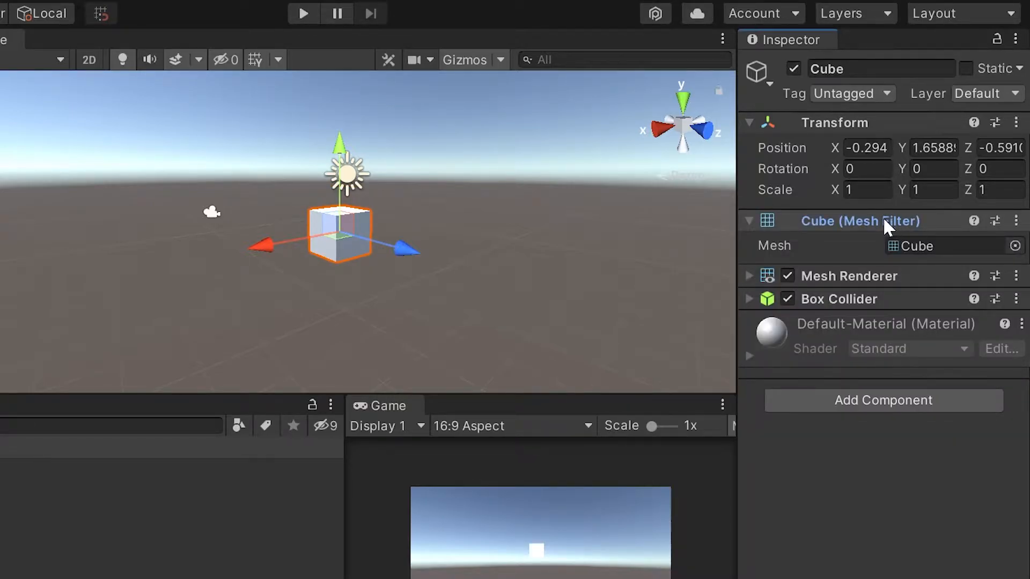
{"action": "left_click", "coordinate": [748, 276]}
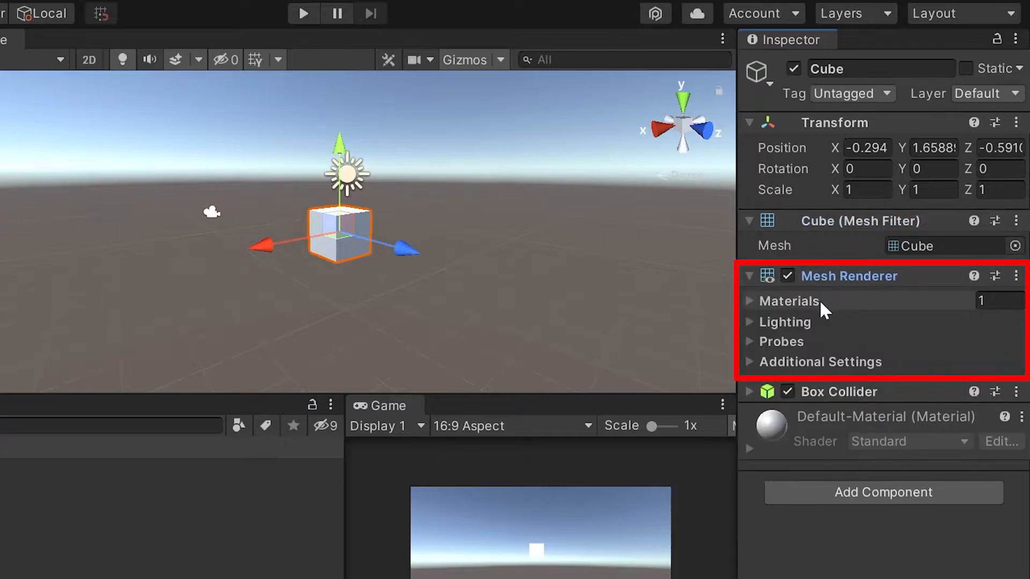
{"action": "mouse_move", "coordinate": [866, 281]}
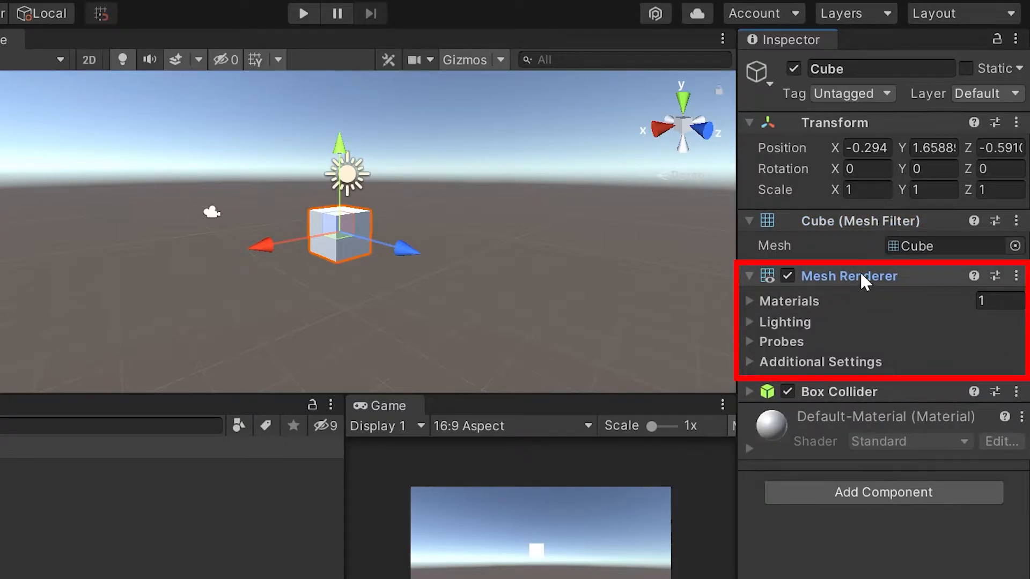
{"action": "mouse_move", "coordinate": [890, 261]}
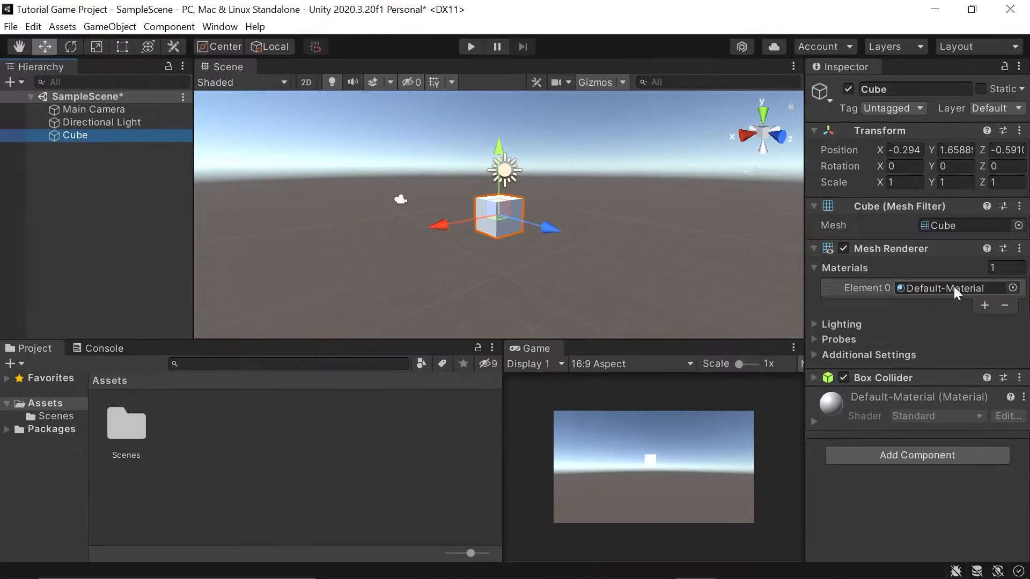
{"action": "mouse_move", "coordinate": [45, 403]}
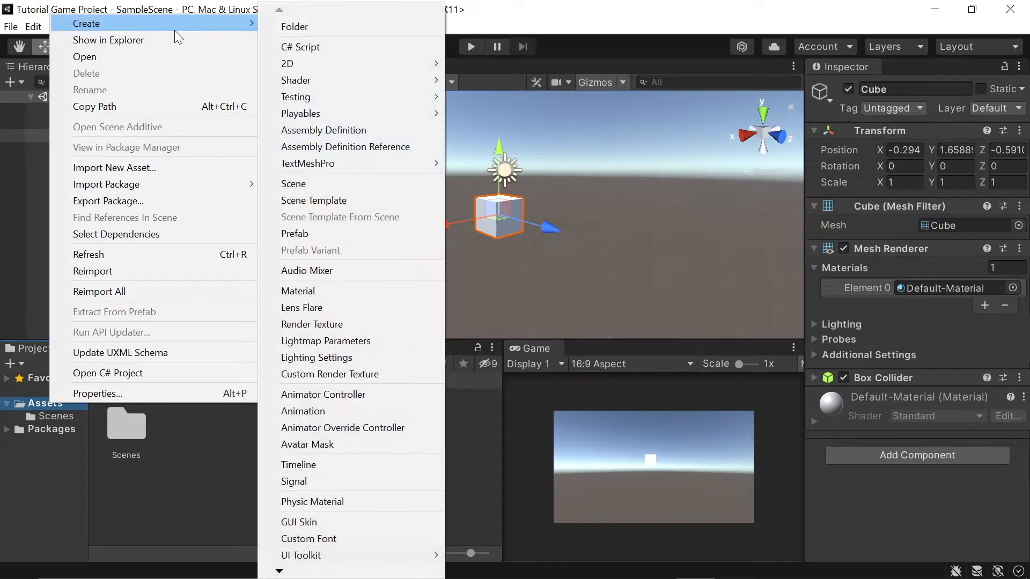
{"action": "mouse_move", "coordinate": [294, 27]}
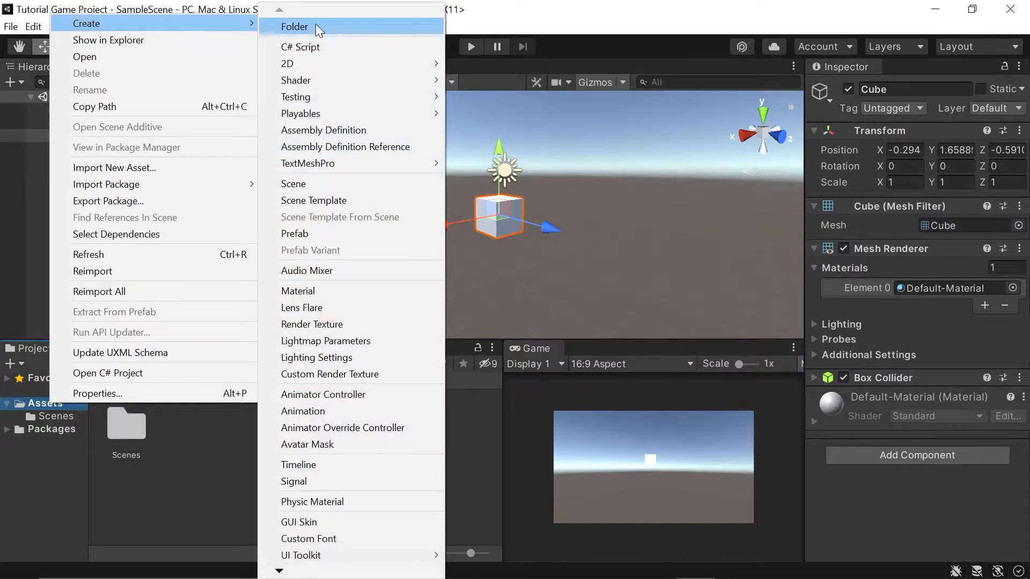
Step: Create a folder named Materials in Assets and open it
{"action": "left_click", "coordinate": [294, 26]}
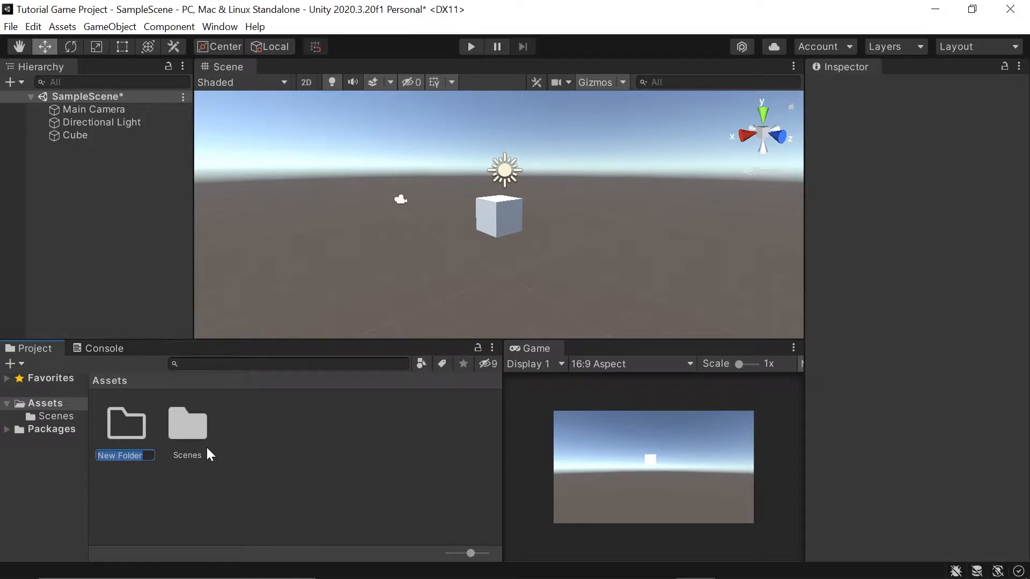
{"action": "type", "text": "Ma"}
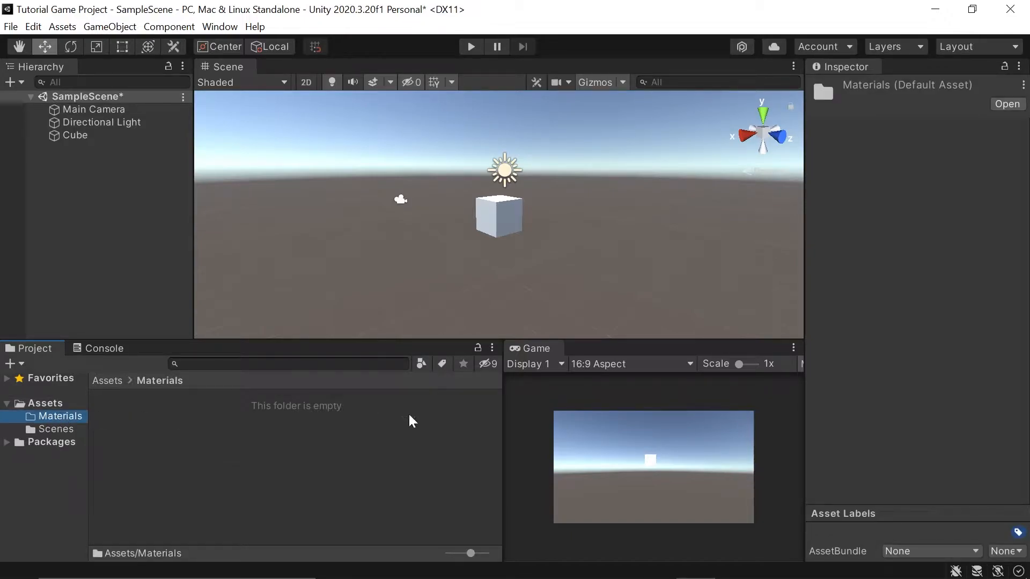
{"action": "mouse_move", "coordinate": [192, 438]}
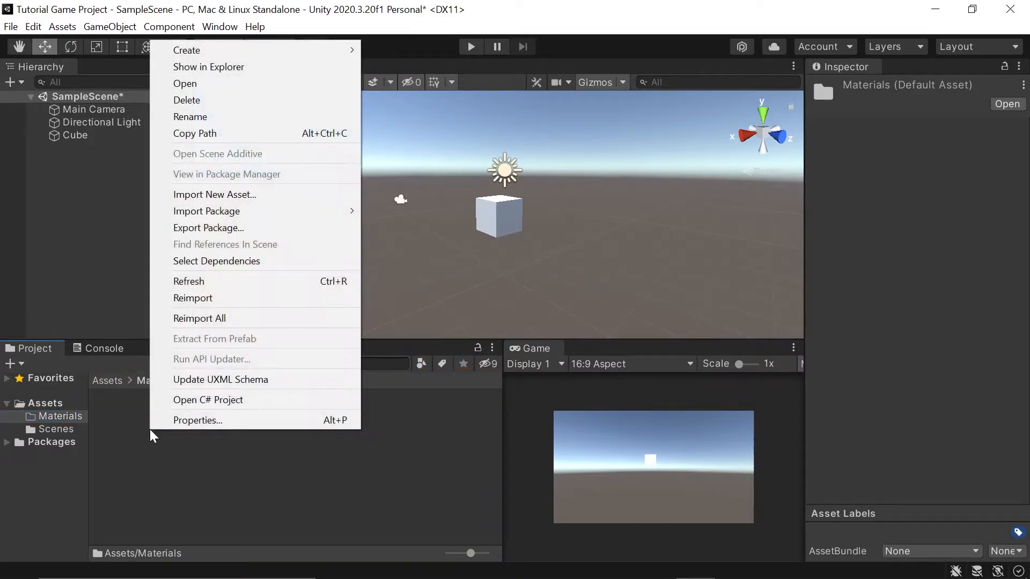
Step: Create a material named Green in the Materials folder and show its properties
{"action": "left_click", "coordinate": [187, 50]}
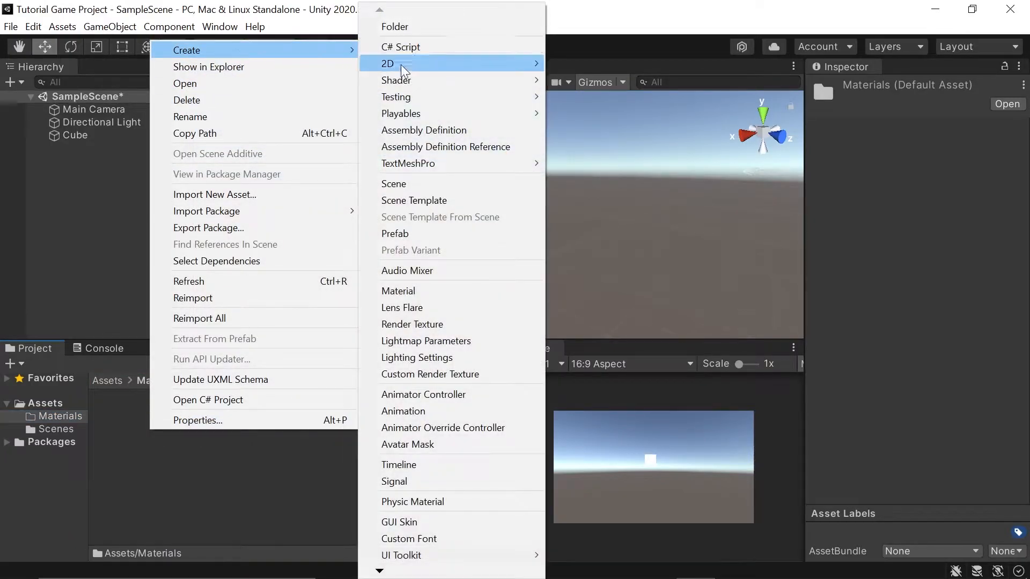
{"action": "mouse_move", "coordinate": [438, 290]}
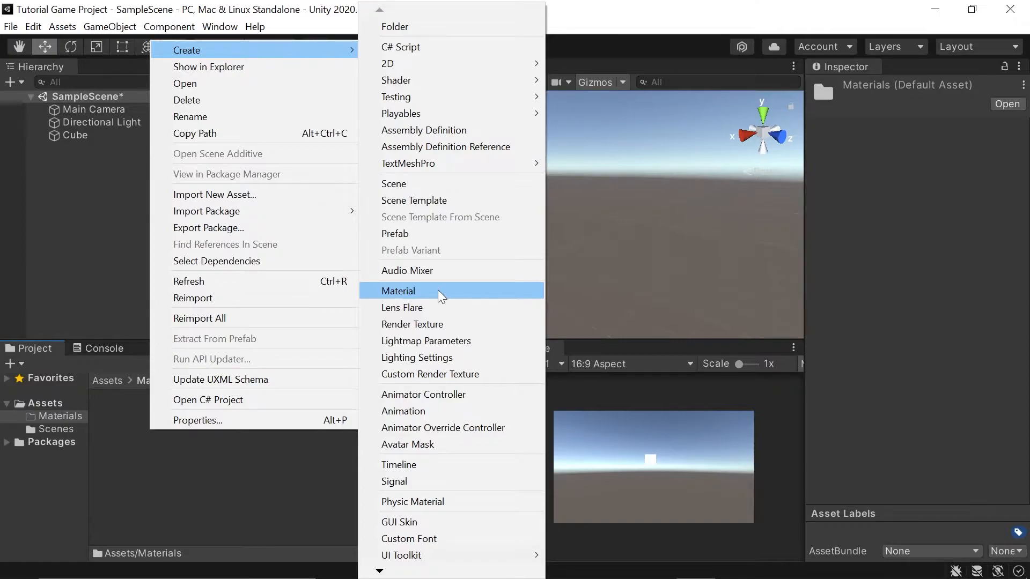
{"action": "left_click", "coordinate": [398, 291]}
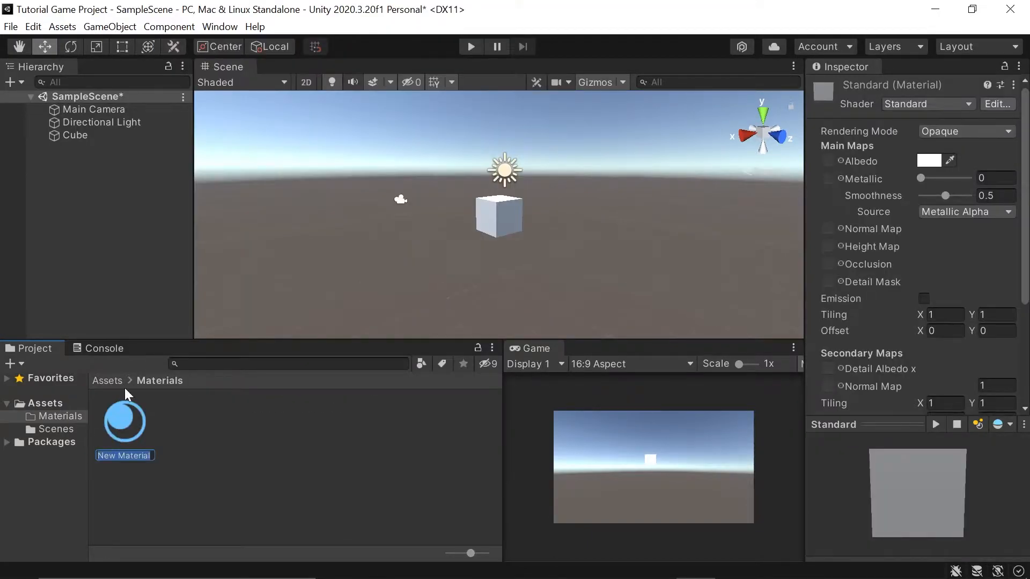
{"action": "mouse_move", "coordinate": [493, 265]}
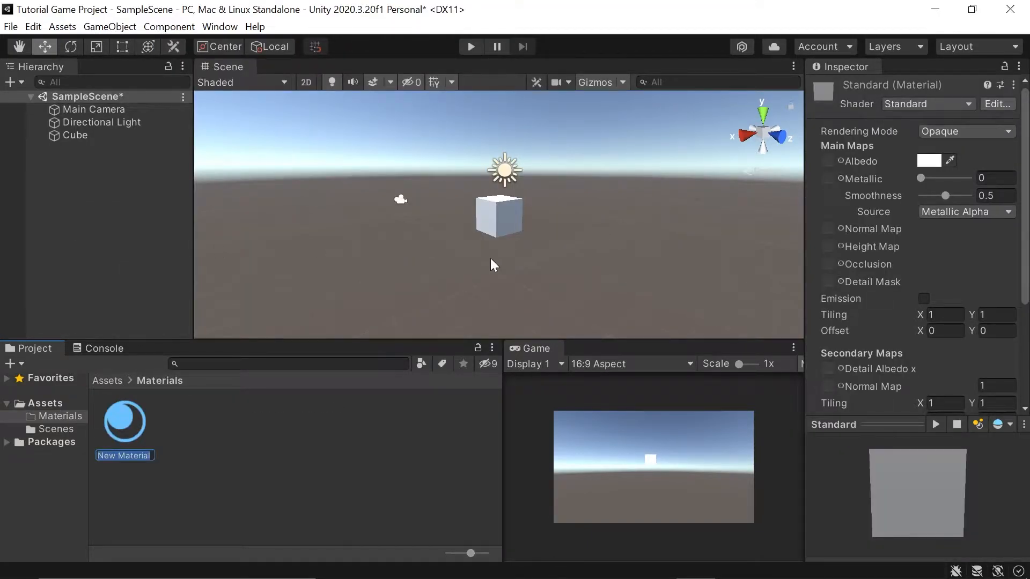
{"action": "mouse_move", "coordinate": [434, 287]}
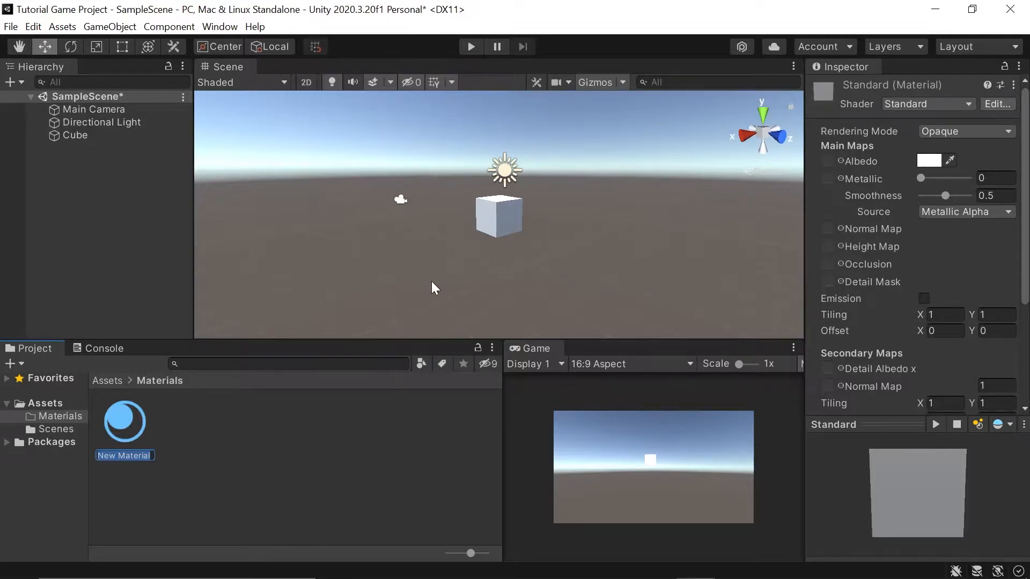
{"action": "mouse_move", "coordinate": [188, 468]}
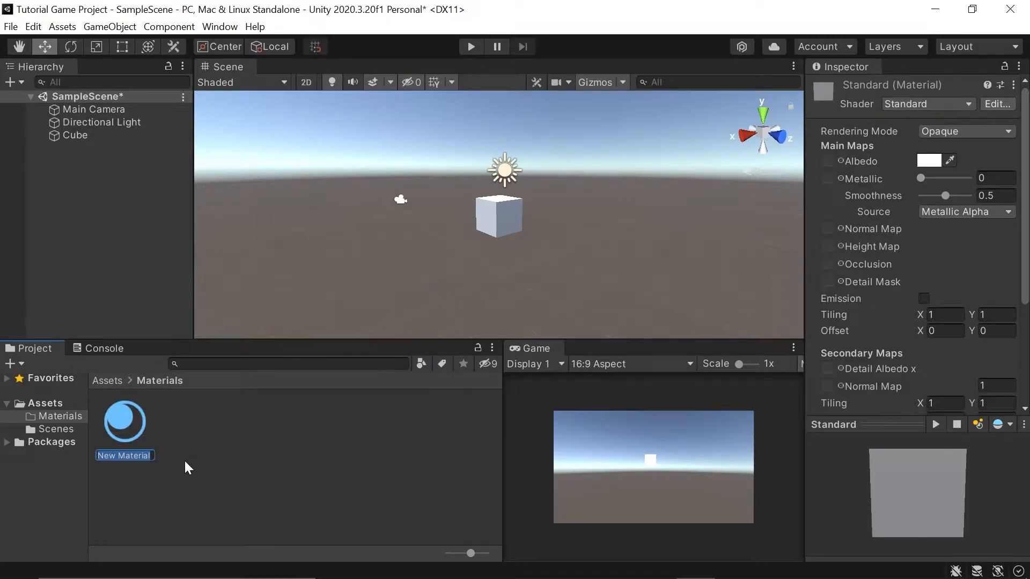
{"action": "type", "text": "Green"}
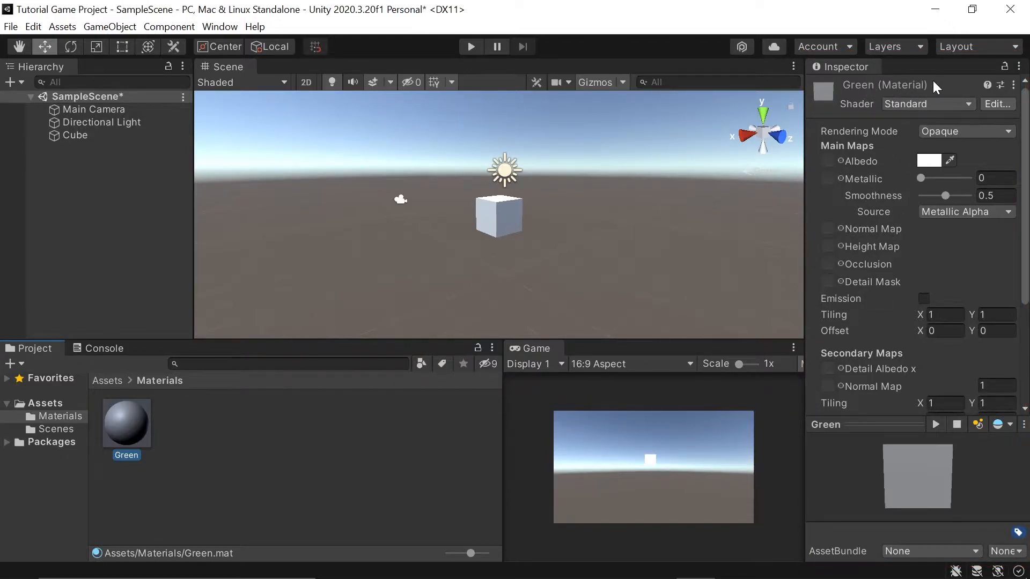
{"action": "mouse_move", "coordinate": [857, 95]}
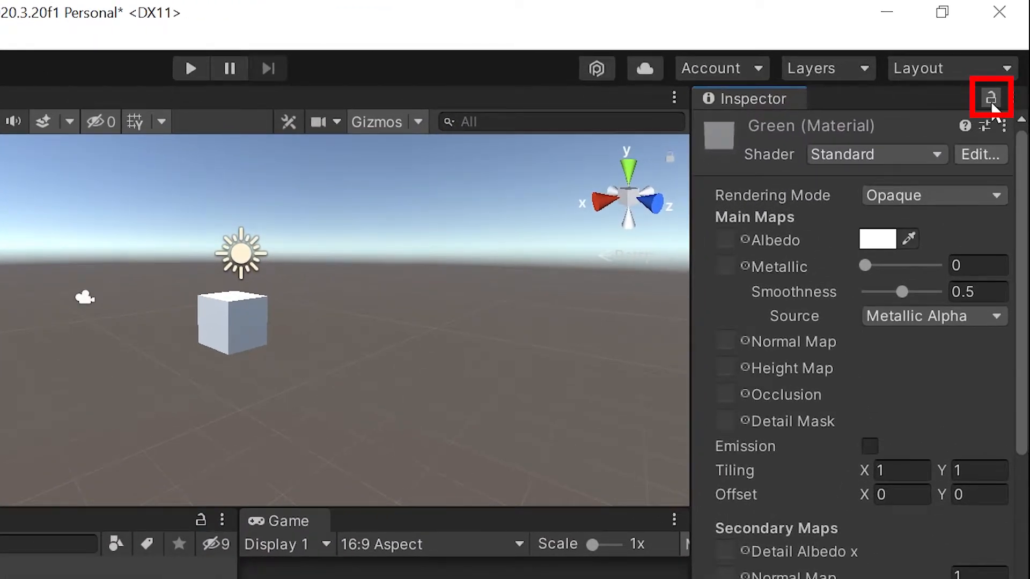
{"action": "left_click", "coordinate": [991, 99]}
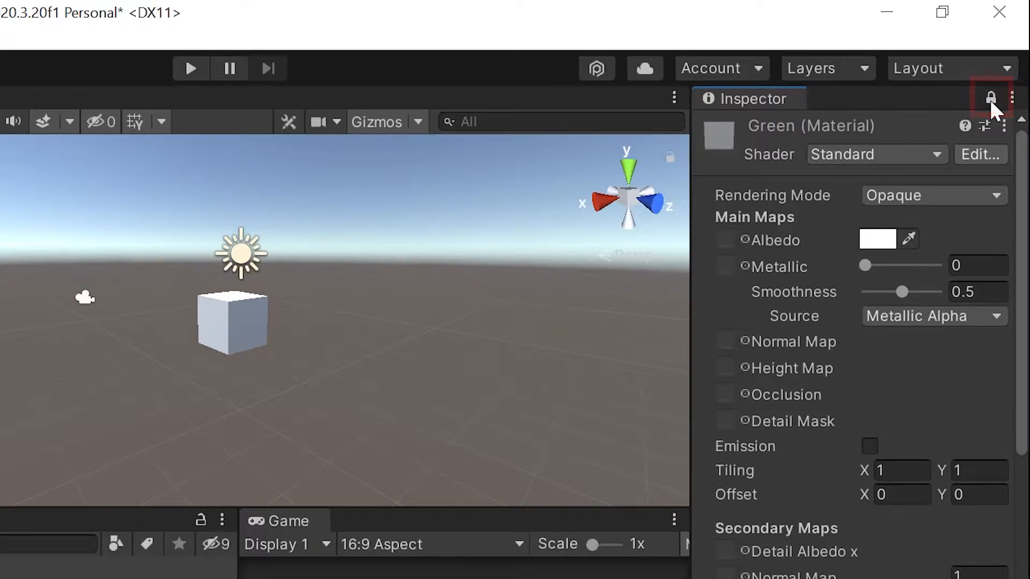
{"action": "left_click", "coordinate": [991, 98]}
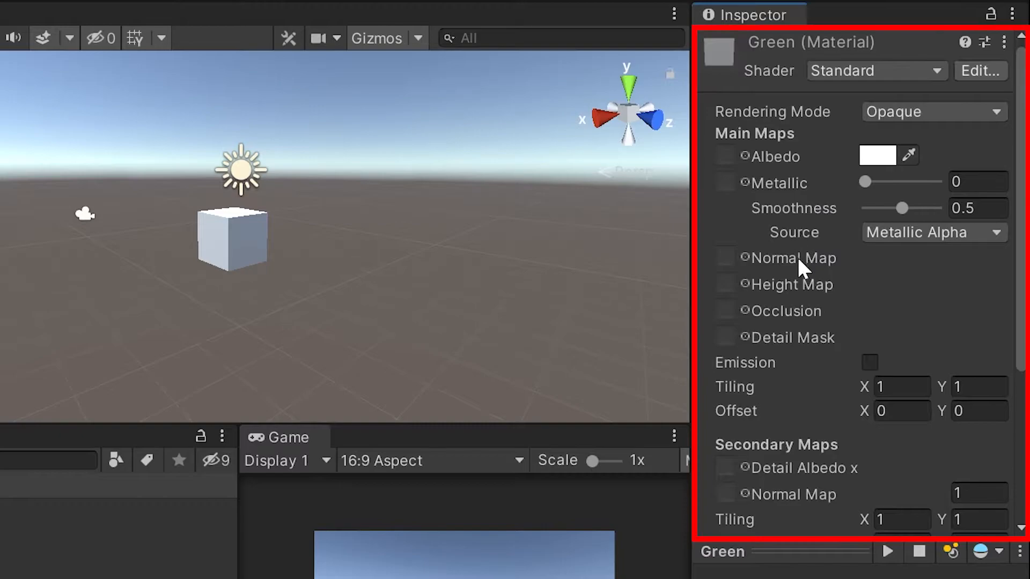
{"action": "mouse_move", "coordinate": [803, 283]}
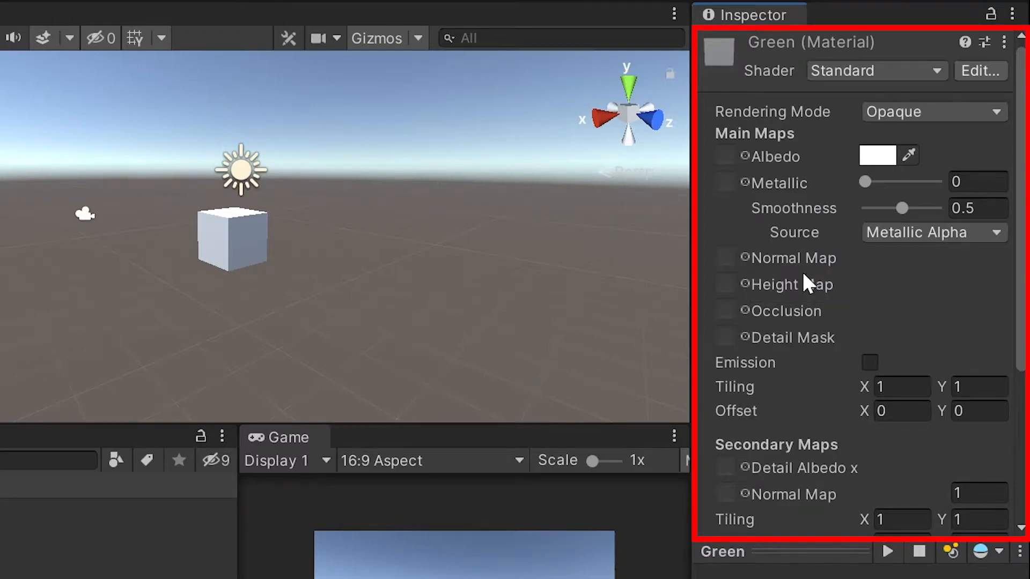
{"action": "mouse_move", "coordinate": [789, 283]}
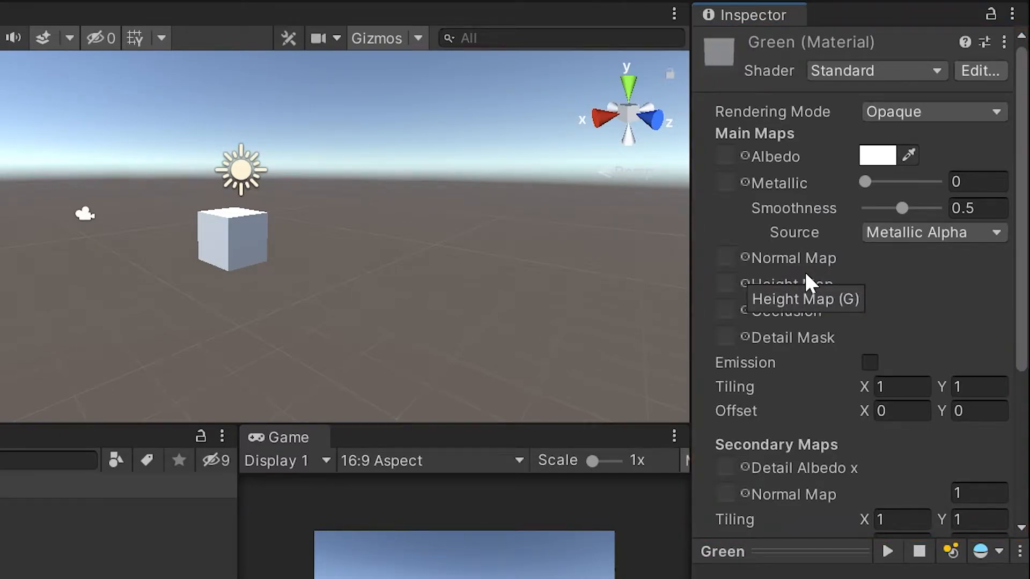
{"action": "mouse_move", "coordinate": [806, 288]}
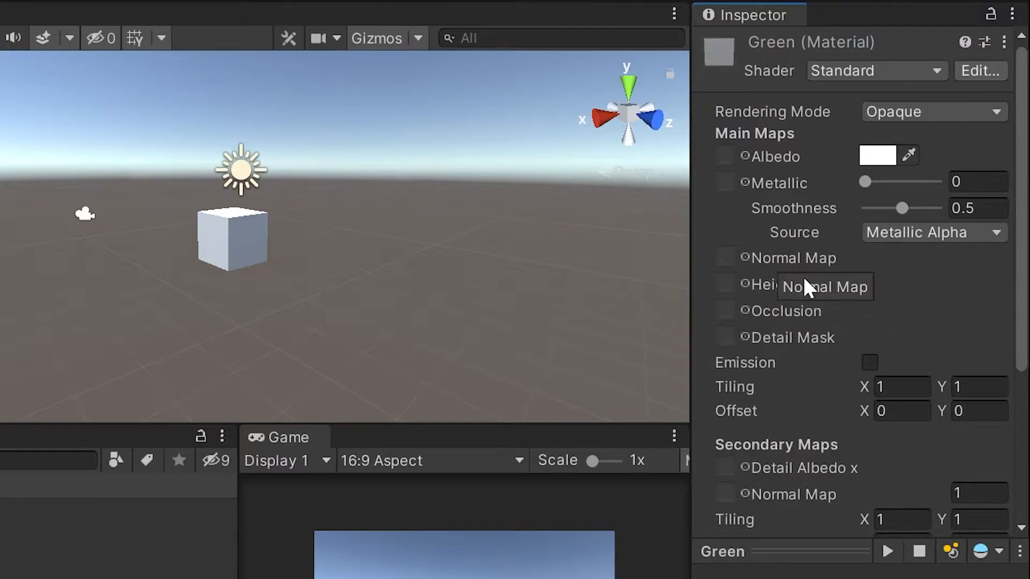
{"action": "mouse_move", "coordinate": [847, 172]}
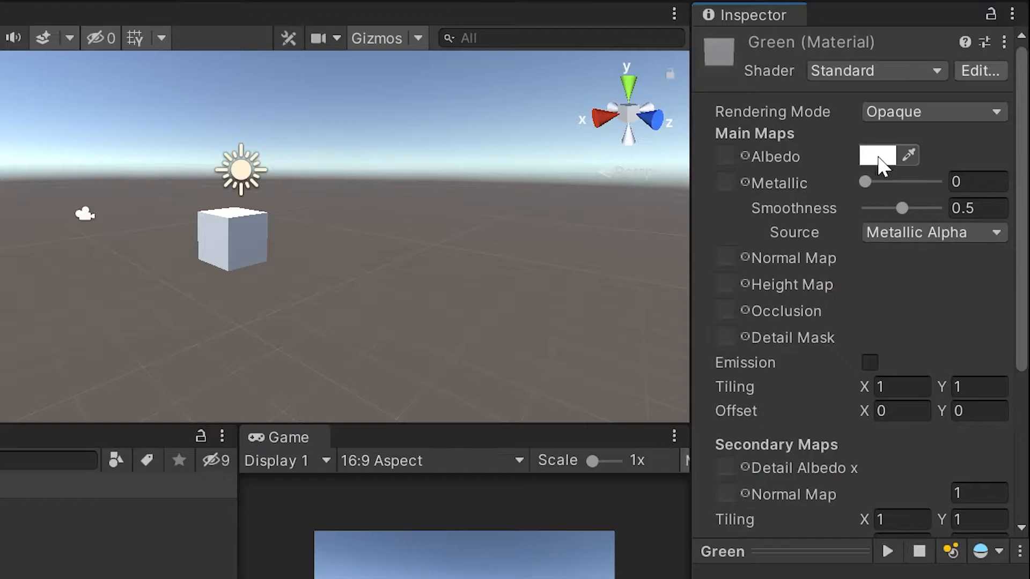
Step: Set the Green material's albedo colour to RGB 11, 185, 0
{"action": "left_click", "coordinate": [876, 156]}
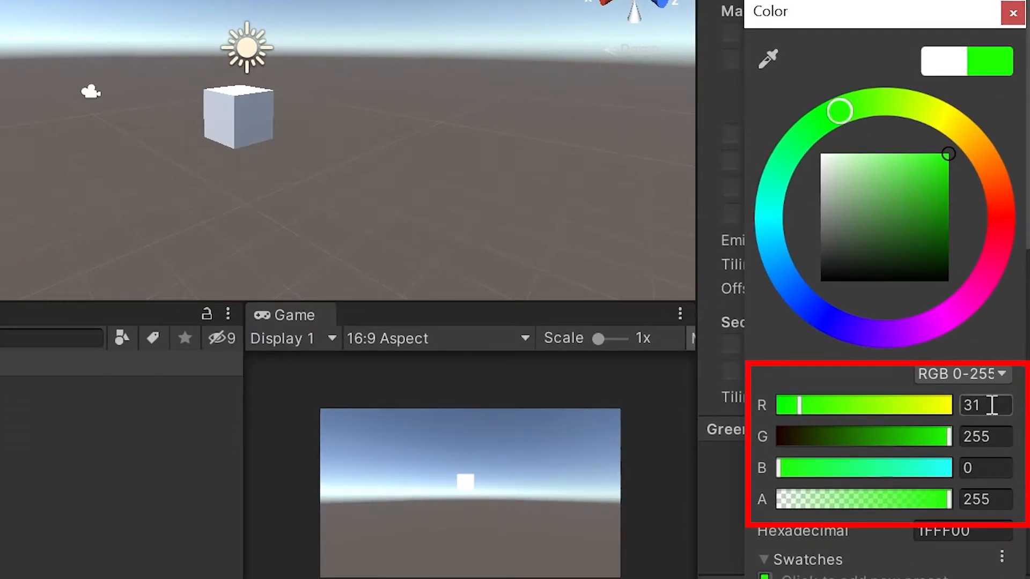
{"action": "type", "text": "11"}
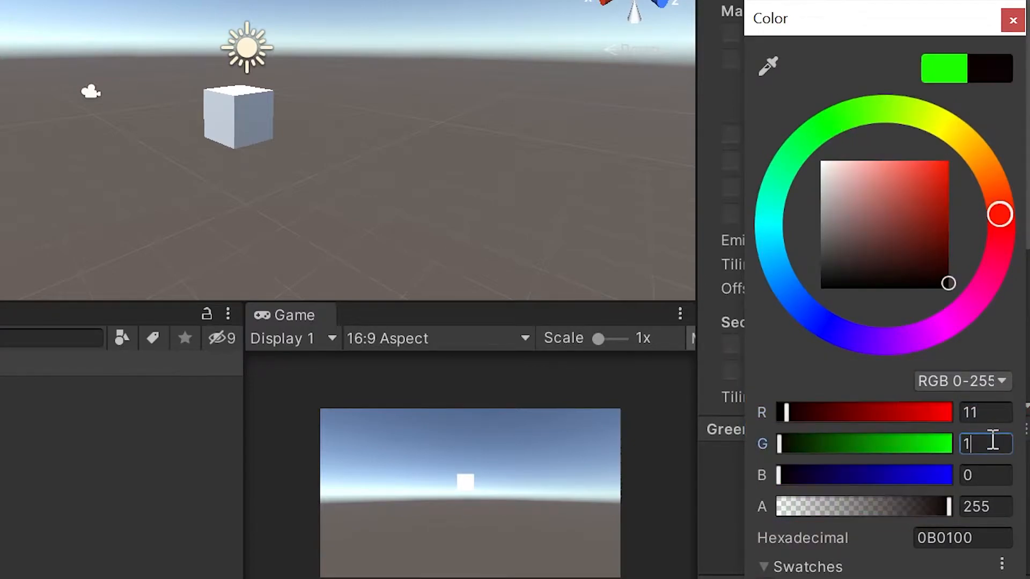
{"action": "type", "text": "185"}
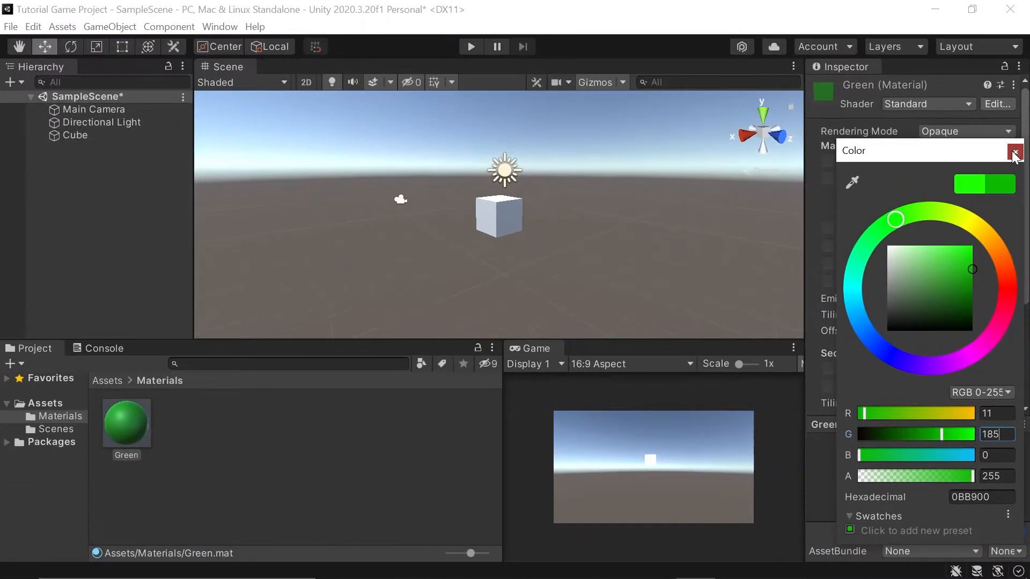
{"action": "left_click", "coordinate": [1014, 151]}
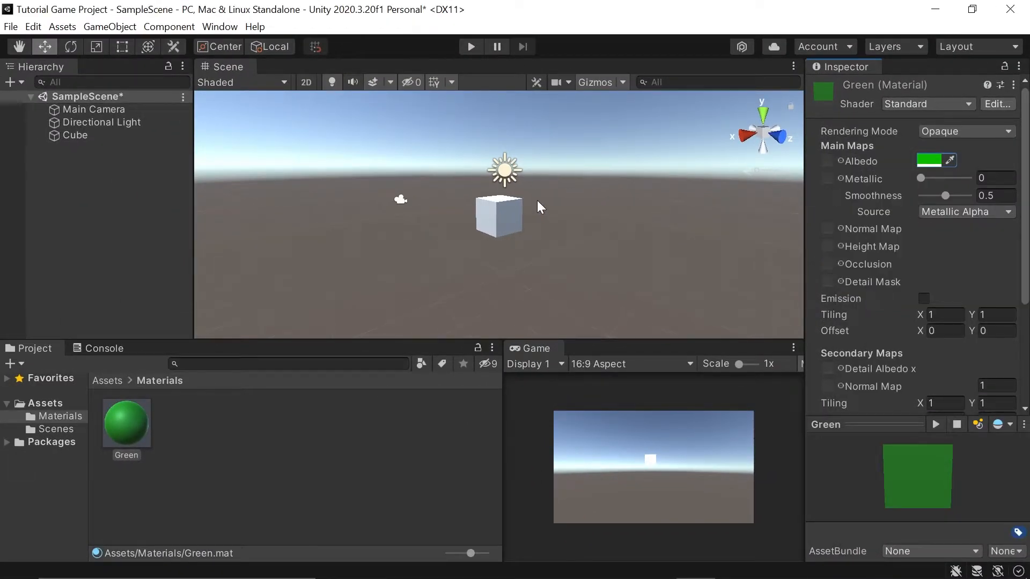
{"action": "left_click", "coordinate": [75, 135]}
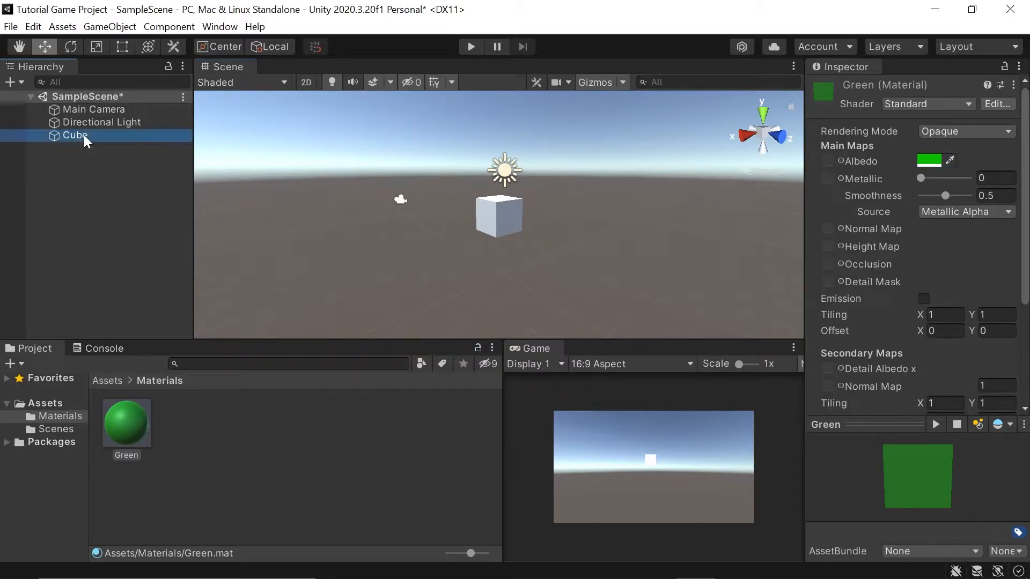
Step: Assign the Green material to the cube's Mesh Renderer by searching 'green'
{"action": "left_click", "coordinate": [75, 135]}
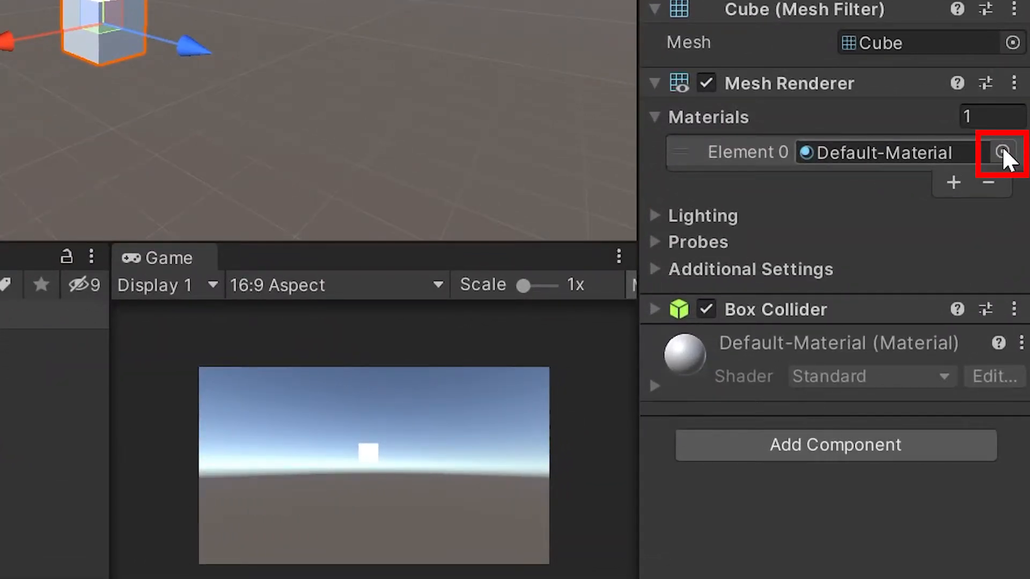
{"action": "left_click", "coordinate": [999, 152]}
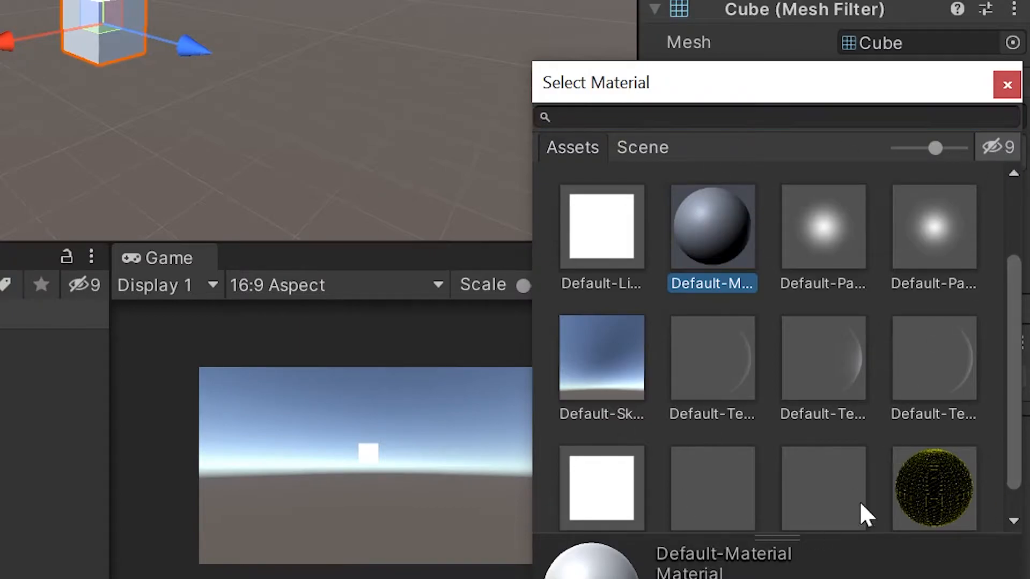
{"action": "mouse_move", "coordinate": [817, 247]}
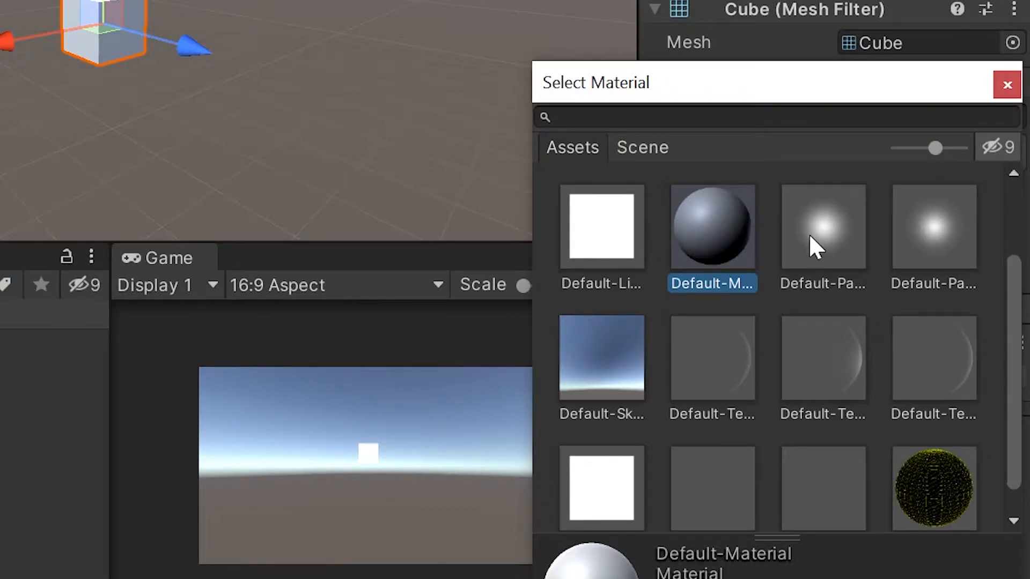
{"action": "mouse_move", "coordinate": [824, 314]}
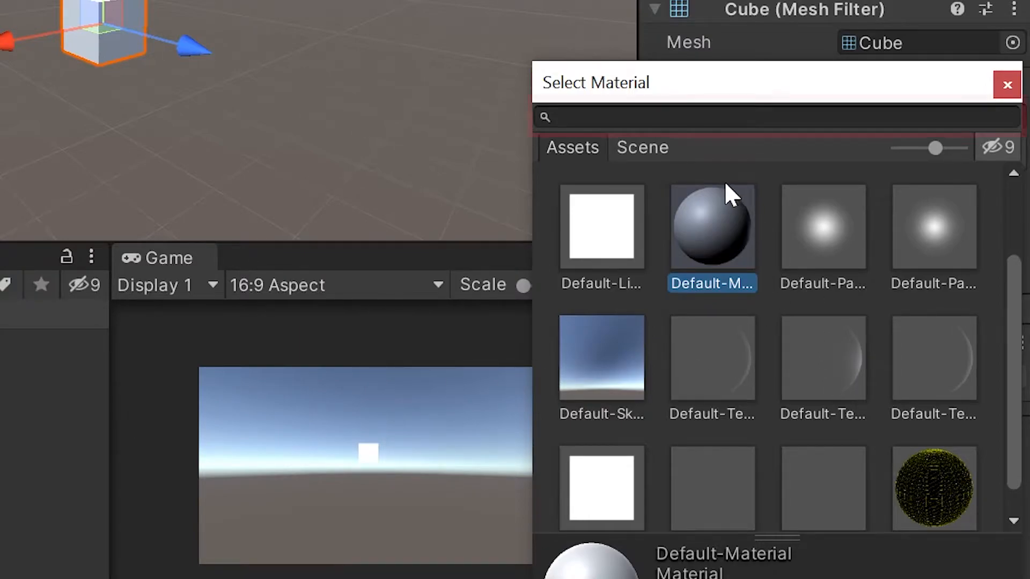
{"action": "left_click", "coordinate": [722, 117]}
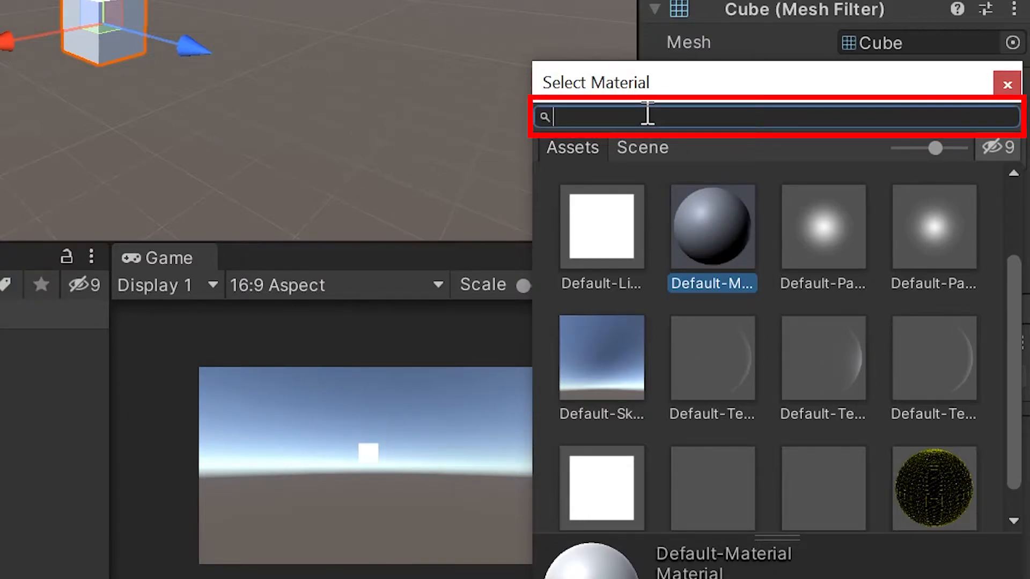
{"action": "type", "text": "gr"}
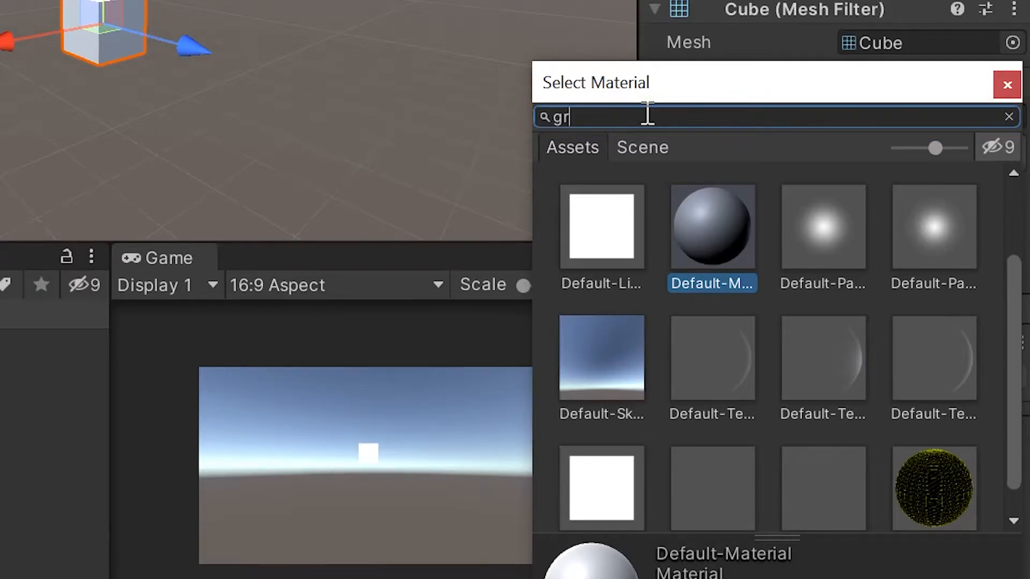
{"action": "type", "text": "een"}
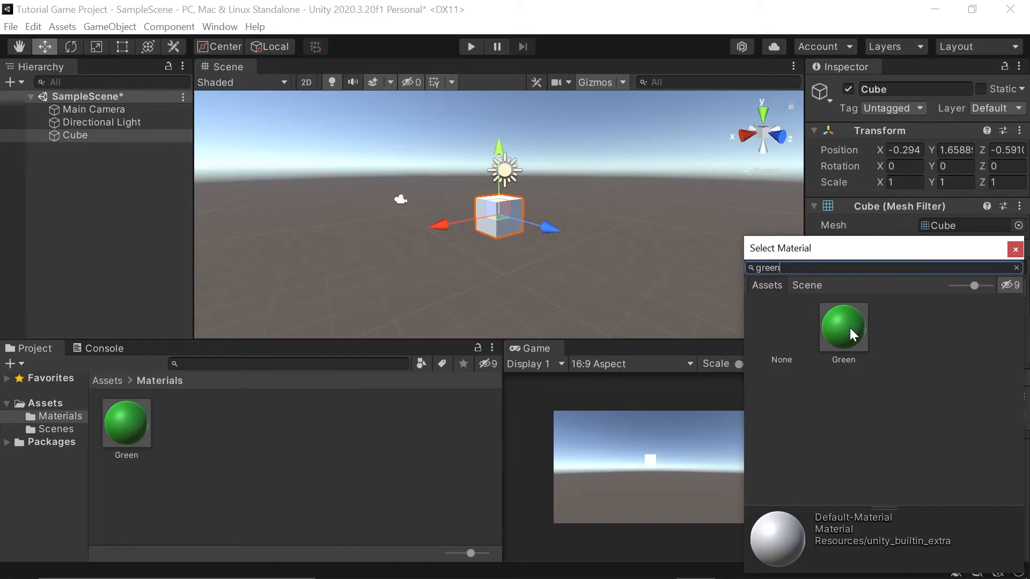
{"action": "double_click", "coordinate": [843, 323]}
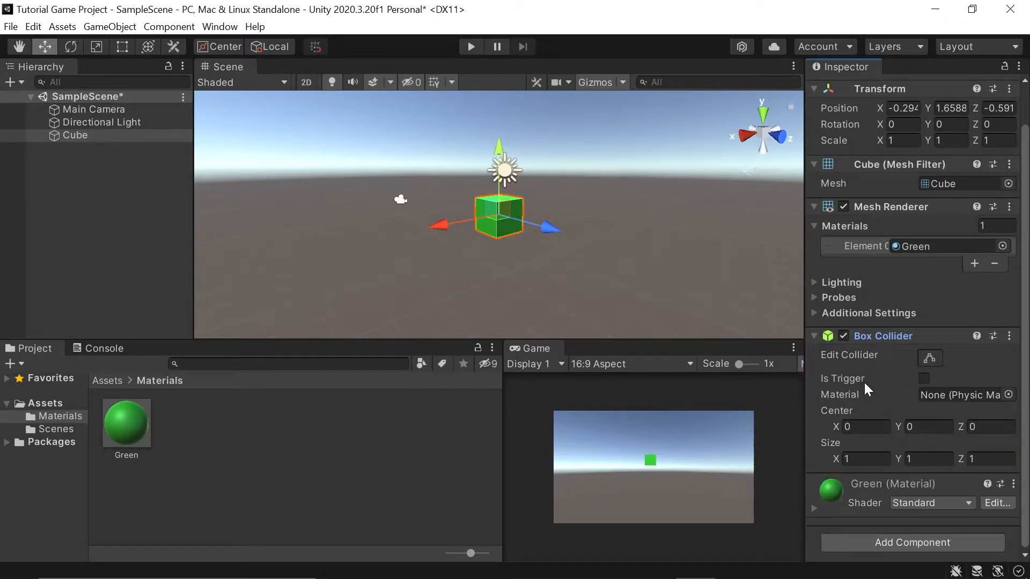
{"action": "mouse_move", "coordinate": [866, 378]}
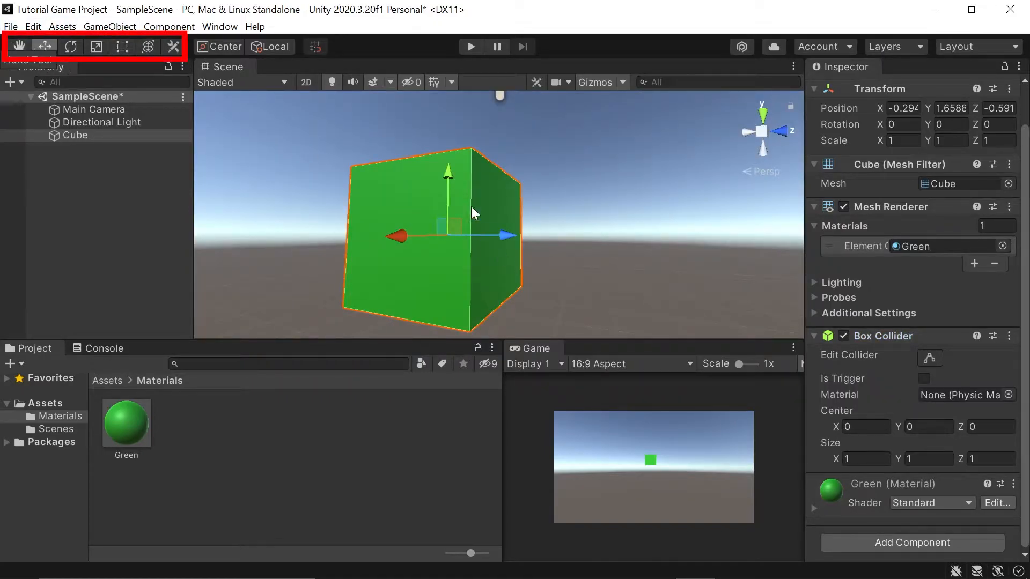
Step: Drag the cube along its Z axis to about -0.875 with the Move tool
{"action": "left_click", "coordinate": [19, 46]}
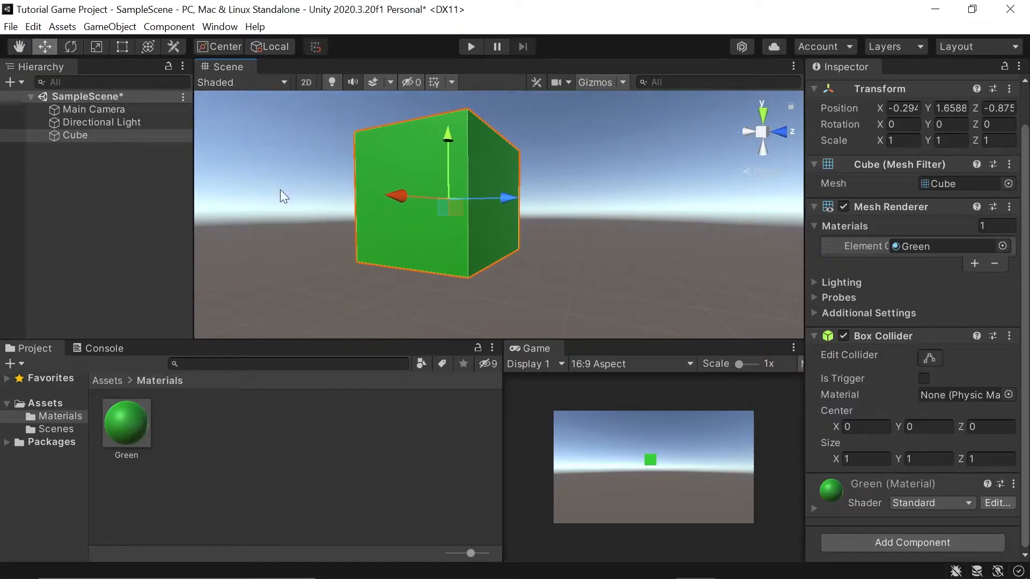
{"action": "mouse_move", "coordinate": [272, 185]}
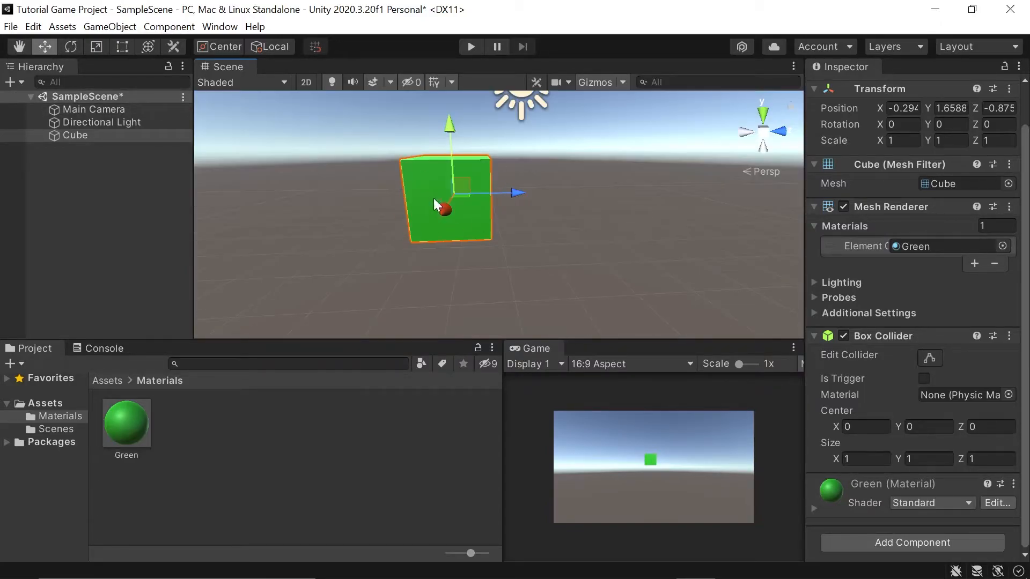
{"action": "mouse_move", "coordinate": [659, 467]}
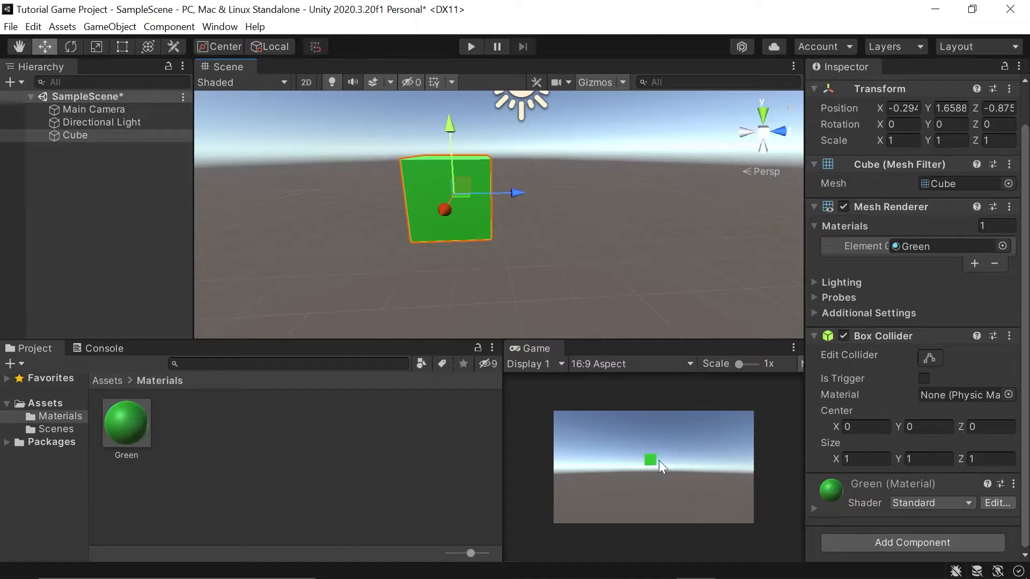
{"action": "mouse_move", "coordinate": [328, 202]}
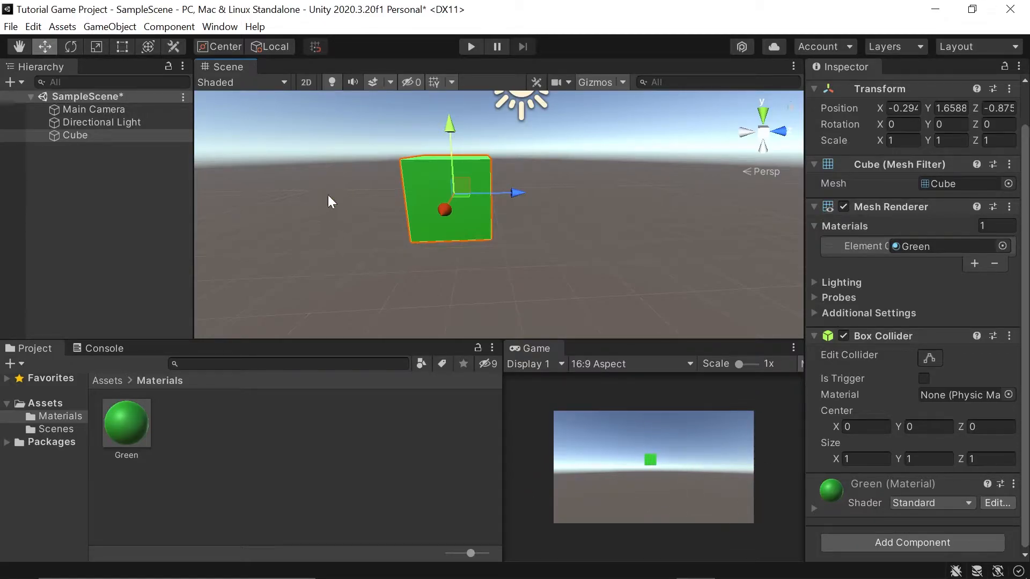
Step: Scale the cube into a long flat slab and set the Game view to Free Aspect
{"action": "left_click", "coordinate": [95, 46]}
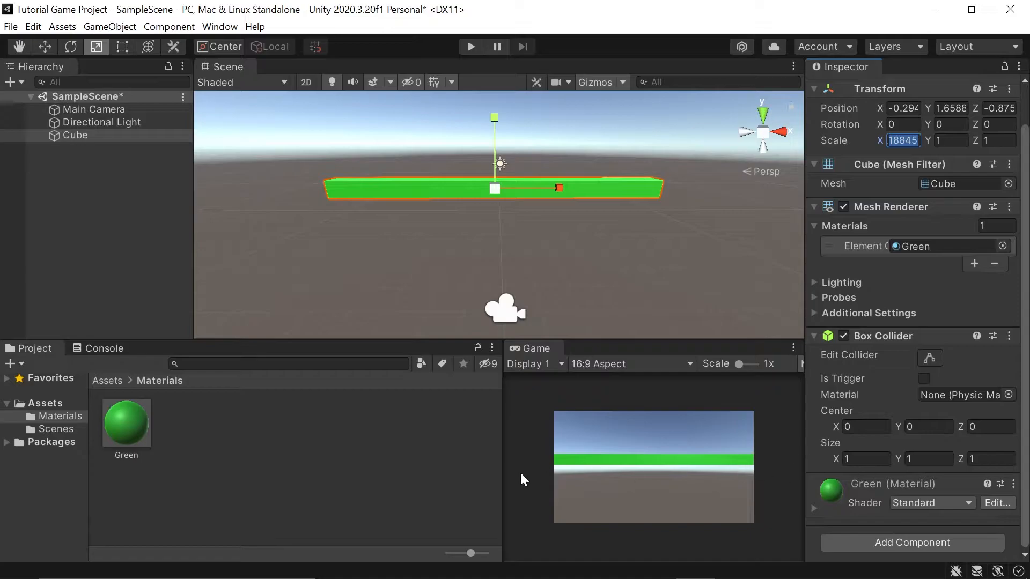
{"action": "mouse_move", "coordinate": [769, 460]}
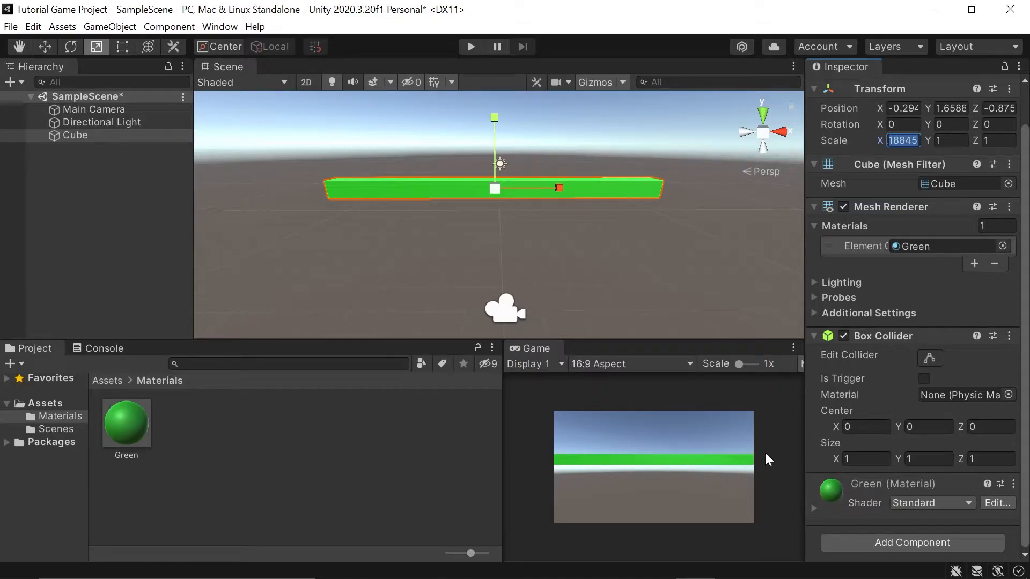
{"action": "mouse_move", "coordinate": [501, 464]}
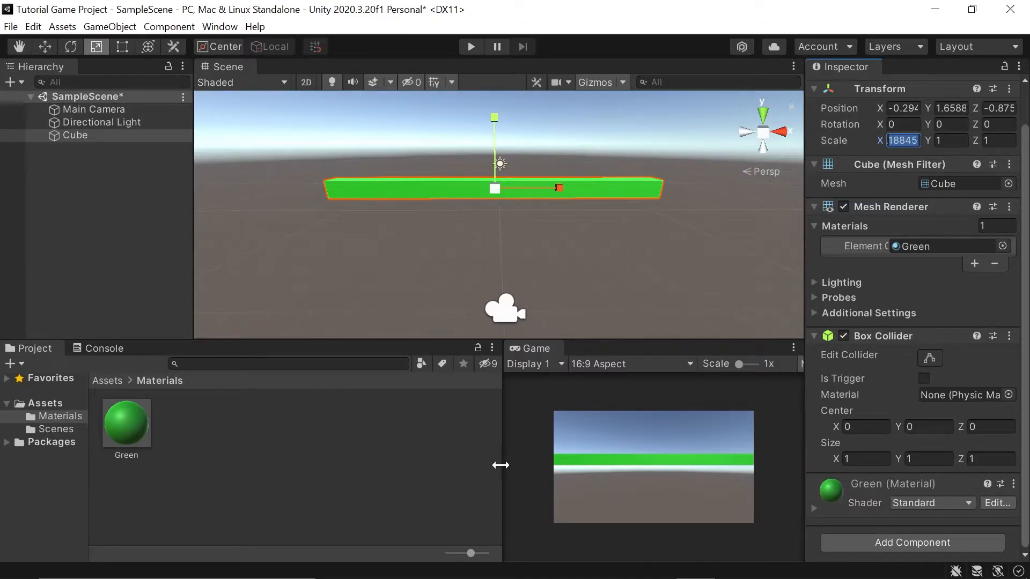
{"action": "left_click", "coordinate": [377, 364]}
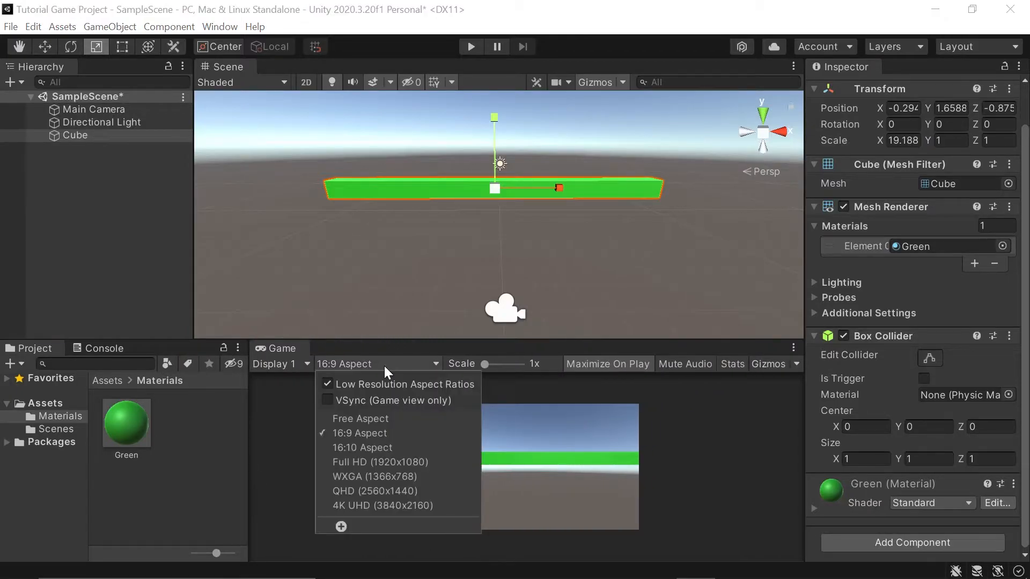
{"action": "left_click", "coordinate": [360, 418]}
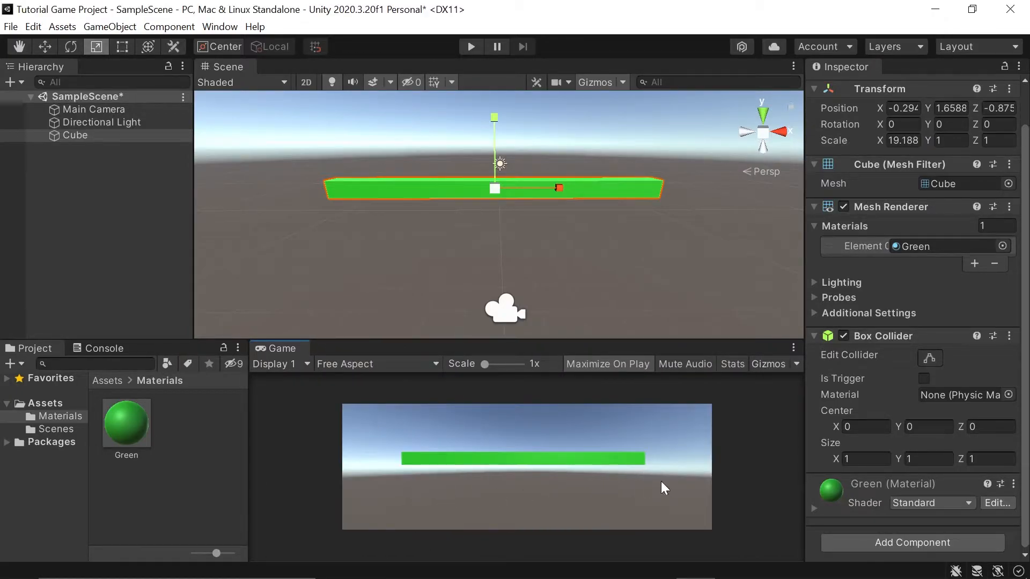
{"action": "mouse_move", "coordinate": [358, 495]}
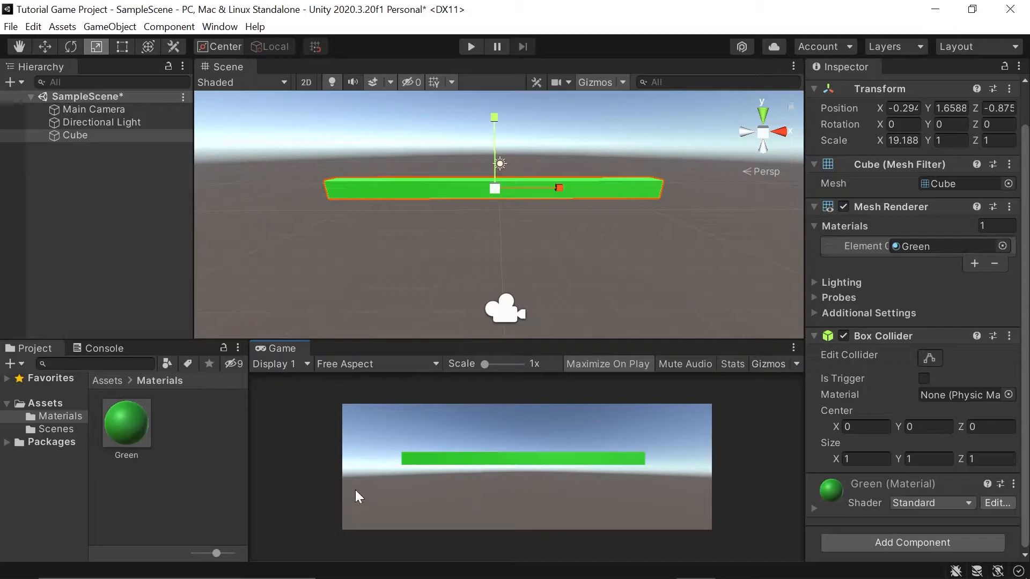
{"action": "mouse_move", "coordinate": [427, 496]}
{"action": "type", "text": "50"}
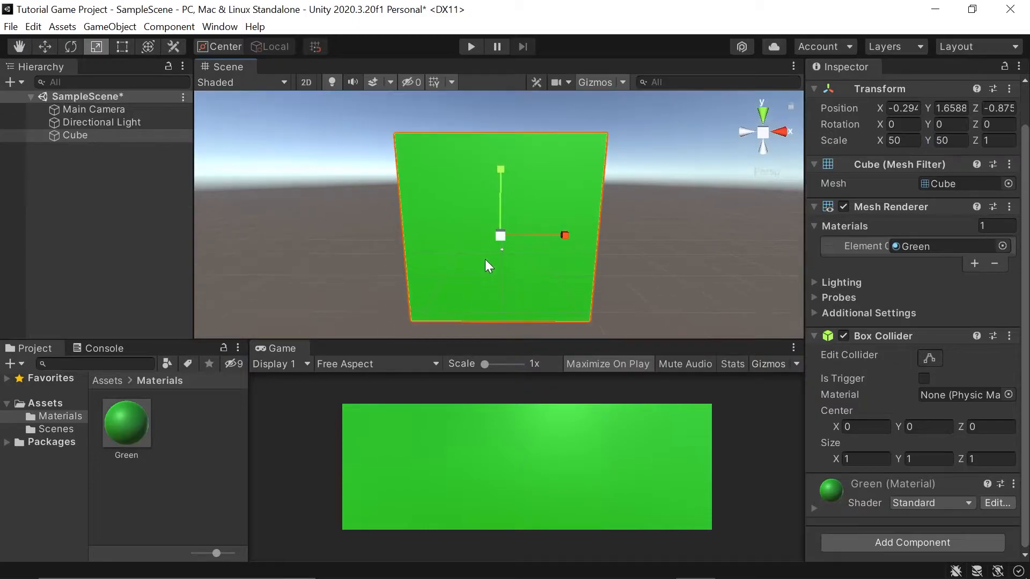
{"action": "mouse_move", "coordinate": [423, 232]}
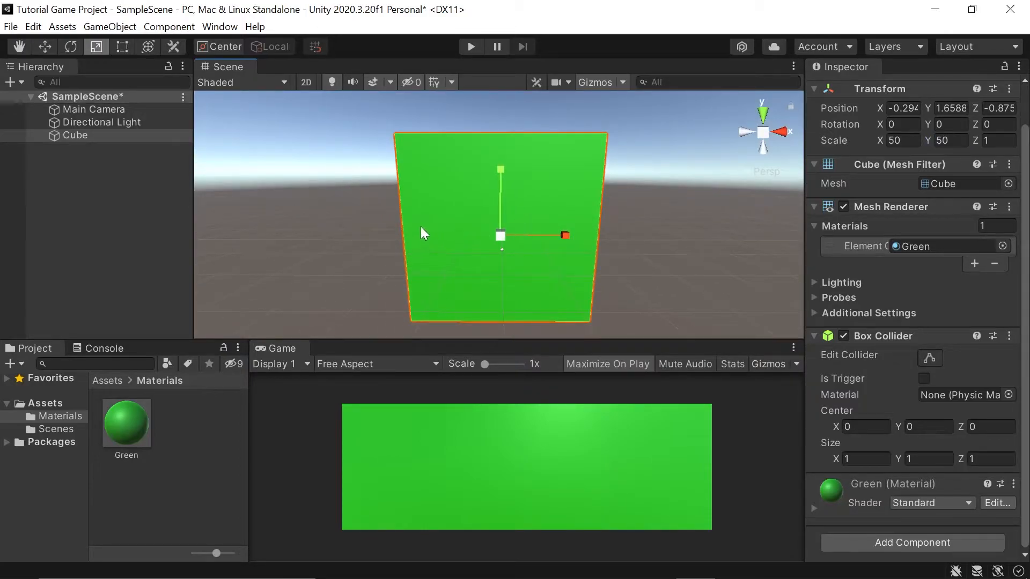
Step: Set the ground cube's position to X 0, Z 0 and Y -29
{"action": "left_click", "coordinate": [44, 46]}
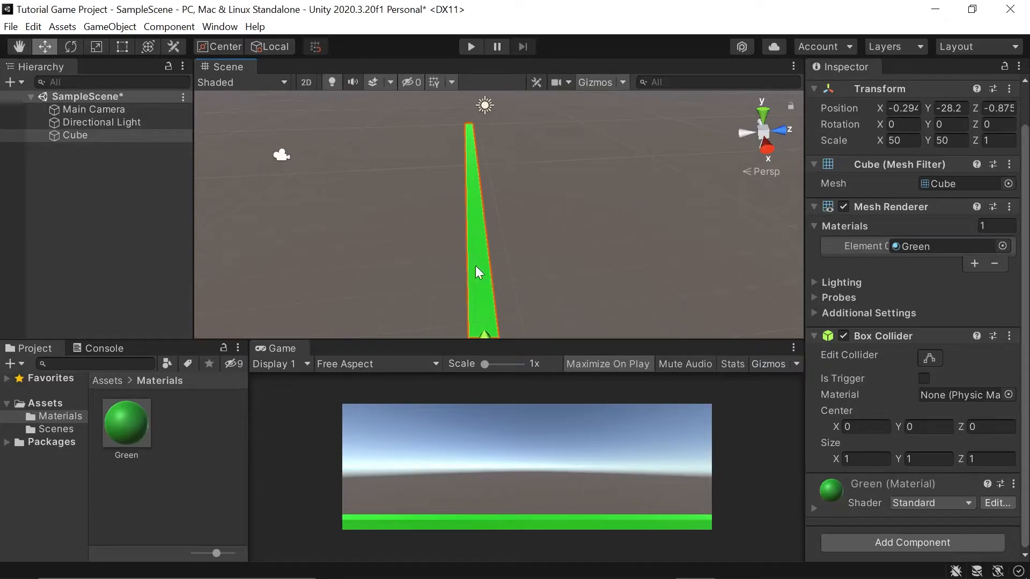
{"action": "mouse_move", "coordinate": [478, 279]}
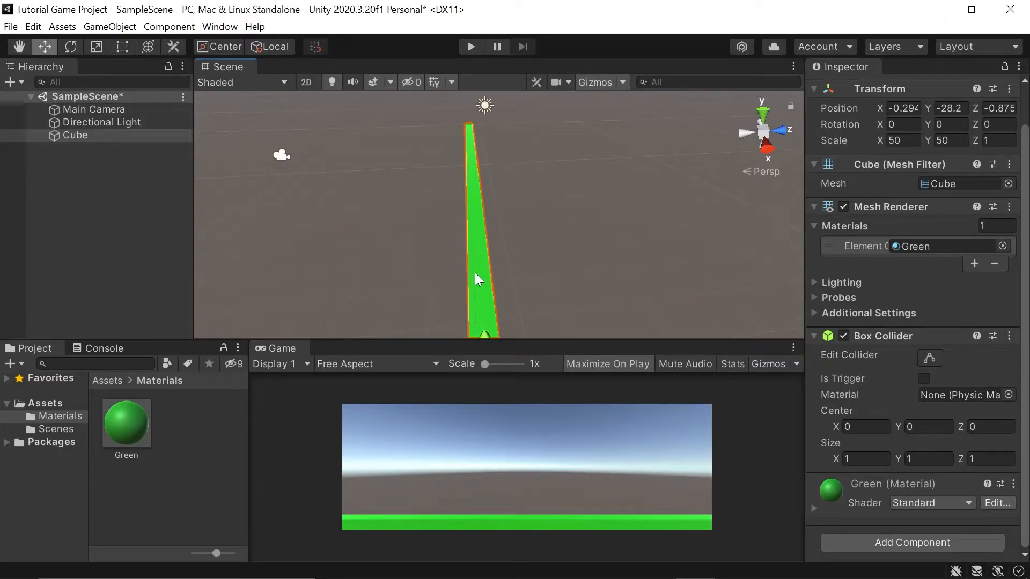
{"action": "mouse_move", "coordinate": [460, 262]}
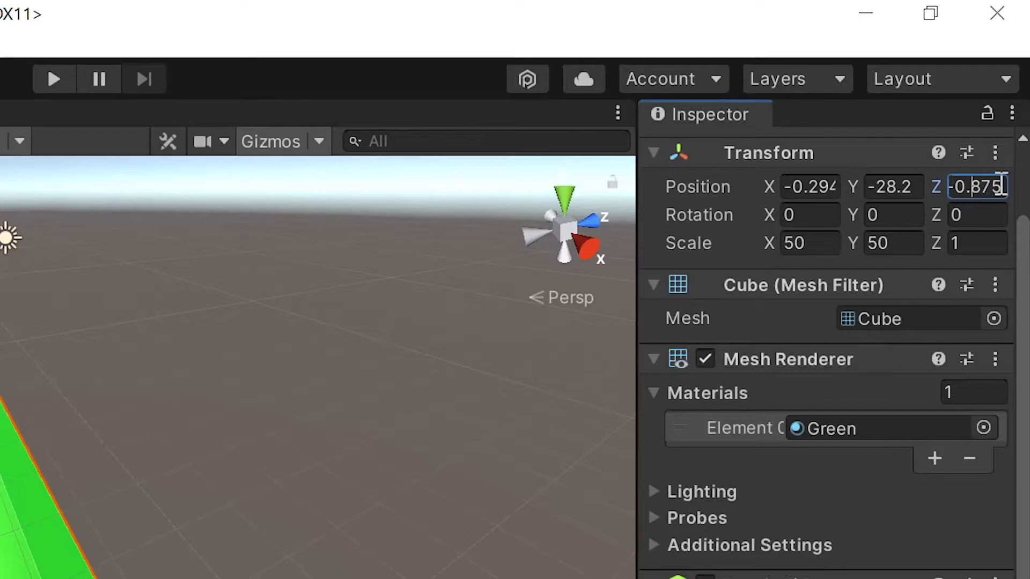
{"action": "type", "text": "0"}
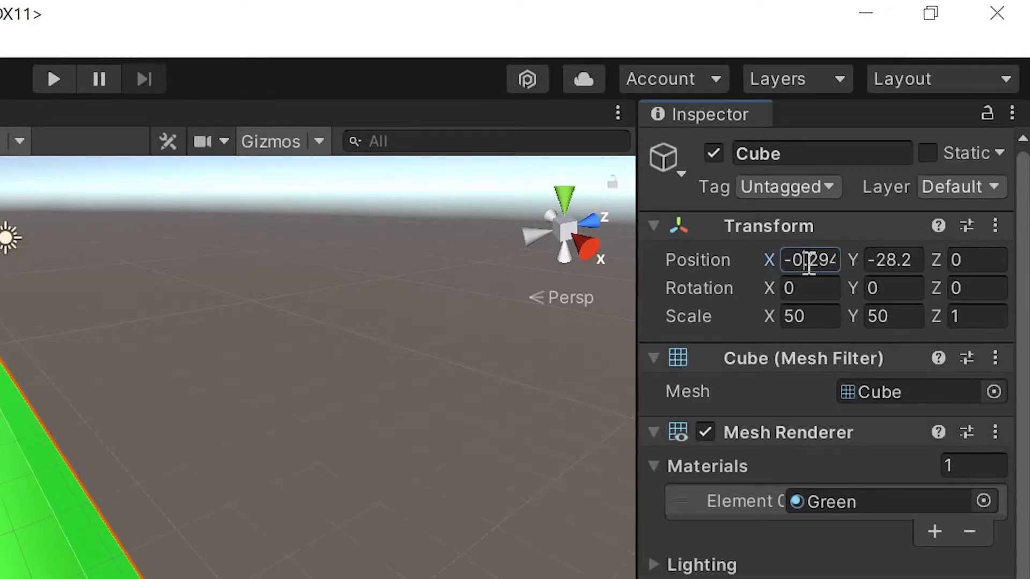
{"action": "type", "text": "0"}
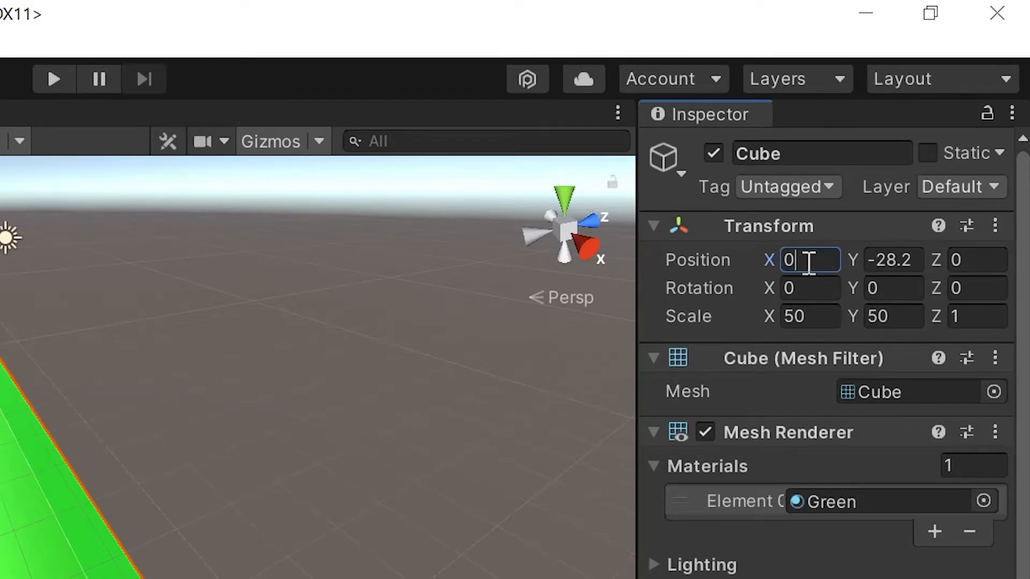
{"action": "left_click", "coordinate": [893, 259]}
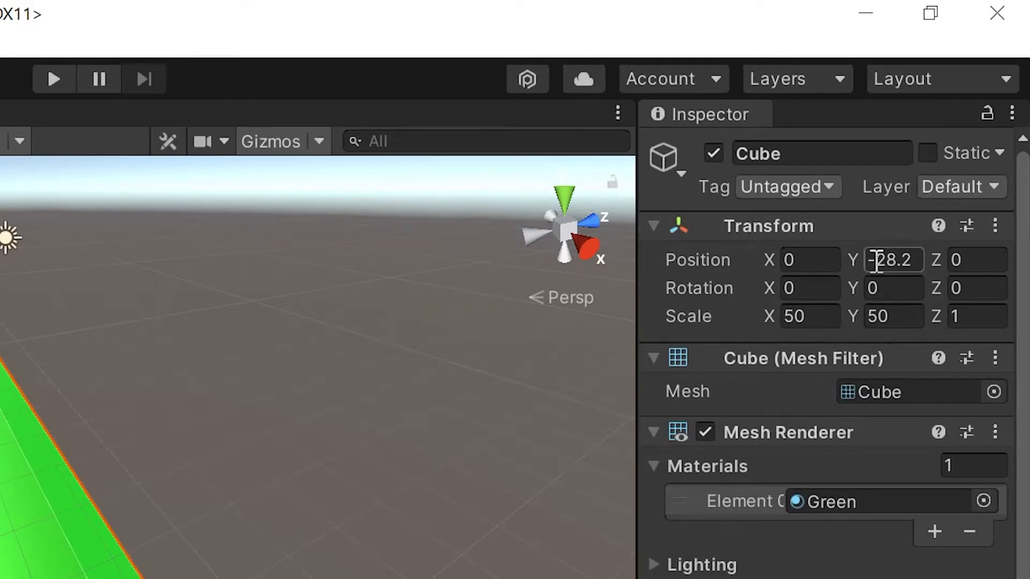
{"action": "double_click", "coordinate": [892, 259]}
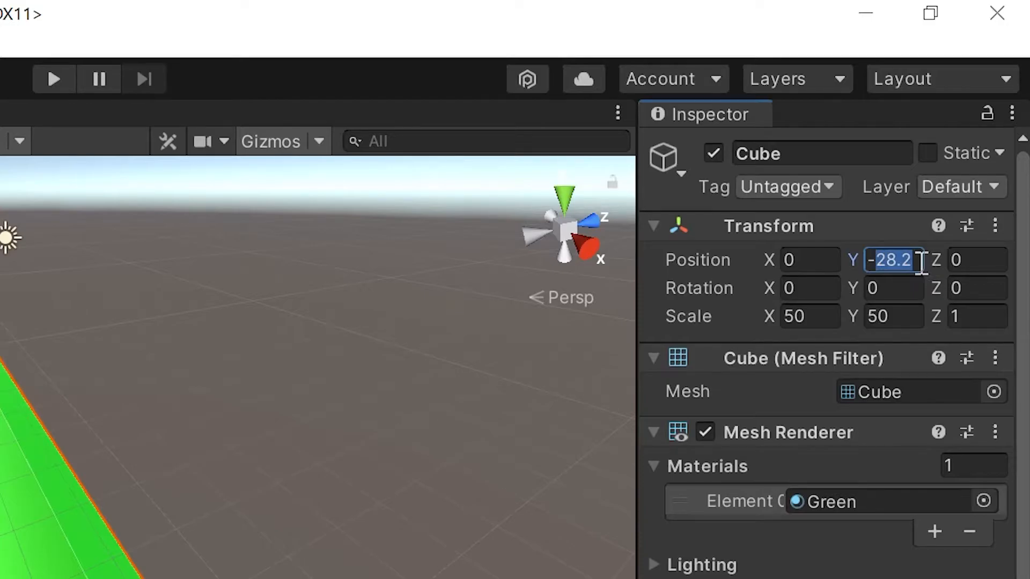
{"action": "type", "text": "-29"}
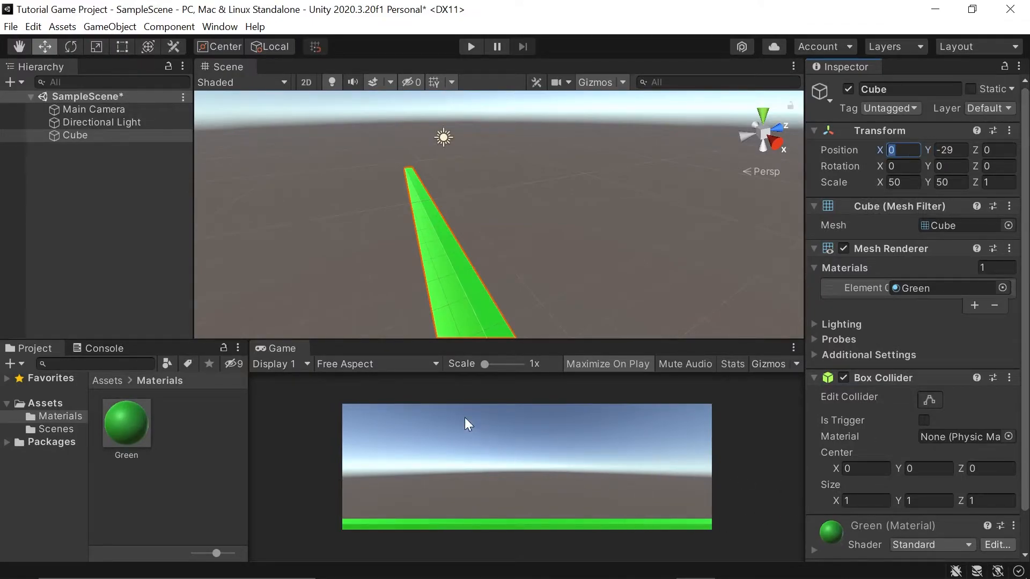
Step: Rename the Cube object to Ground
{"action": "left_click", "coordinate": [376, 364]}
{"action": "type", "text": "Ground"}
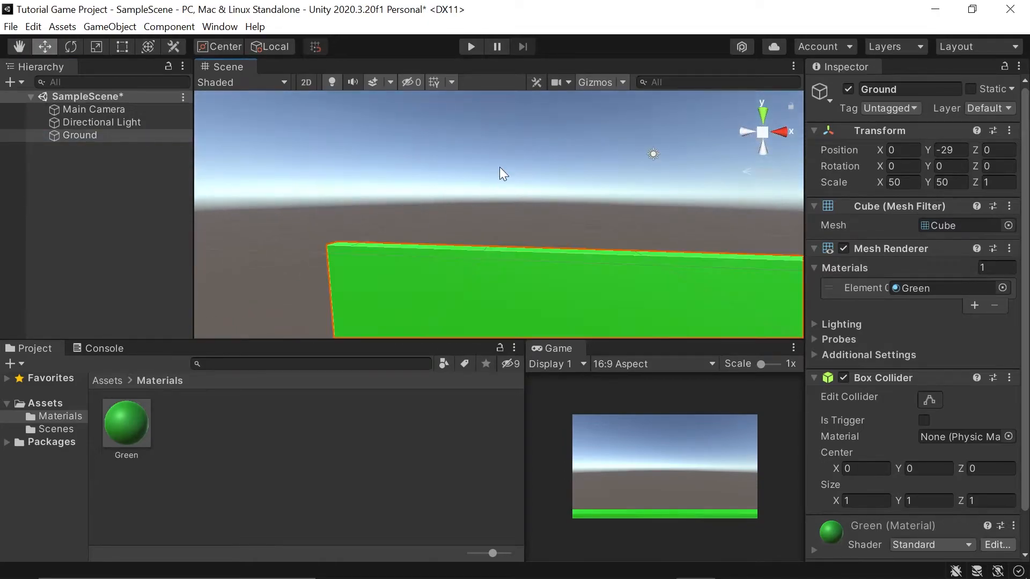
{"action": "mouse_move", "coordinate": [89, 151]}
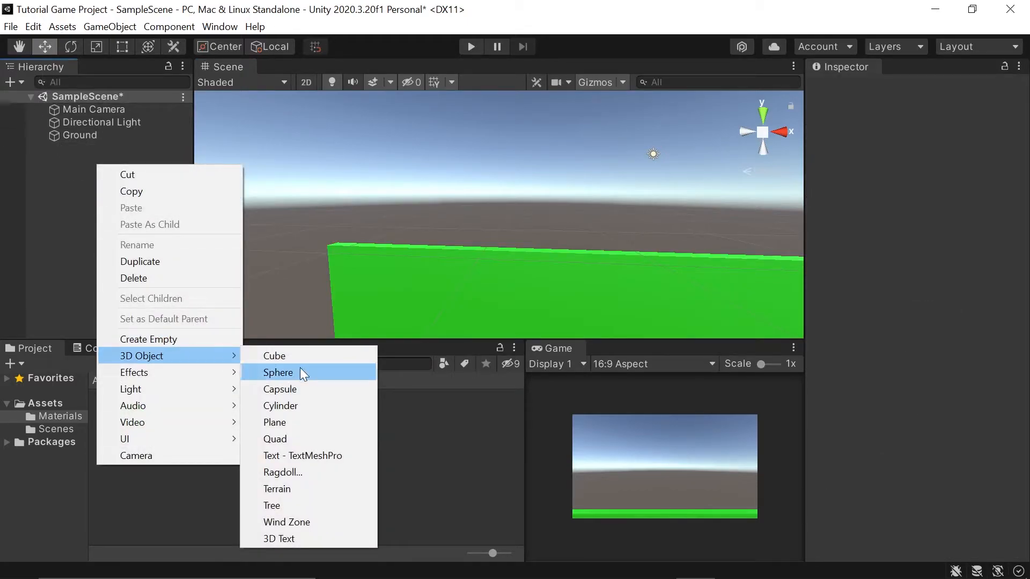
Step: Add a Sphere to the scene and reset its transform to the origin
{"action": "left_click", "coordinate": [278, 372]}
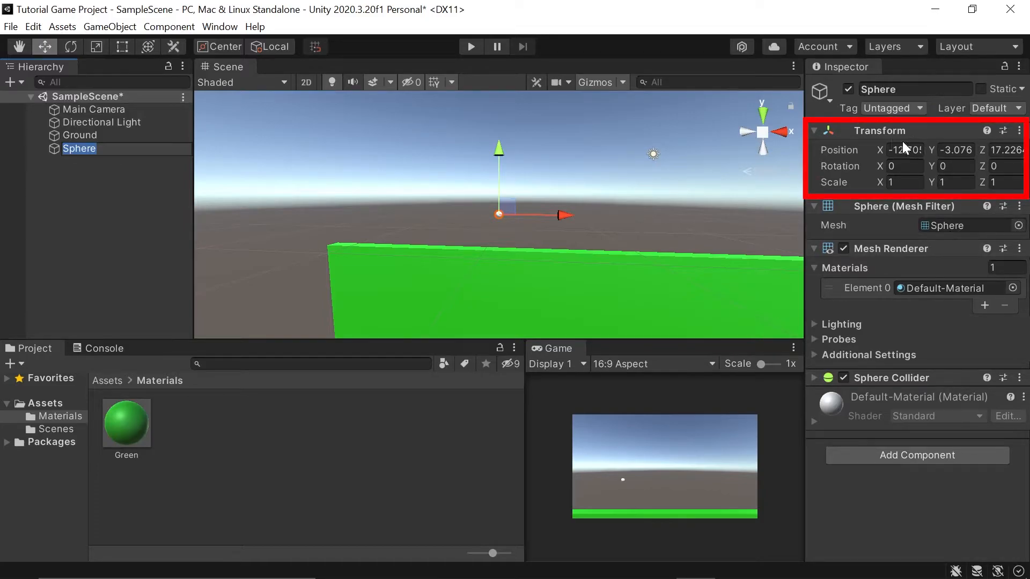
{"action": "mouse_move", "coordinate": [984, 182]}
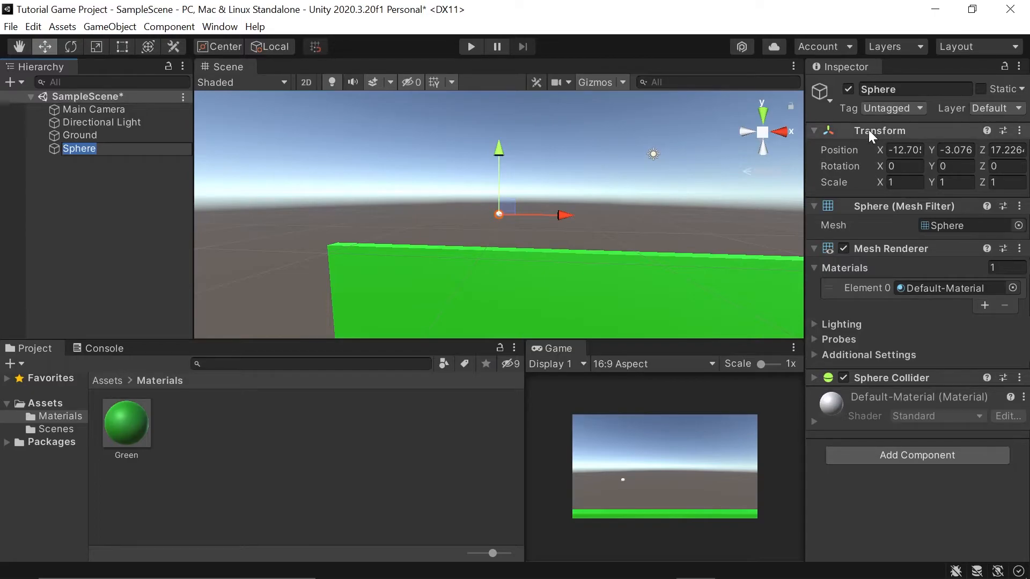
{"action": "left_click", "coordinate": [1017, 131]}
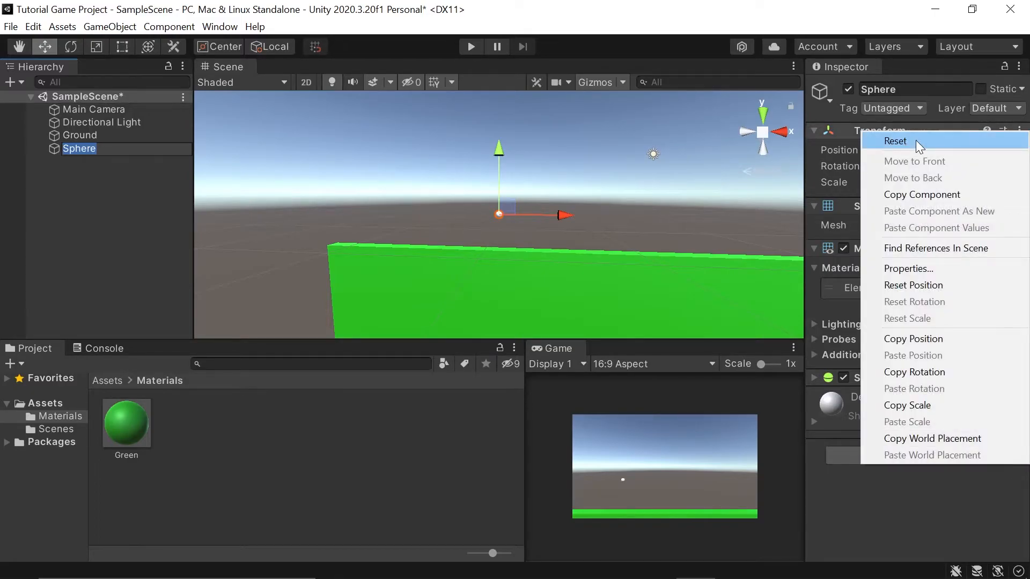
{"action": "left_click", "coordinate": [895, 141]}
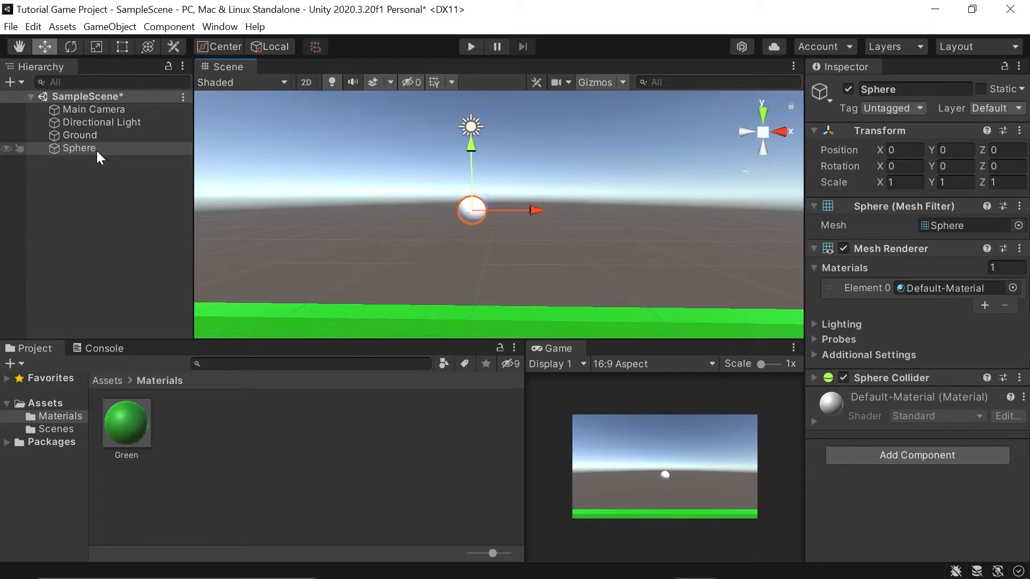
Step: Add a Cube child to the Sphere at X 0.85, scaled 0.5 by 0.25 as a beak
{"action": "right_click", "coordinate": [79, 148]}
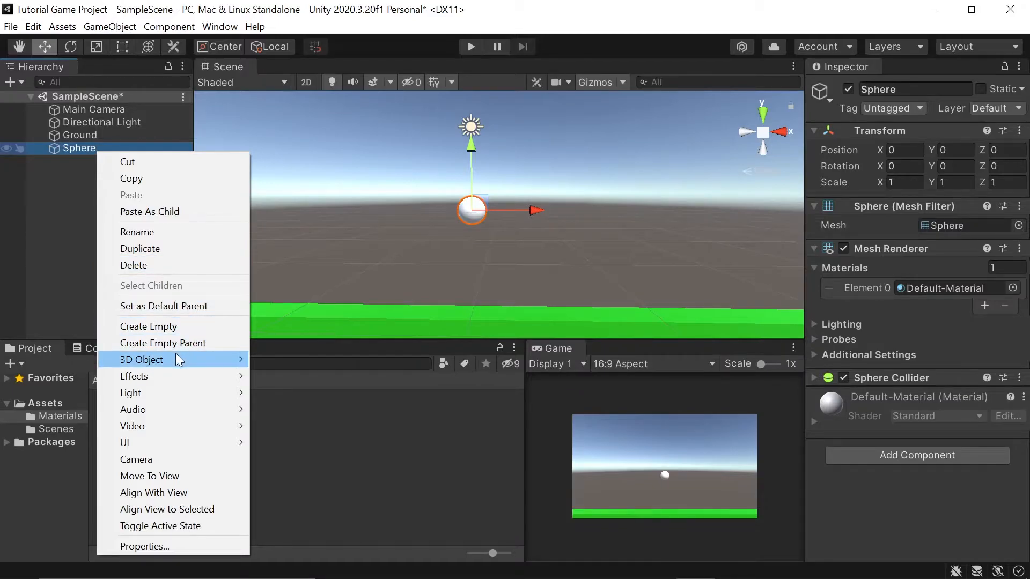
{"action": "left_click", "coordinate": [142, 359]}
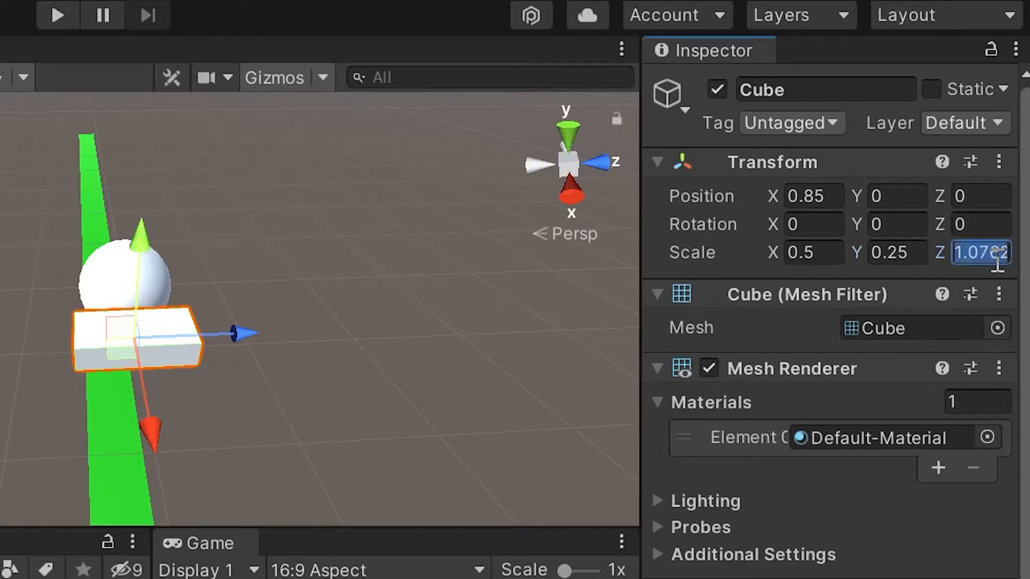
{"action": "type", "text": ".5"}
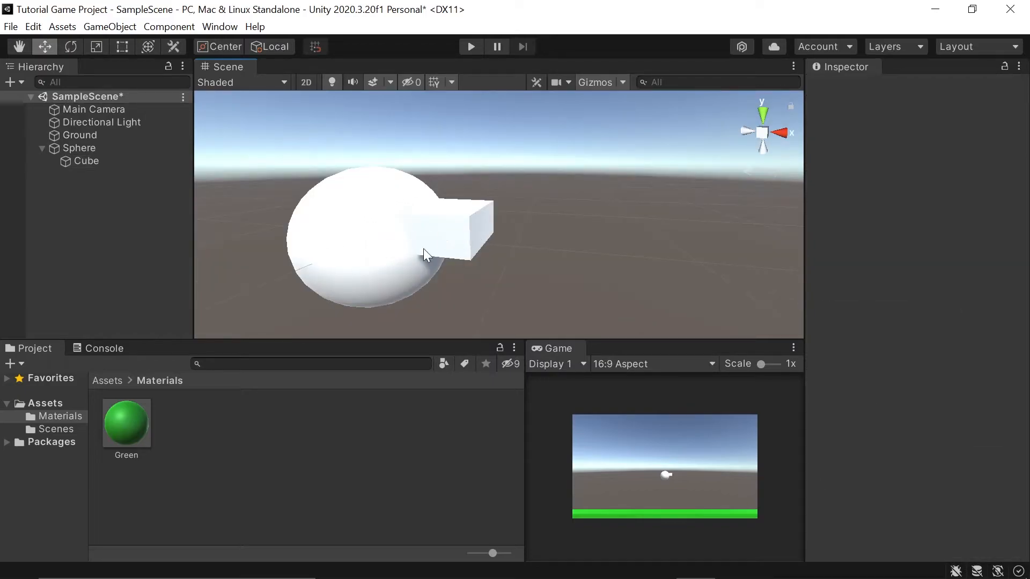
{"action": "mouse_move", "coordinate": [435, 230]}
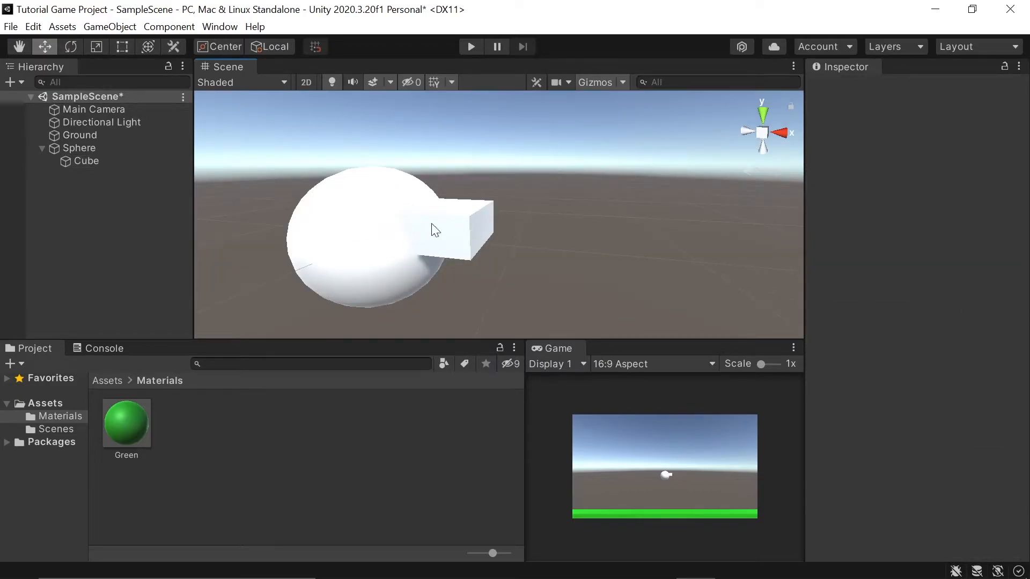
{"action": "mouse_move", "coordinate": [456, 235]}
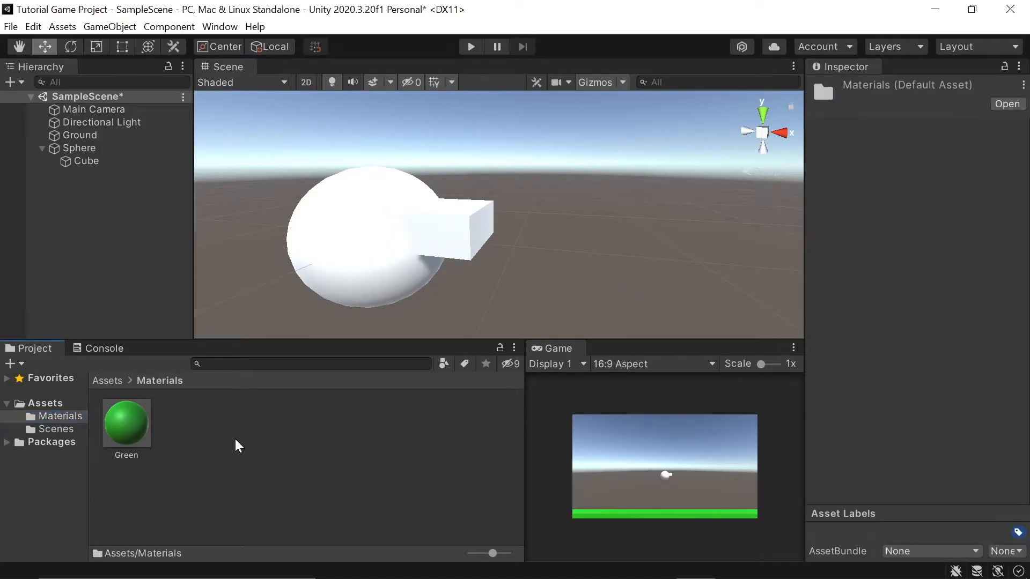
Step: Create a Red material with red albedo in the Materials folder and apply it to the Sphere
{"action": "right_click", "coordinate": [236, 445]}
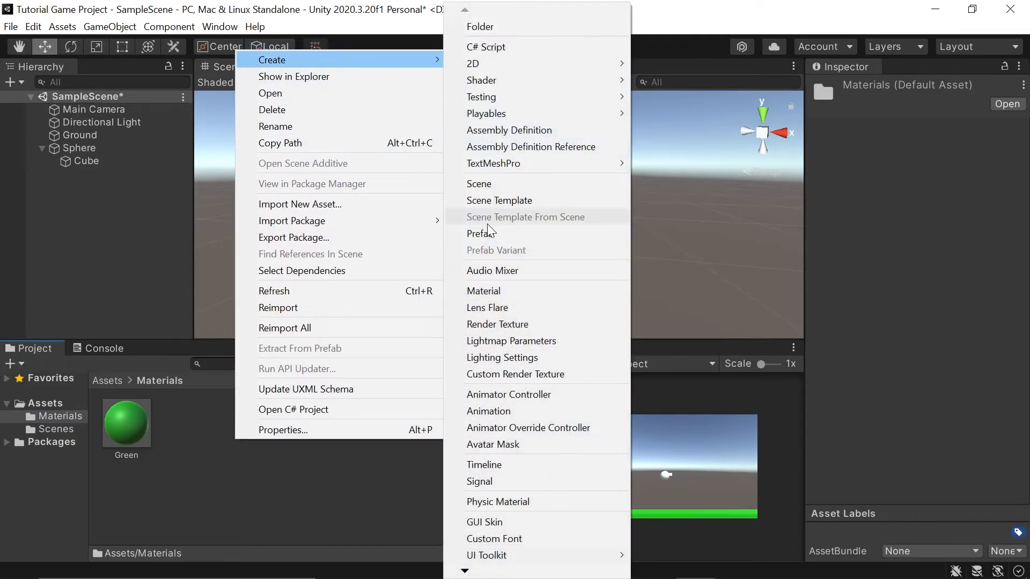
{"action": "left_click", "coordinate": [483, 291]}
{"action": "type", "text": "Red"}
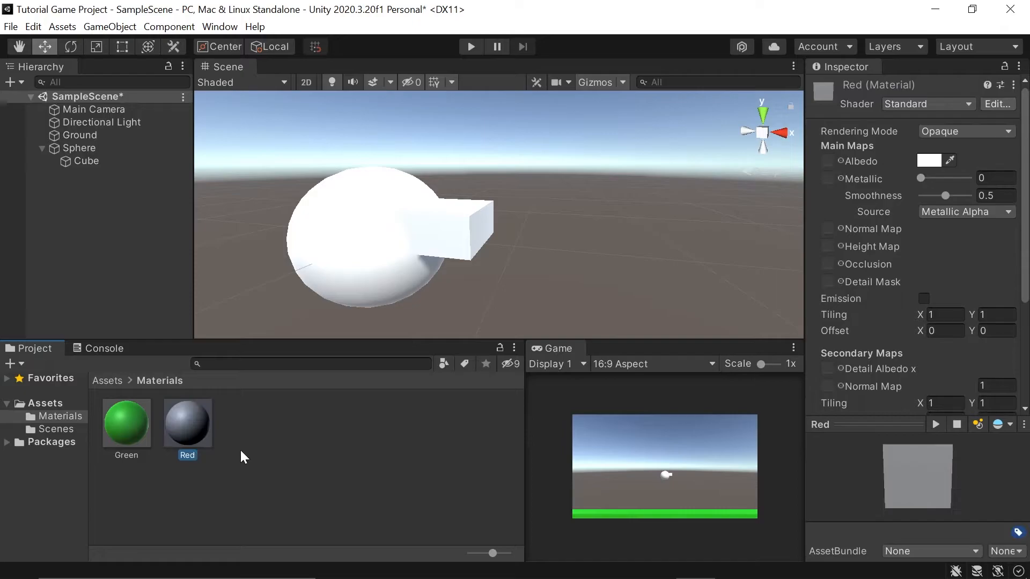
{"action": "left_click", "coordinate": [927, 160]}
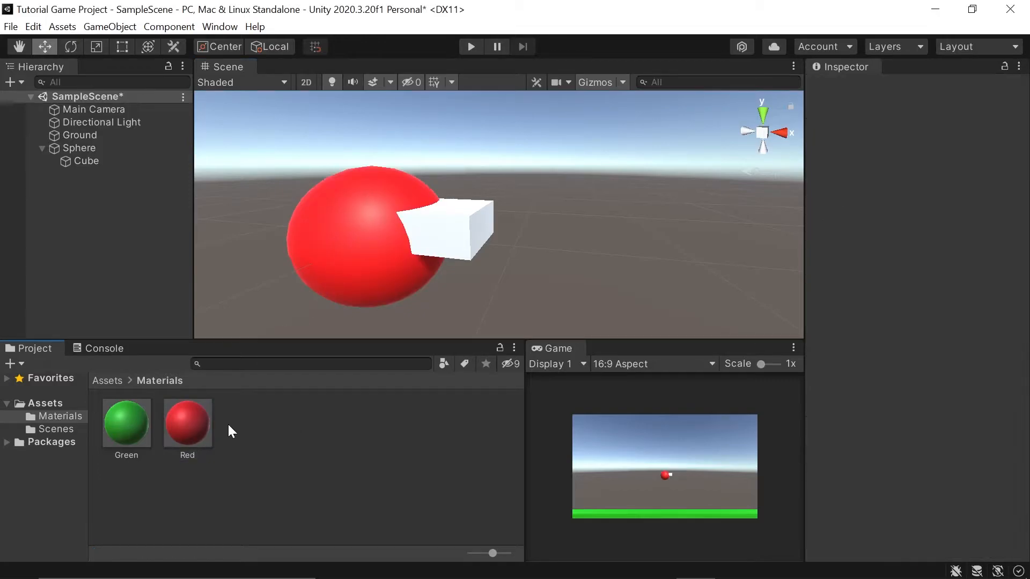
{"action": "left_click", "coordinate": [187, 421]}
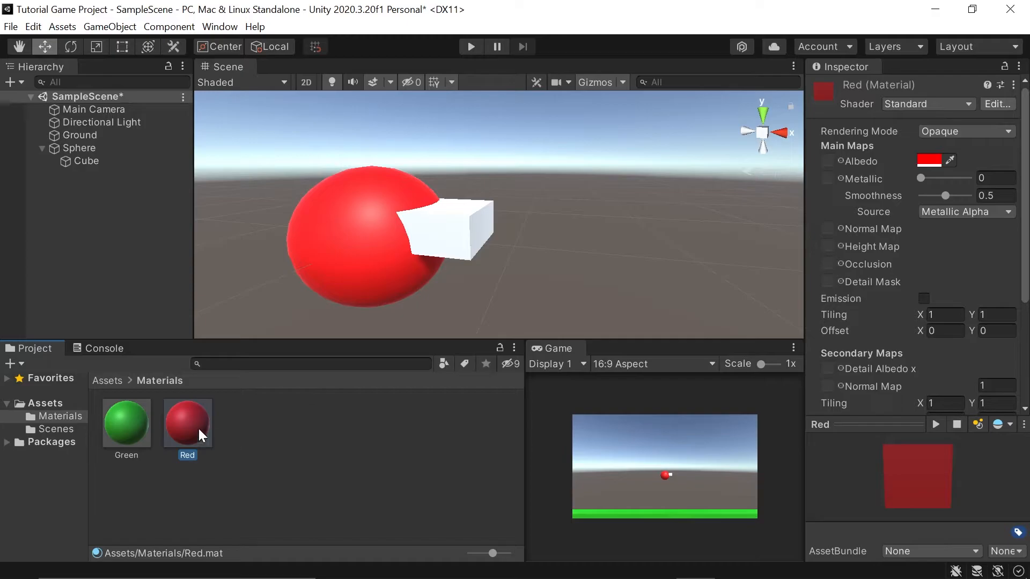
{"action": "mouse_move", "coordinate": [204, 427]}
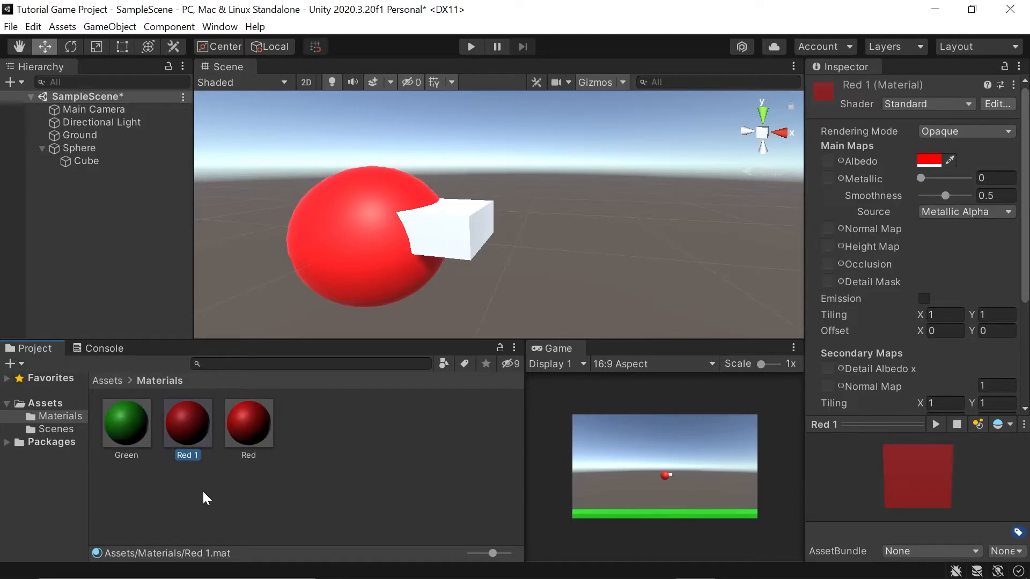
{"action": "mouse_move", "coordinate": [348, 460]}
{"action": "type", "text": "Yellow"}
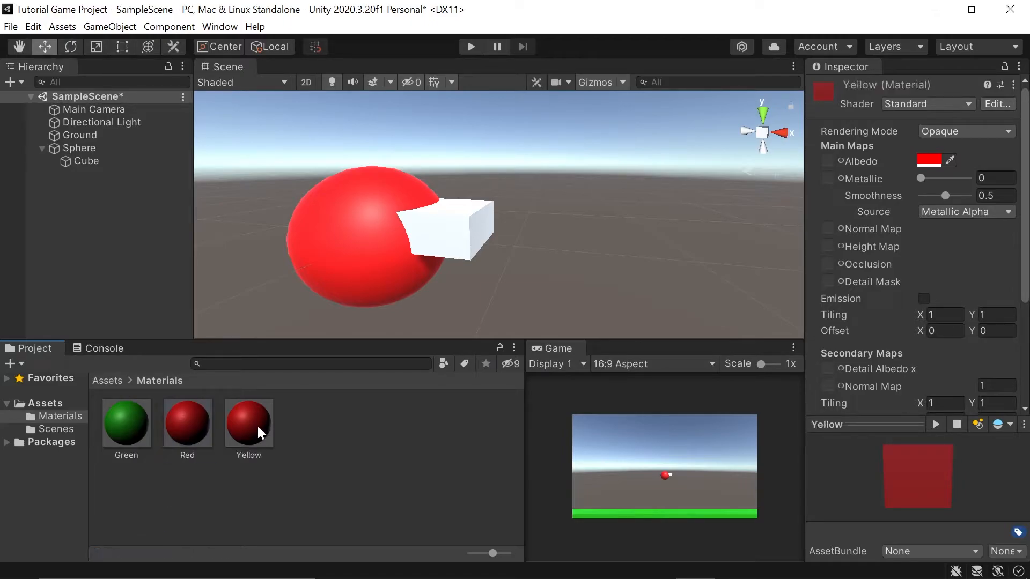
Step: Set the Yellow material's albedo to a yellow hue so the beak renders yellow
{"action": "left_click", "coordinate": [248, 422]}
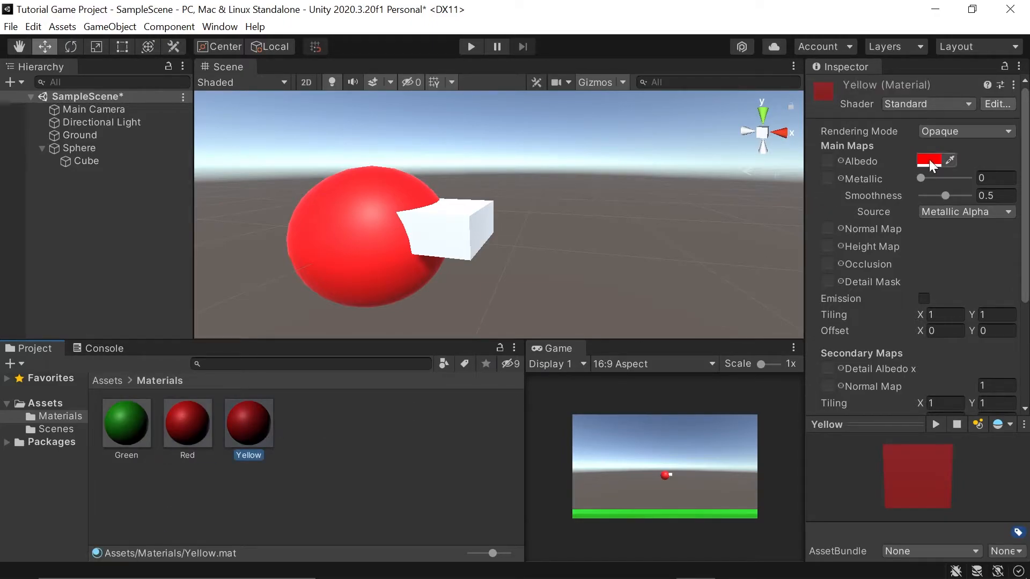
{"action": "left_click", "coordinate": [929, 160]}
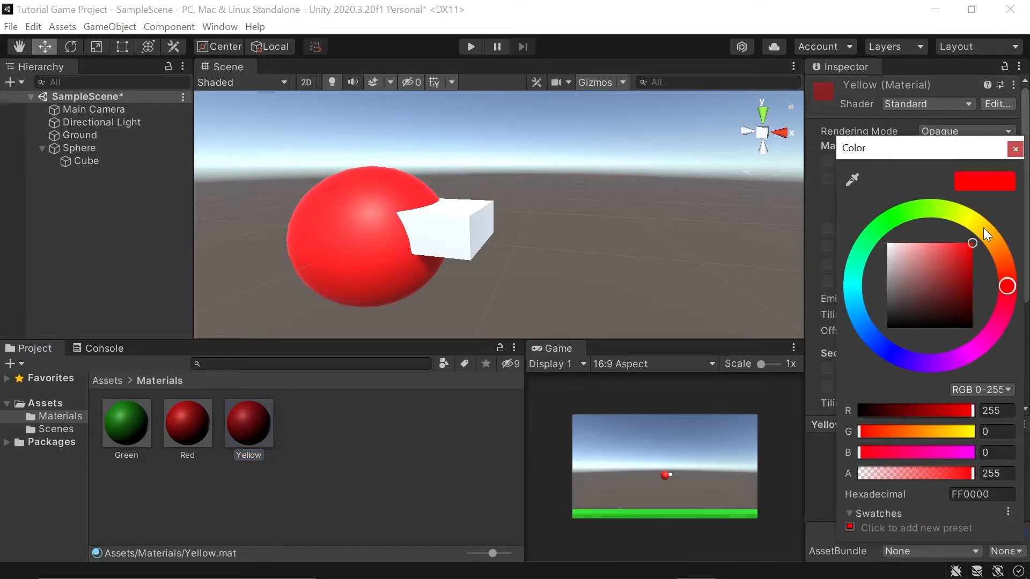
{"action": "left_click", "coordinate": [973, 243]}
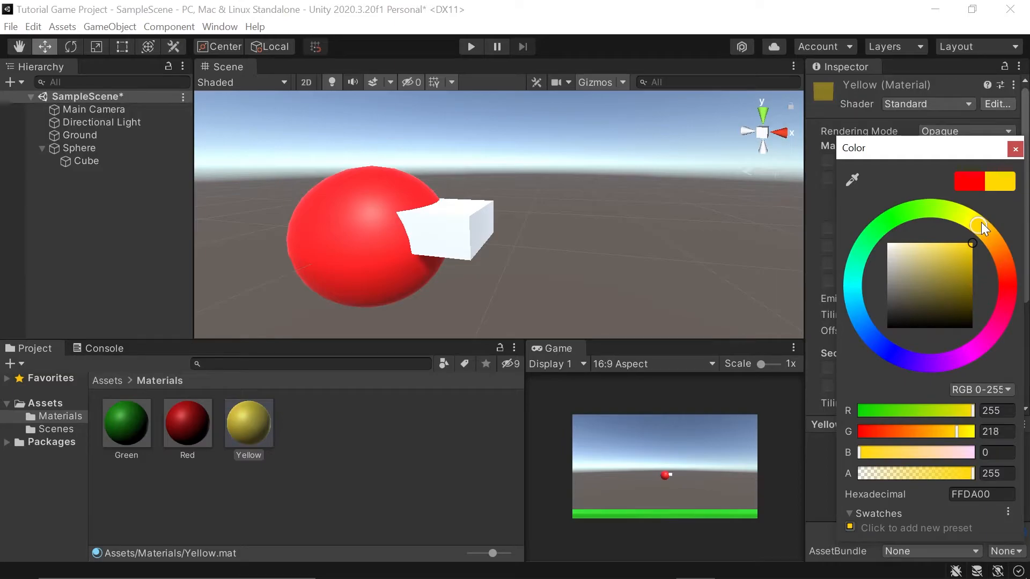
{"action": "left_click", "coordinate": [1014, 148]}
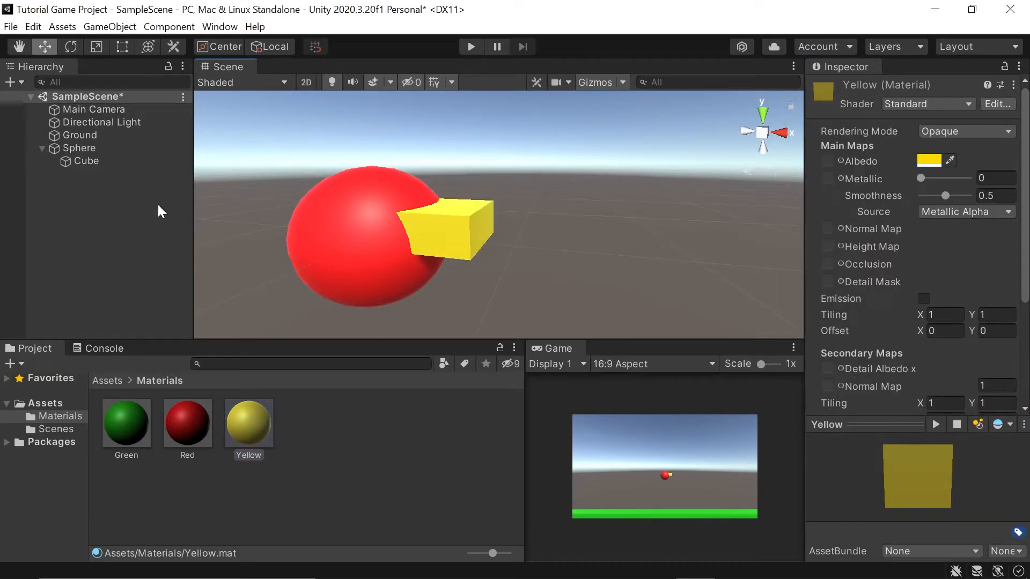
Step: Add a Cylinder child to the Sphere, rotated Z 90 and scaled 0.4, 0.025, 0.4 as a disc
{"action": "right_click", "coordinate": [78, 148]}
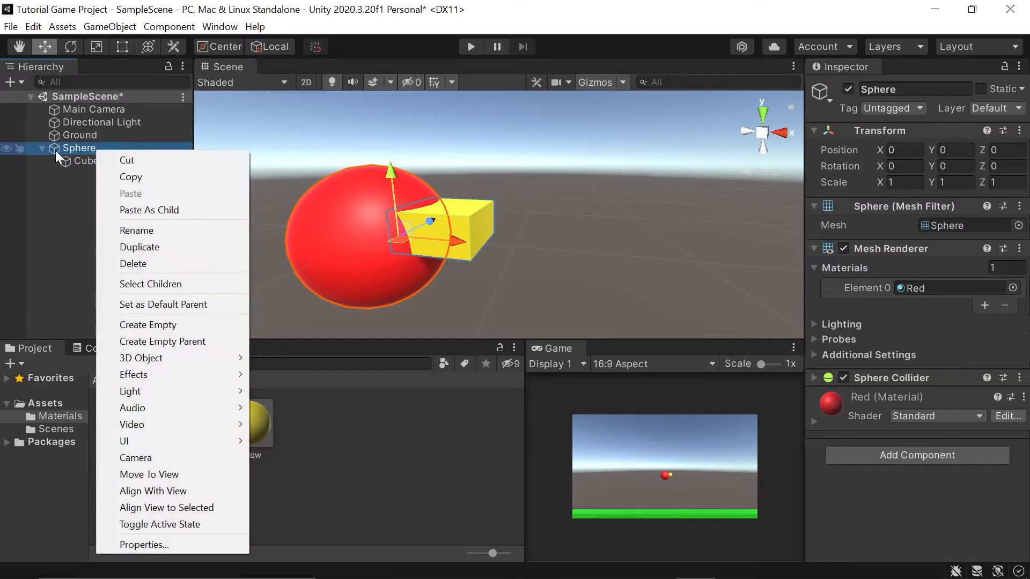
{"action": "mouse_move", "coordinate": [148, 324]}
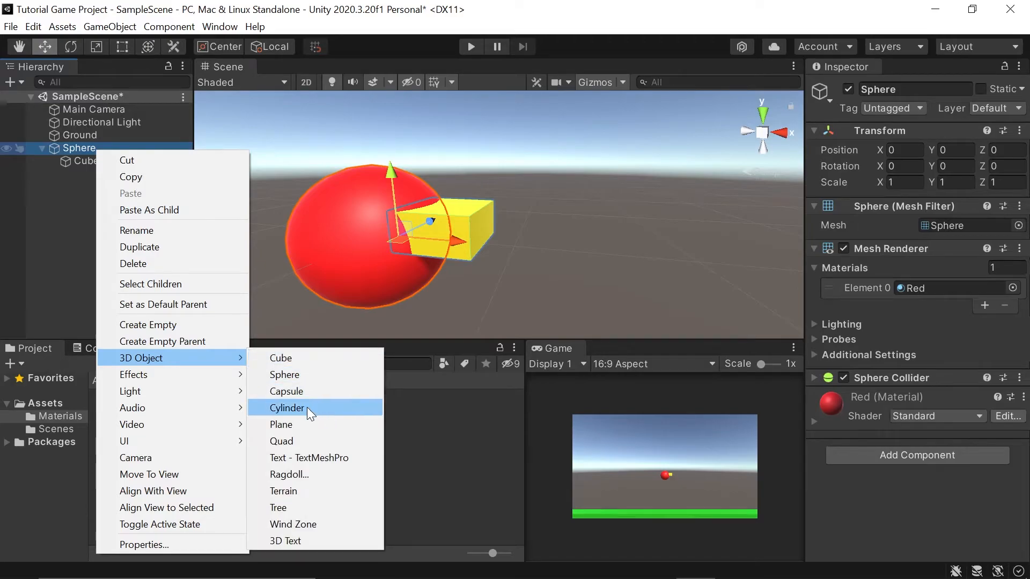
{"action": "left_click", "coordinate": [286, 407]}
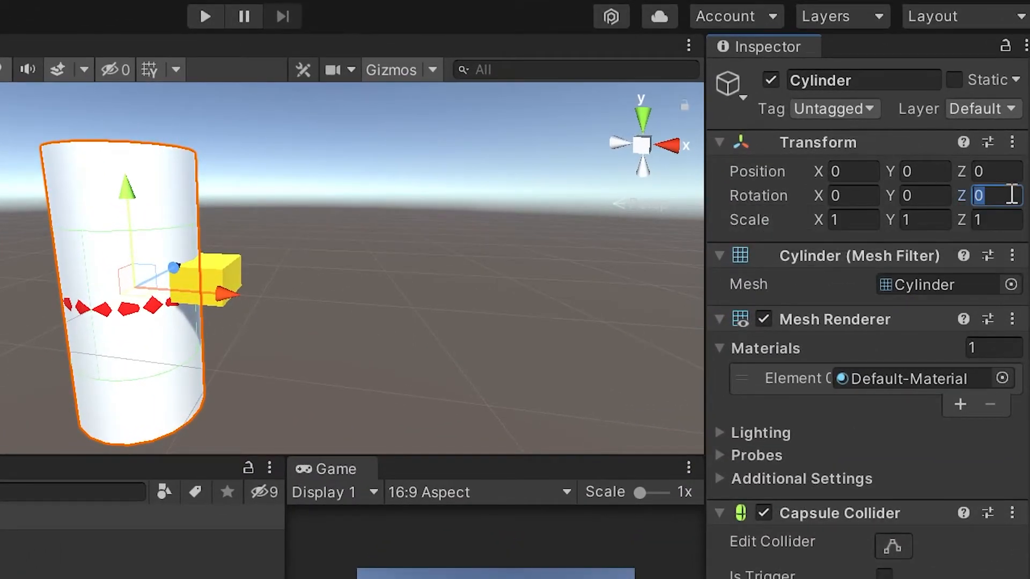
{"action": "type", "text": "90"}
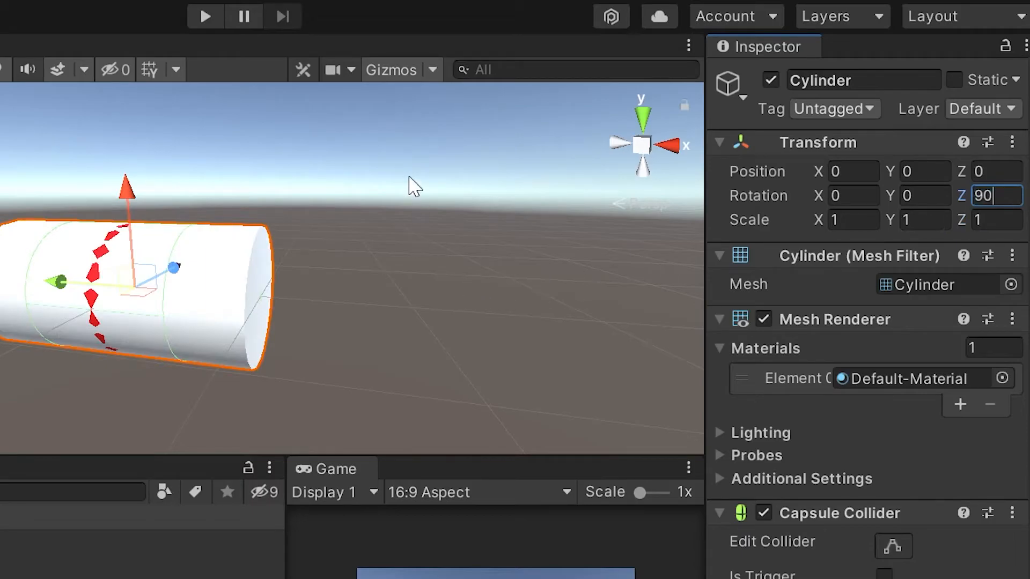
{"action": "mouse_move", "coordinate": [473, 307]}
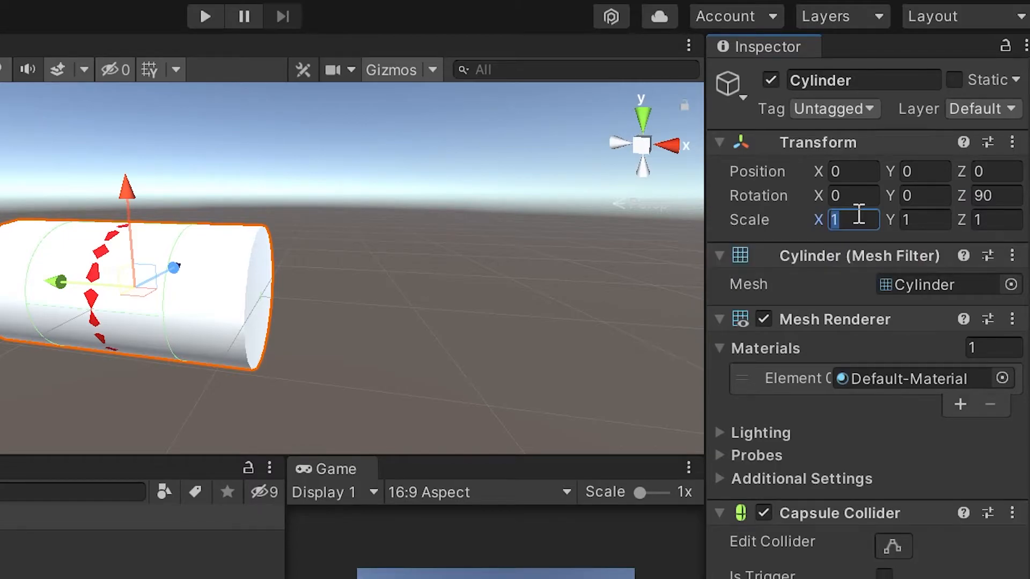
{"action": "type", "text": "0.4"}
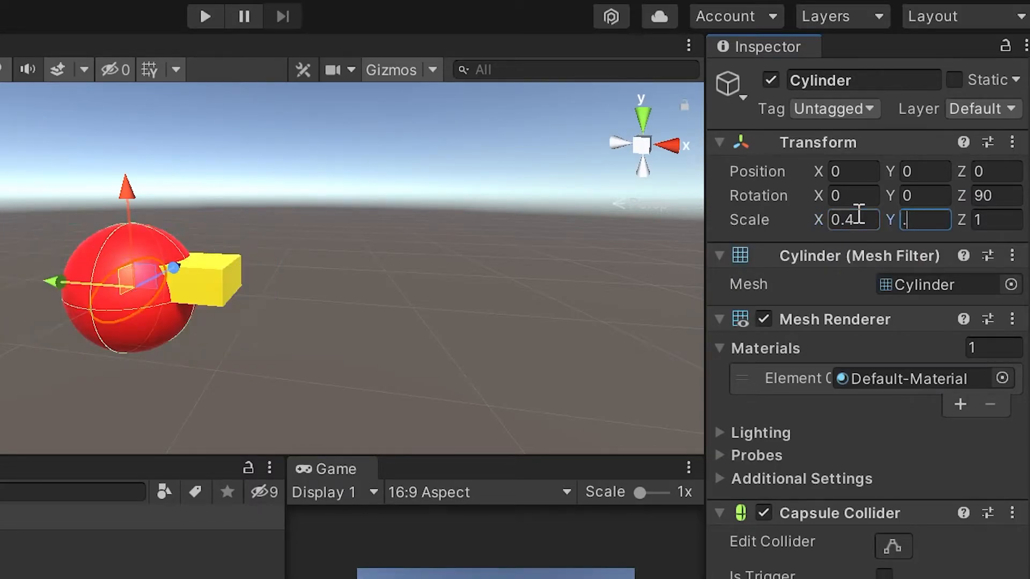
{"action": "type", "text": "0"}
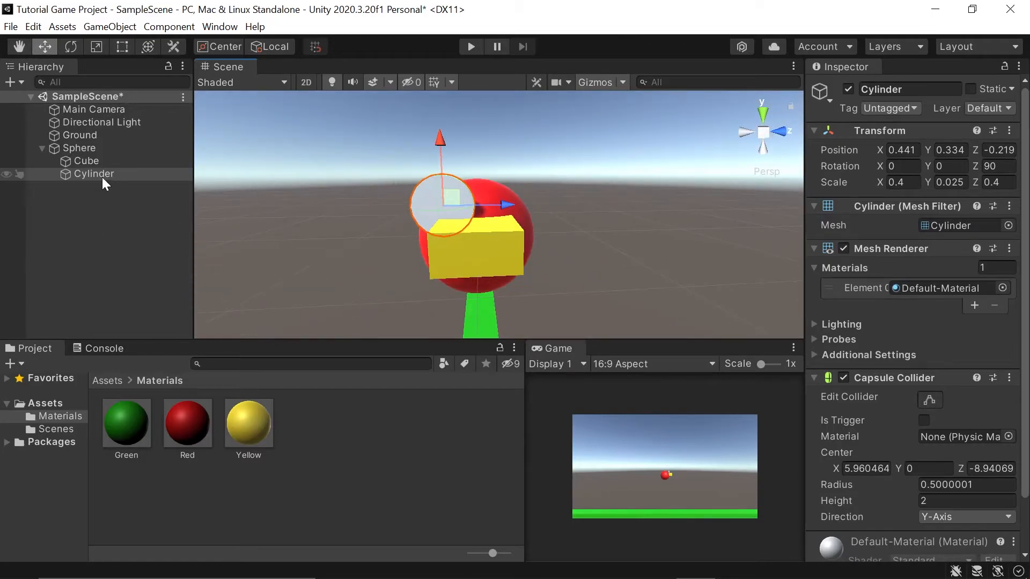
Step: Add a smaller cylinder inside the disc, scaled 0.5, coloured with a new Black material as a pupil
{"action": "right_click", "coordinate": [95, 174]}
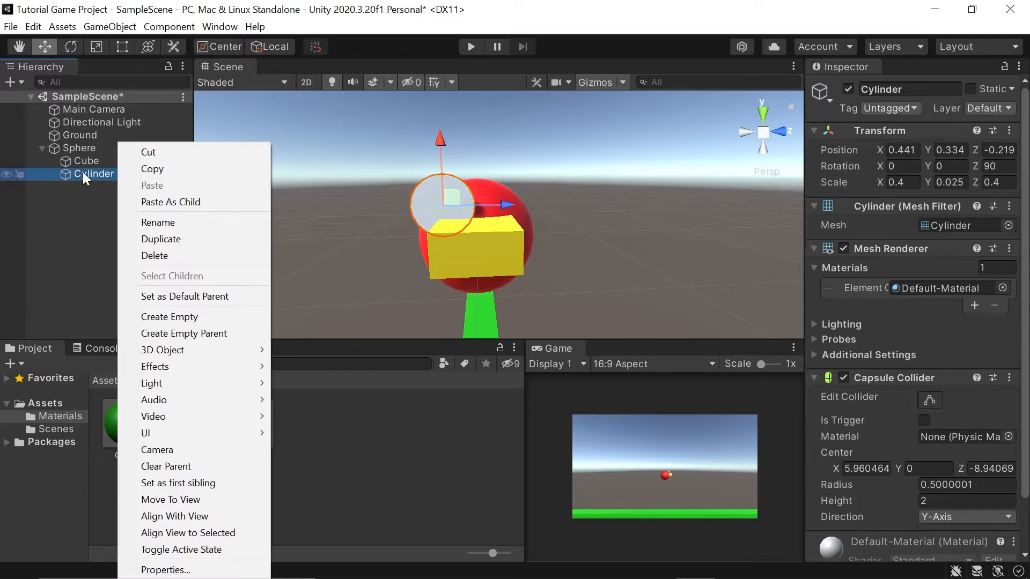
{"action": "mouse_move", "coordinate": [161, 349]}
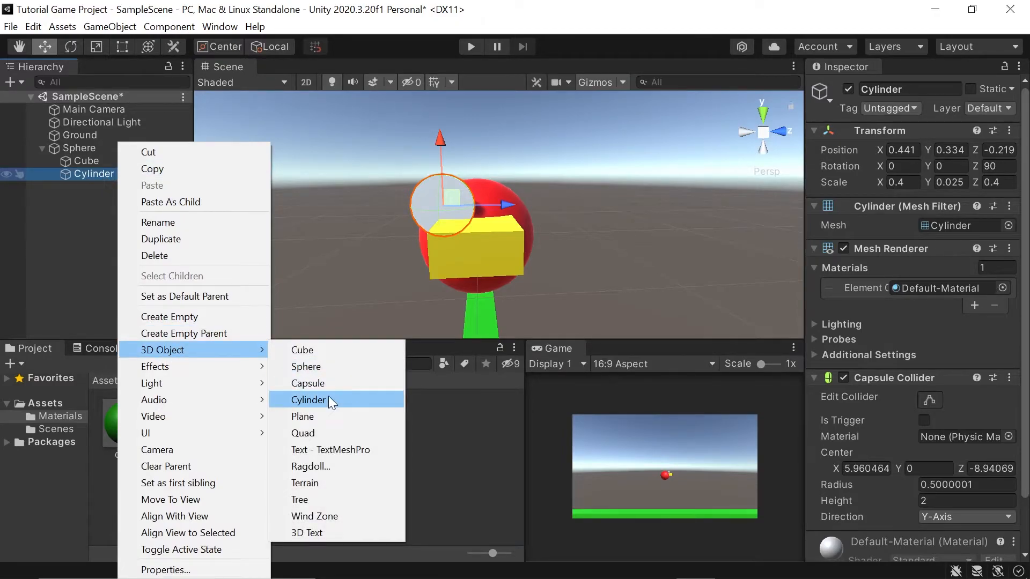
{"action": "left_click", "coordinate": [308, 400]}
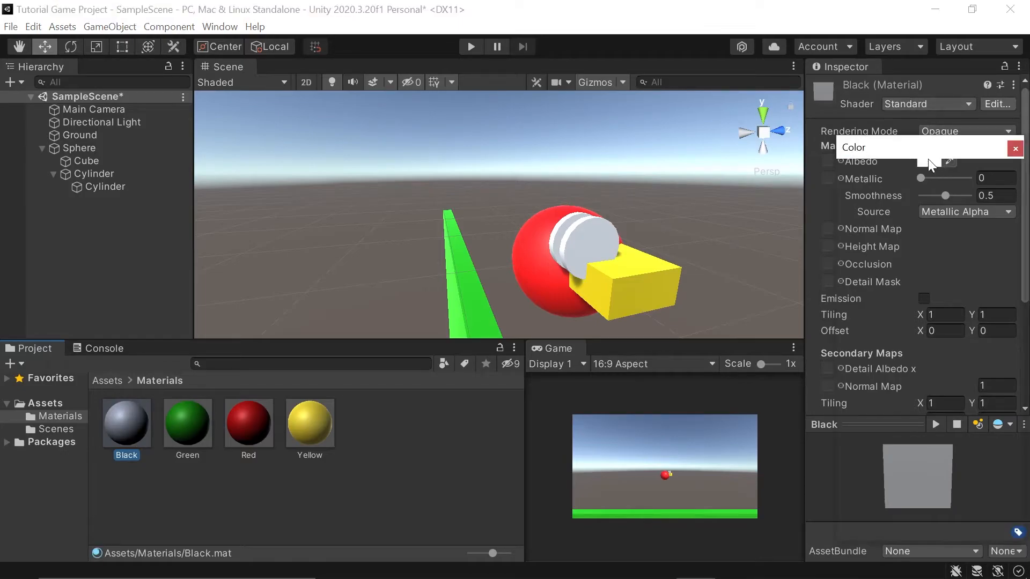
{"action": "left_click", "coordinate": [995, 162]}
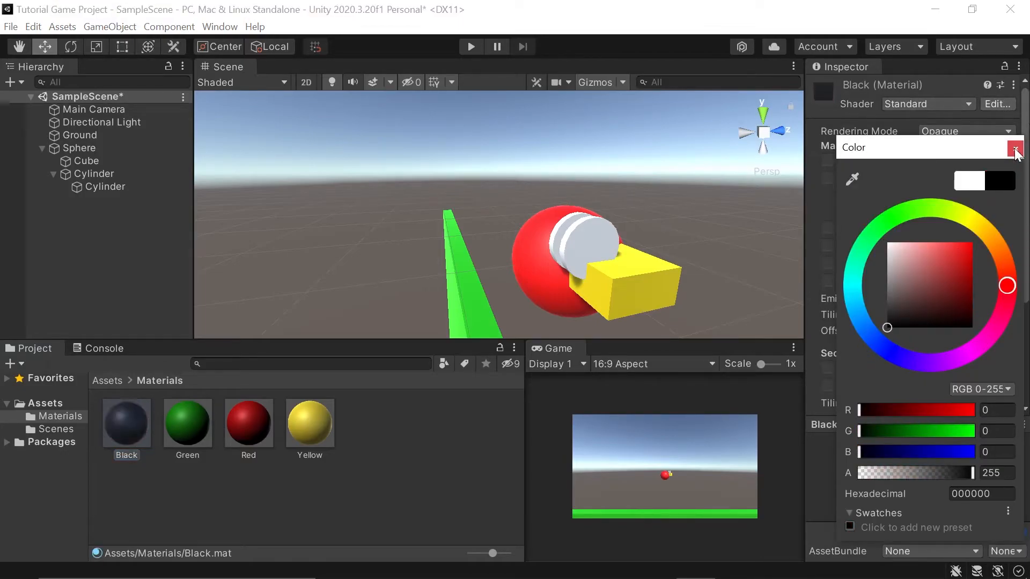
{"action": "left_click", "coordinate": [1015, 147]}
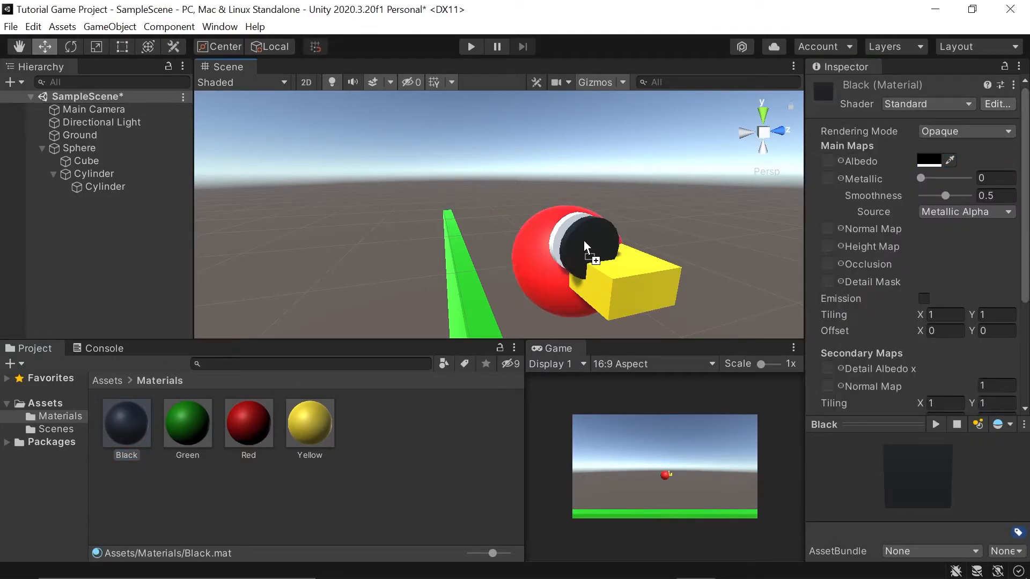
{"action": "left_click", "coordinate": [104, 187]}
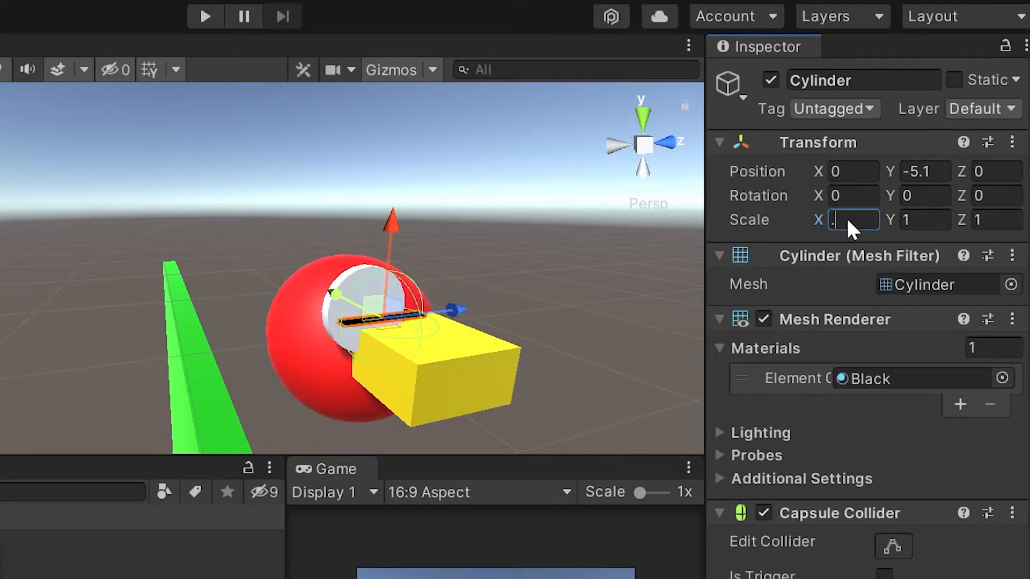
{"action": "type", "text": ".5"}
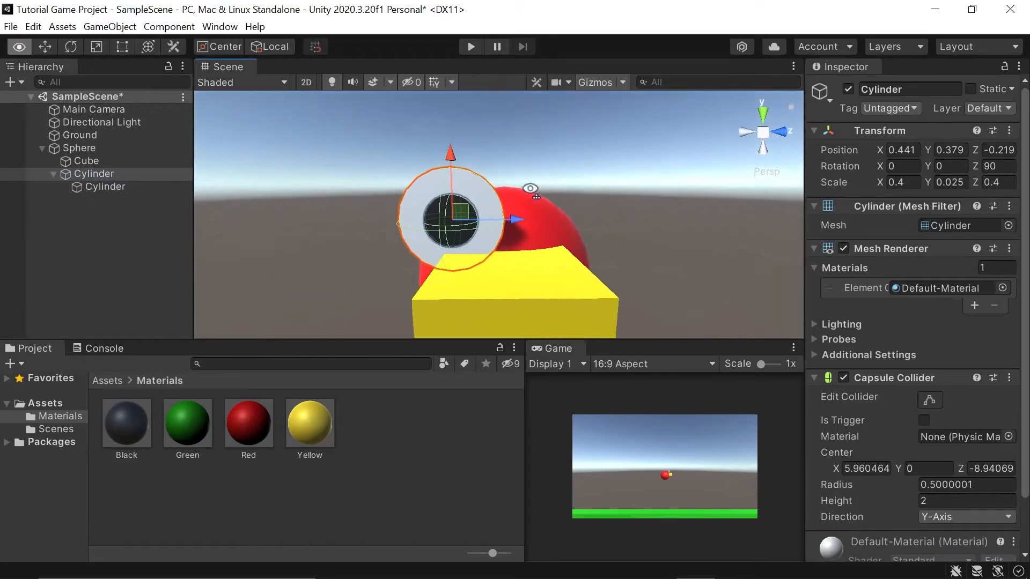
Step: Rename the objects Bird Player, Beak, Left Eye and Pupil in the Hierarchy
{"action": "left_click", "coordinate": [18, 46]}
{"action": "type", "text": "Left Eye"}
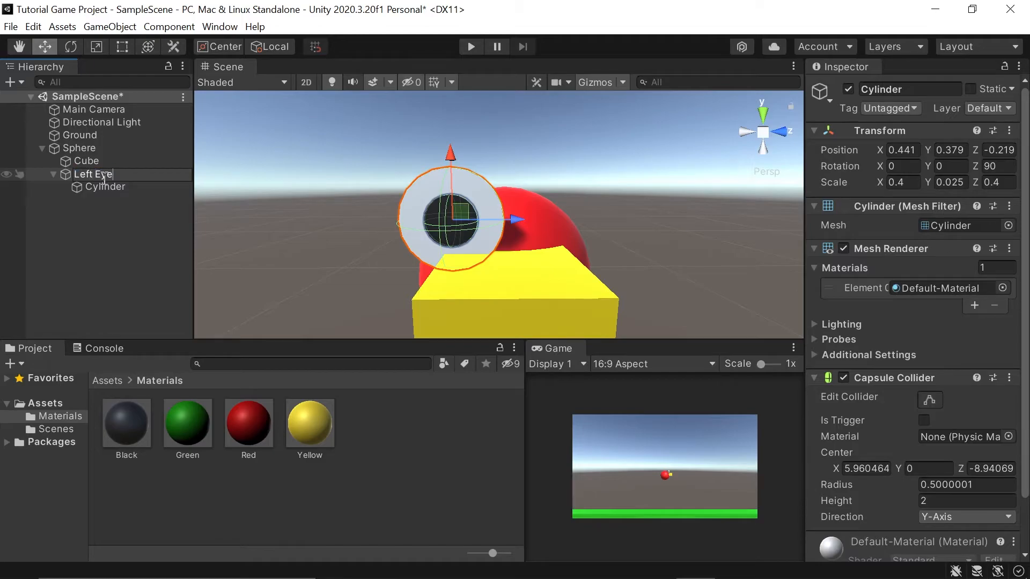
{"action": "left_click", "coordinate": [105, 187]}
{"action": "type", "text": "Pupil"}
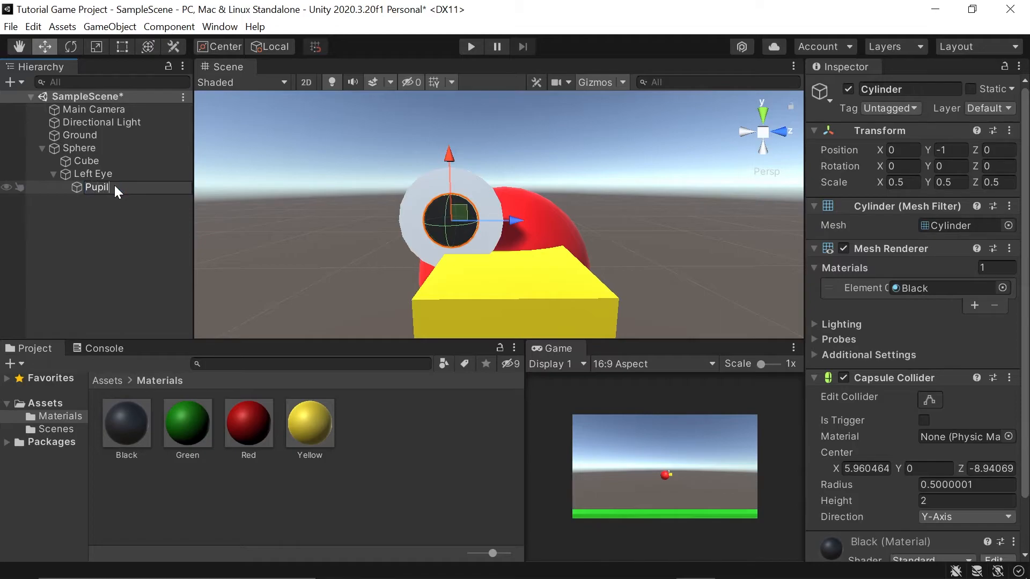
{"action": "left_click", "coordinate": [86, 161]}
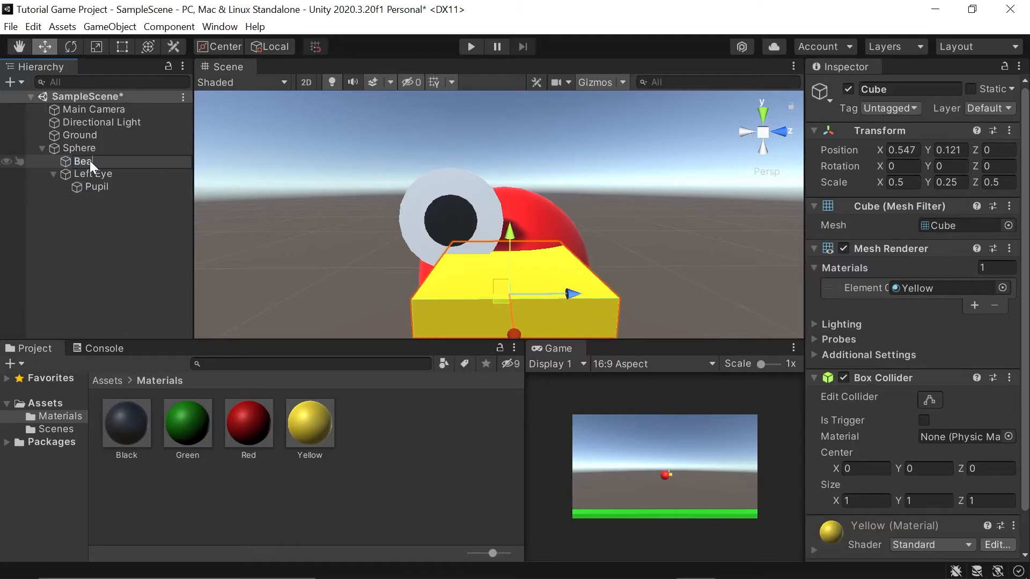
{"action": "left_click", "coordinate": [78, 148]}
{"action": "type", "text": "Bird Player"}
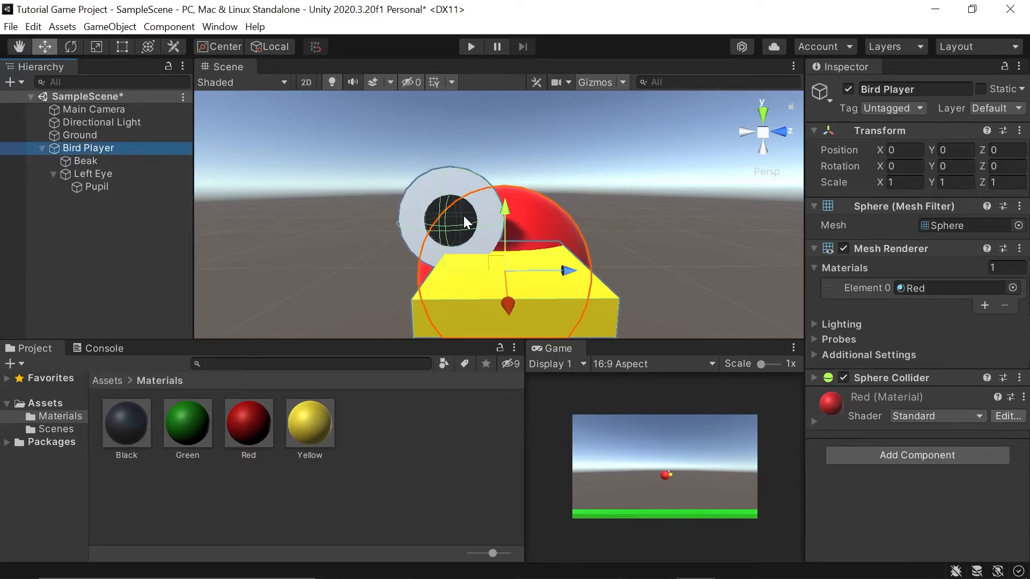
{"action": "left_click", "coordinate": [93, 173]}
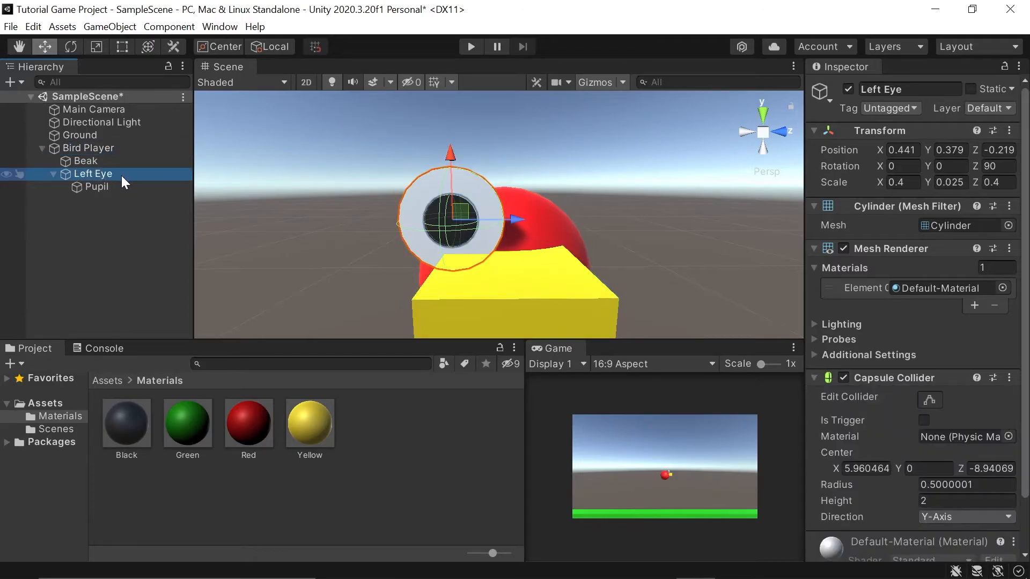
{"action": "mouse_move", "coordinate": [105, 177]}
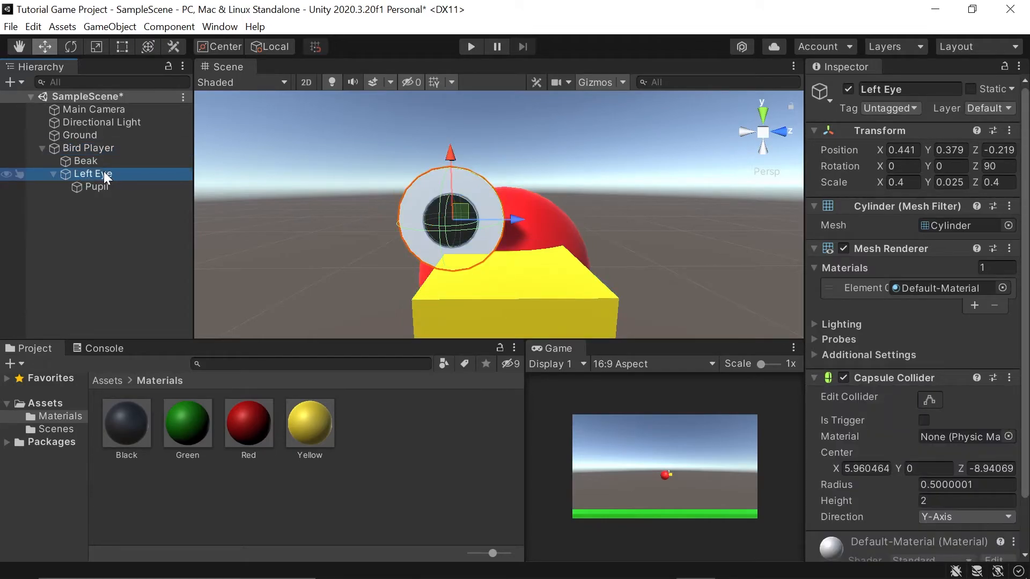
Step: Duplicate the Left Eye with Ctrl+D to make the second eye
{"action": "key", "text": "ctrl+d"}
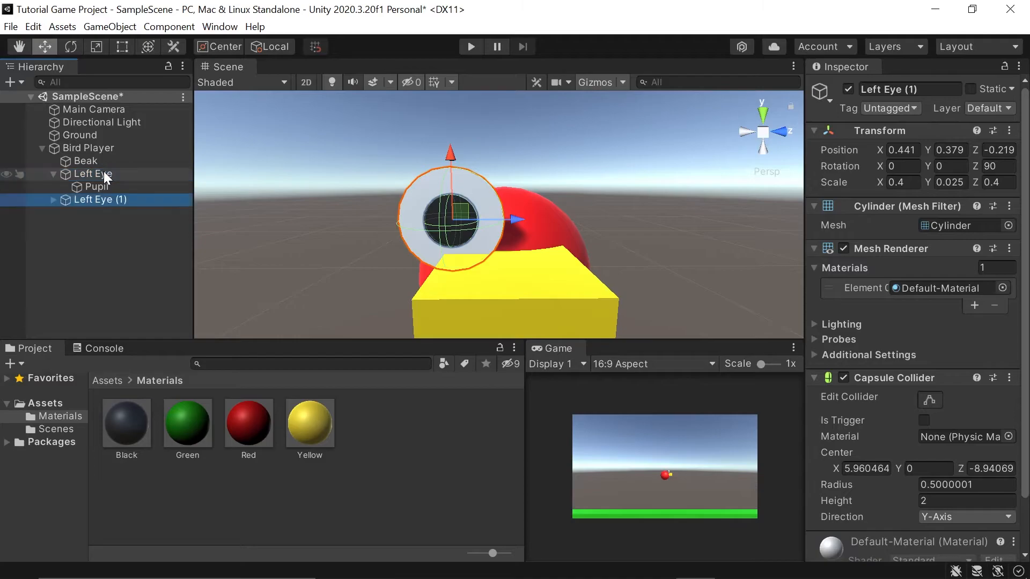
{"action": "mouse_move", "coordinate": [108, 218]}
{"action": "type", "text": "Right Eye"}
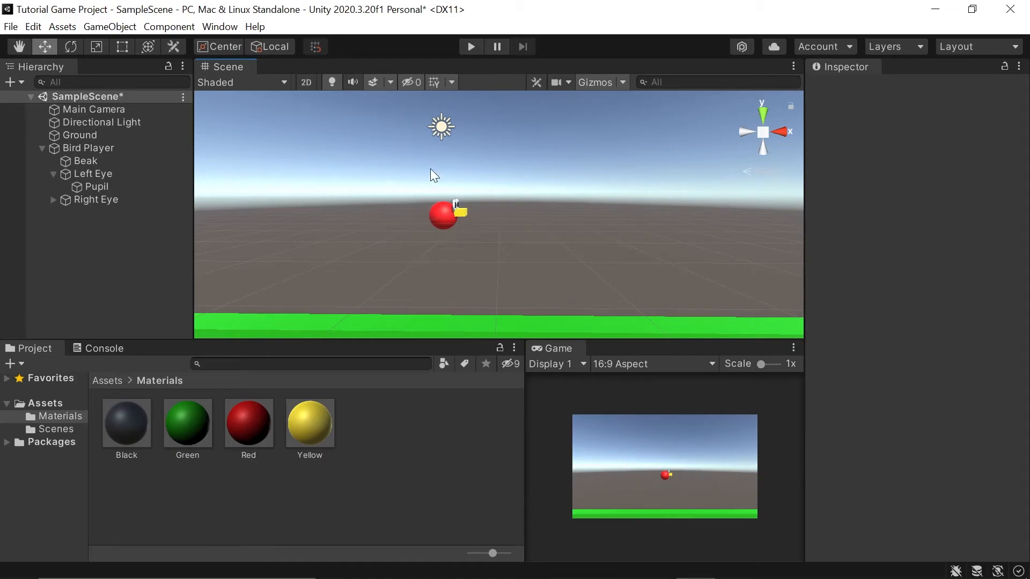
{"action": "mouse_move", "coordinate": [497, 130]}
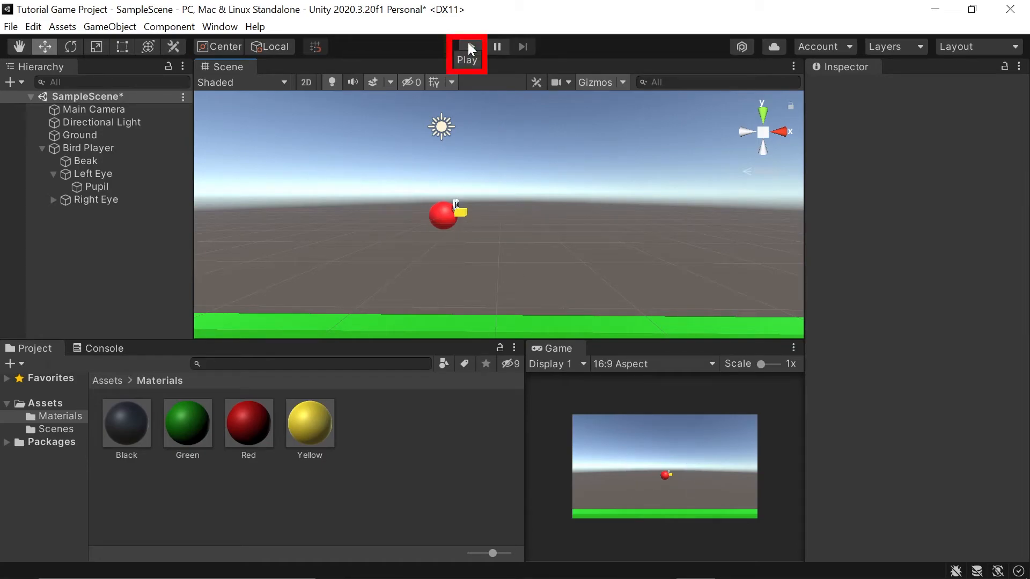
{"action": "left_click", "coordinate": [466, 46]}
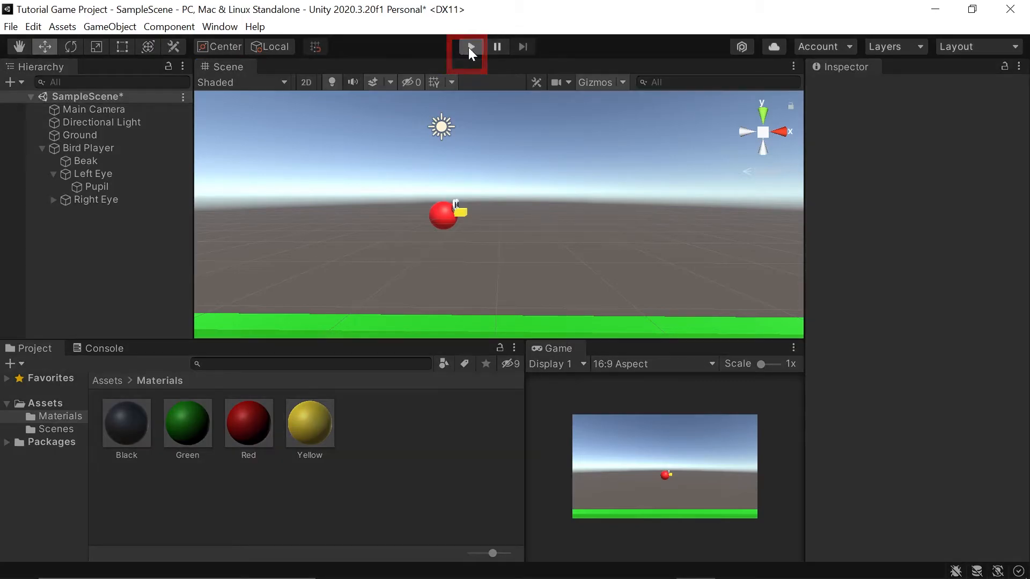
{"action": "left_click", "coordinate": [470, 46]}
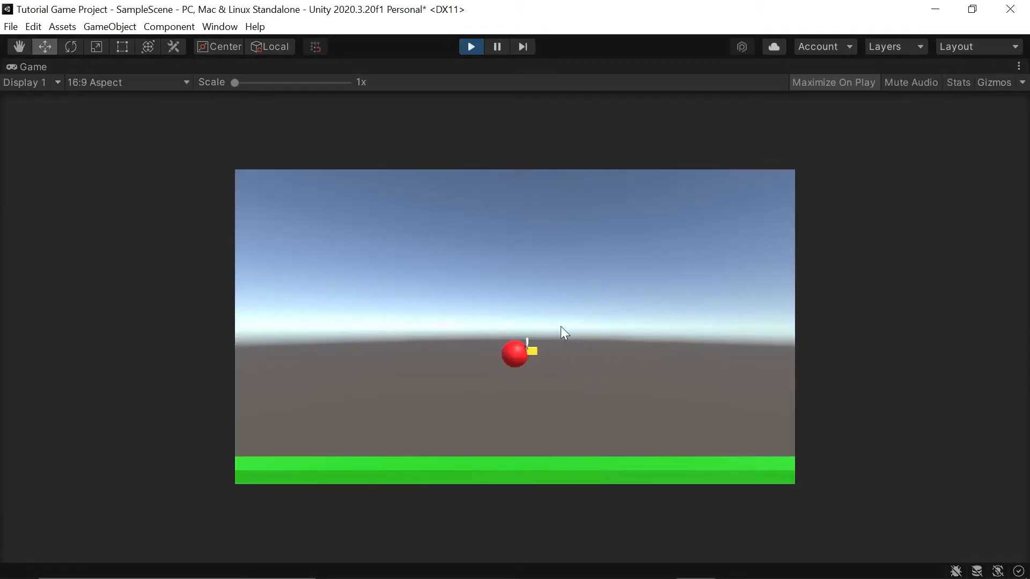
{"action": "left_click", "coordinate": [470, 46]}
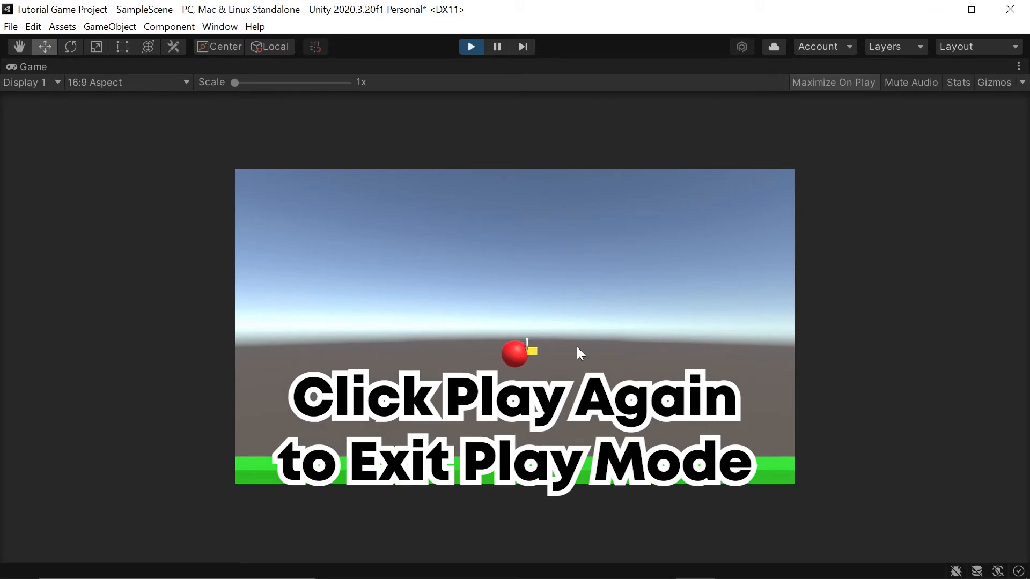
{"action": "left_click", "coordinate": [470, 47]}
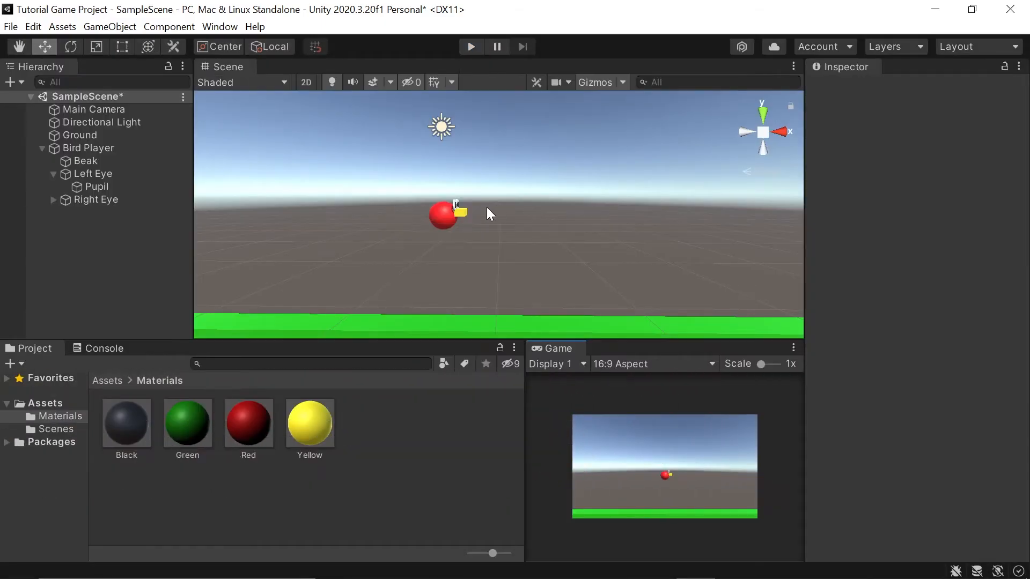
{"action": "mouse_move", "coordinate": [414, 204]}
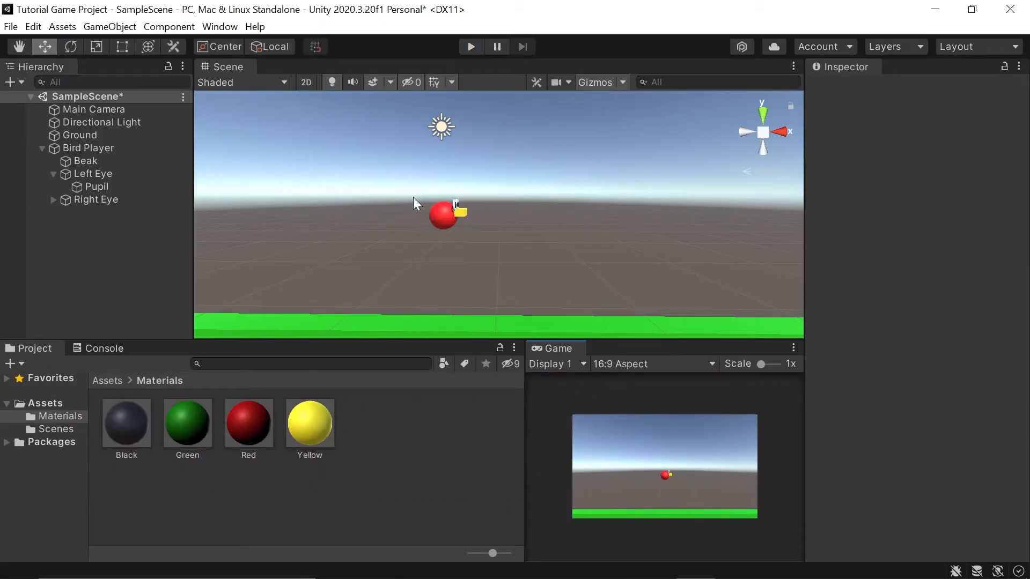
{"action": "mouse_move", "coordinate": [384, 199]}
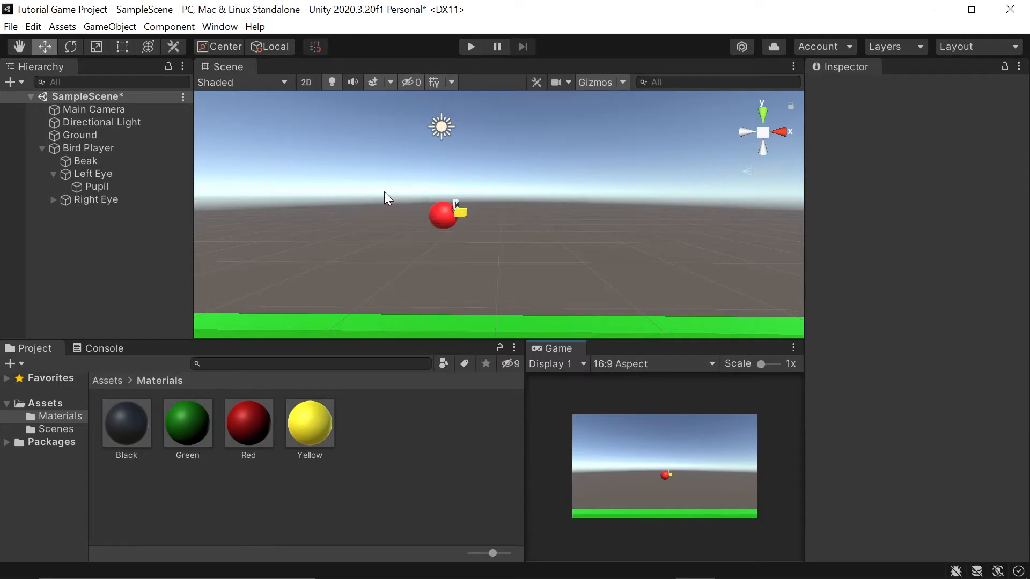
{"action": "left_click", "coordinate": [88, 148]}
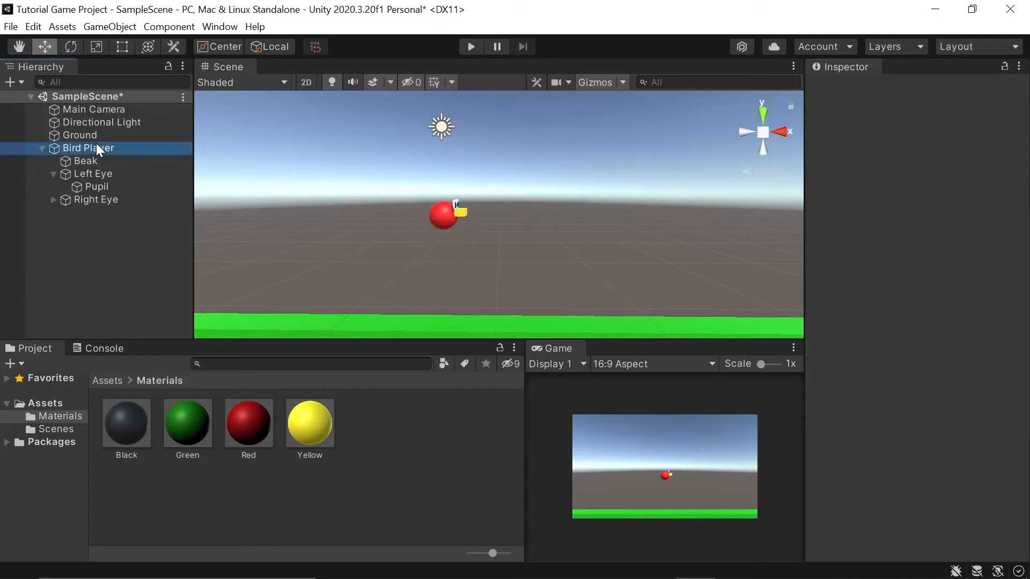
{"action": "left_click", "coordinate": [88, 148]}
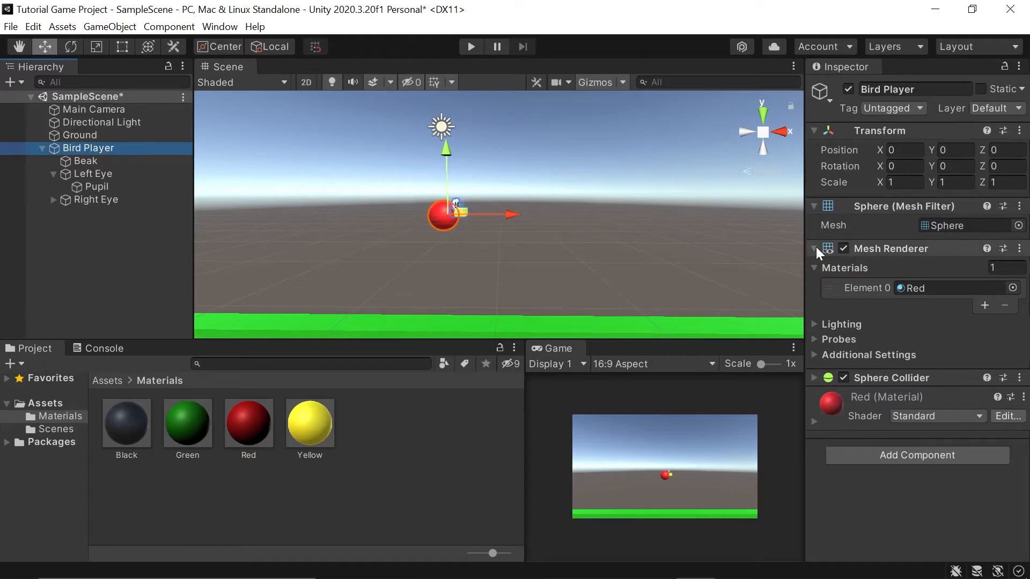
{"action": "left_click", "coordinate": [812, 251]}
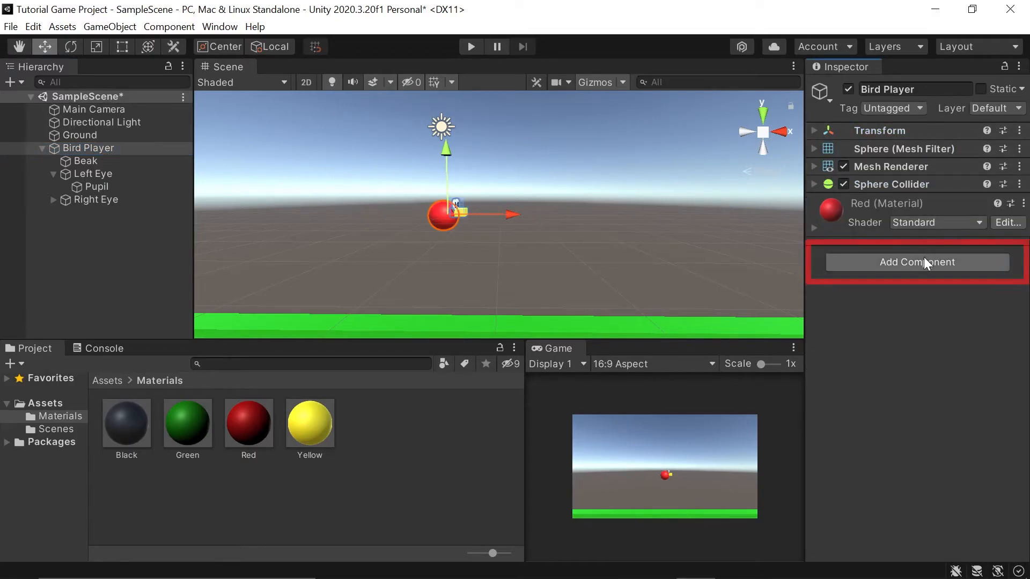
{"action": "left_click", "coordinate": [914, 261]}
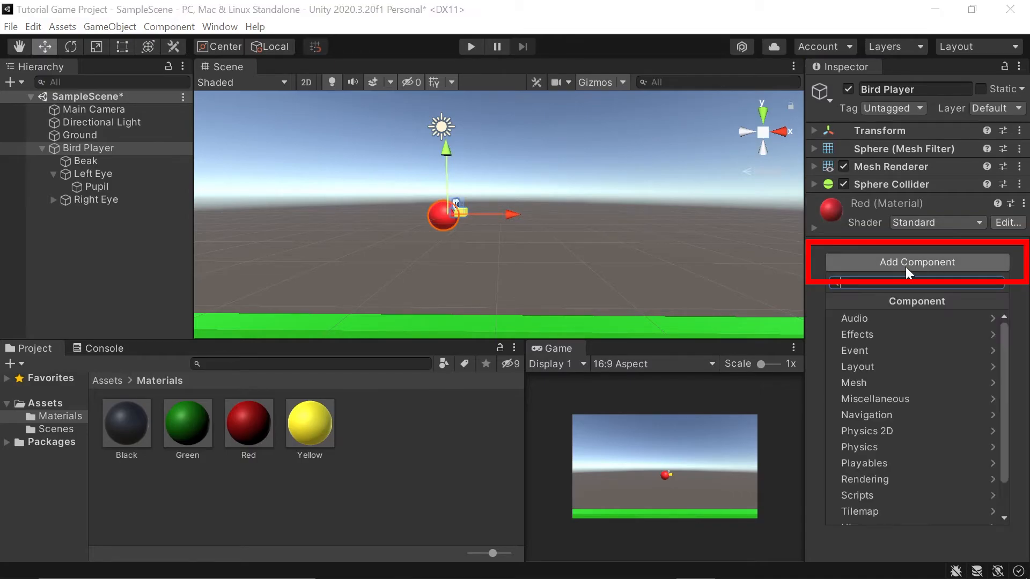
{"action": "left_click", "coordinate": [914, 262]}
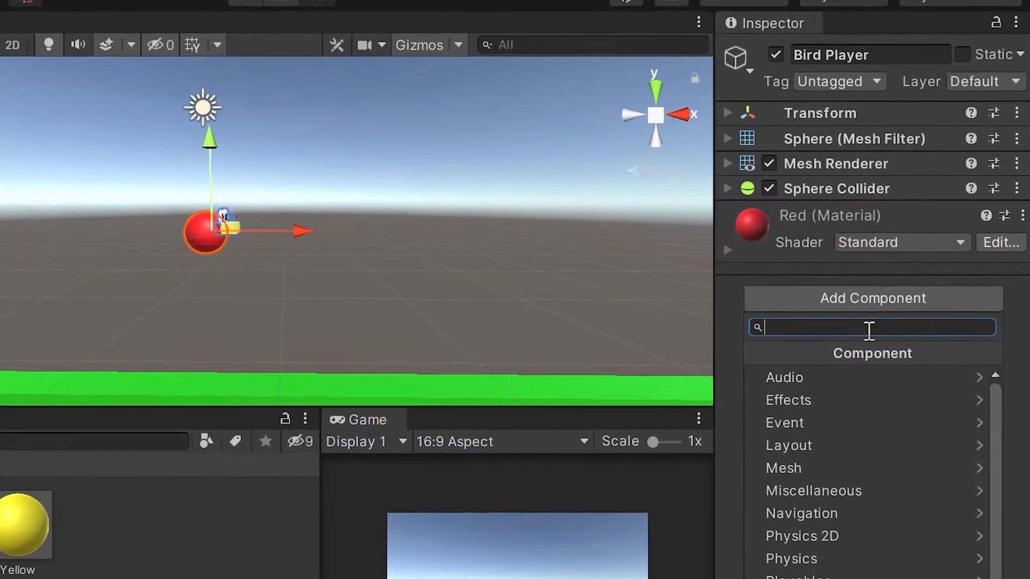
{"action": "type", "text": "rigidbody"}
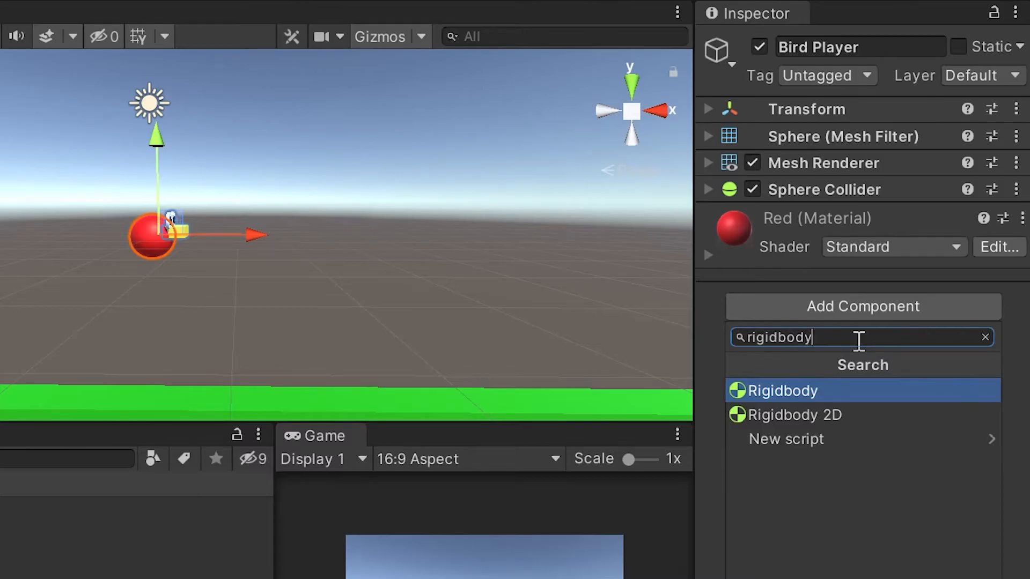
{"action": "left_click", "coordinate": [779, 390]}
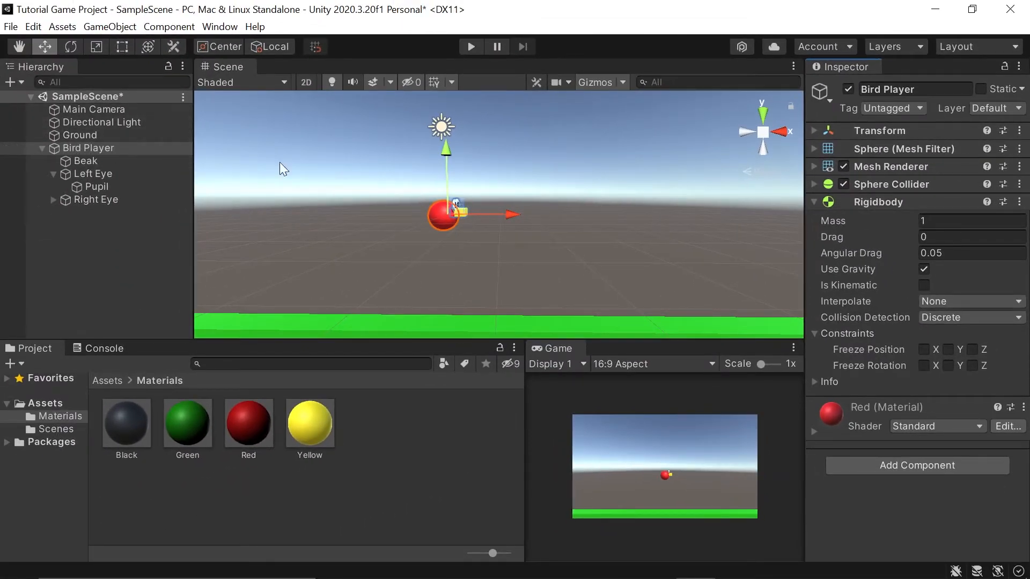
{"action": "mouse_move", "coordinate": [882, 283]}
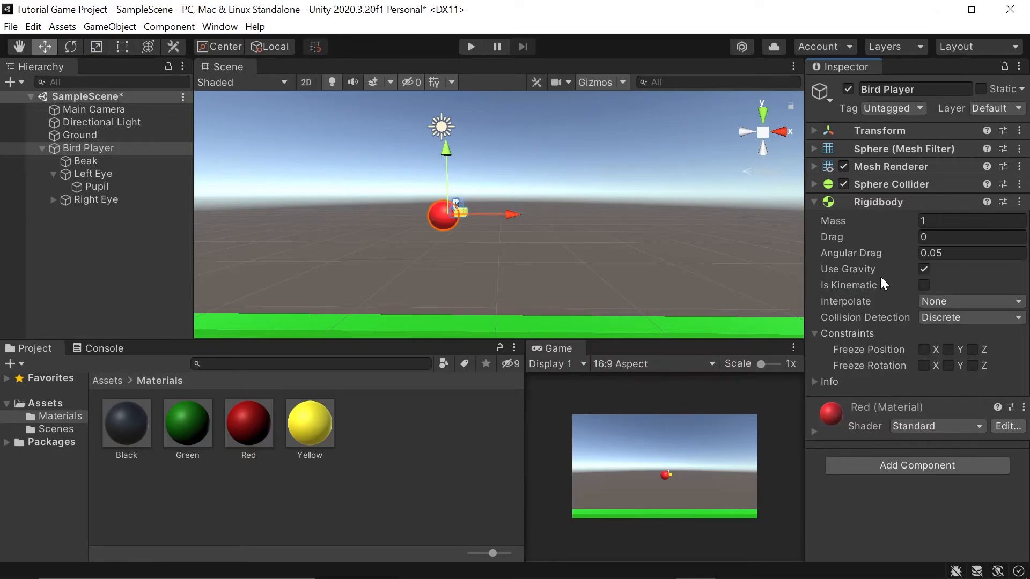
{"action": "mouse_move", "coordinate": [866, 278]}
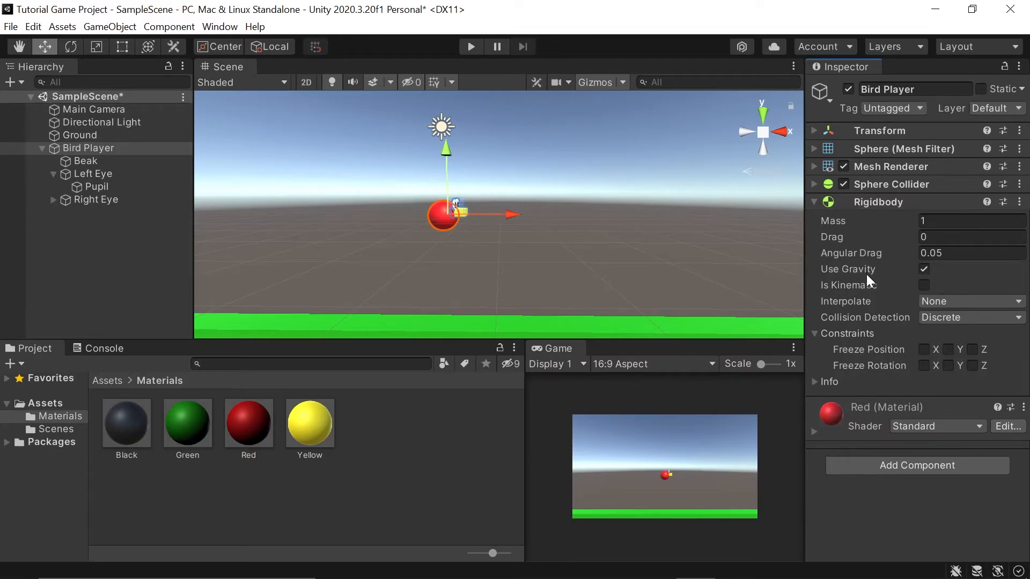
{"action": "mouse_move", "coordinate": [470, 46]}
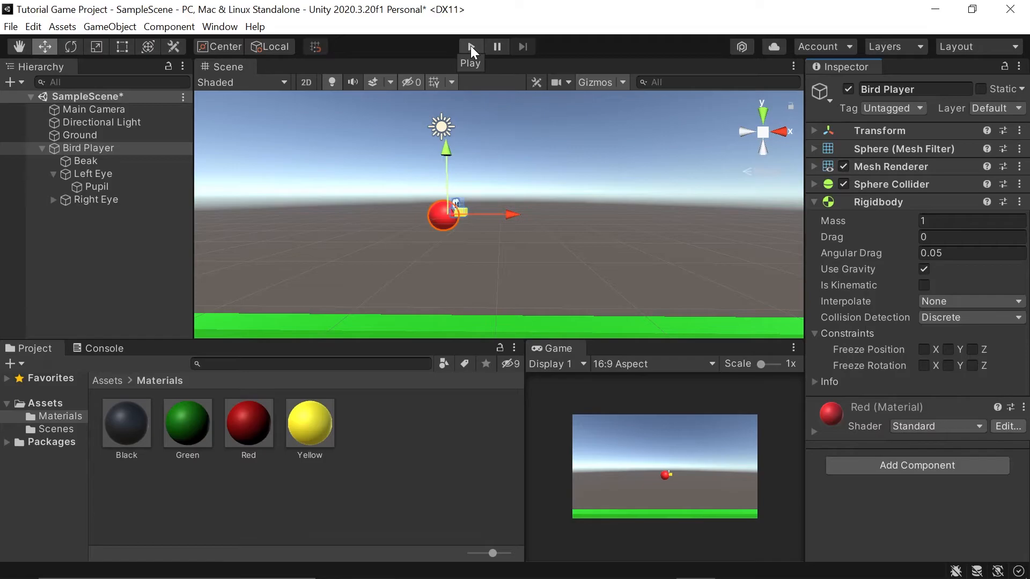
{"action": "left_click", "coordinate": [470, 46]}
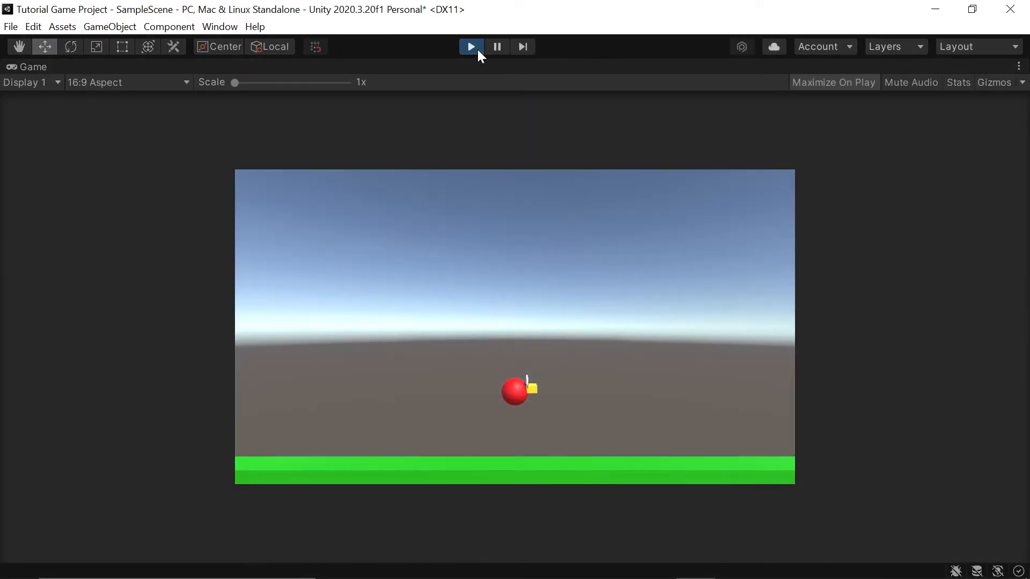
{"action": "left_click", "coordinate": [470, 46]}
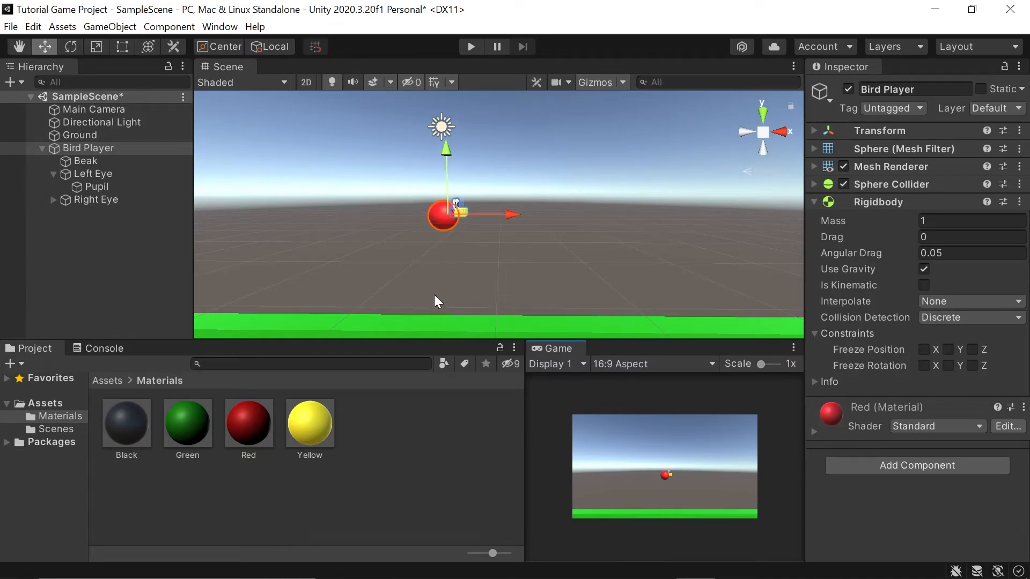
{"action": "mouse_move", "coordinate": [455, 191]}
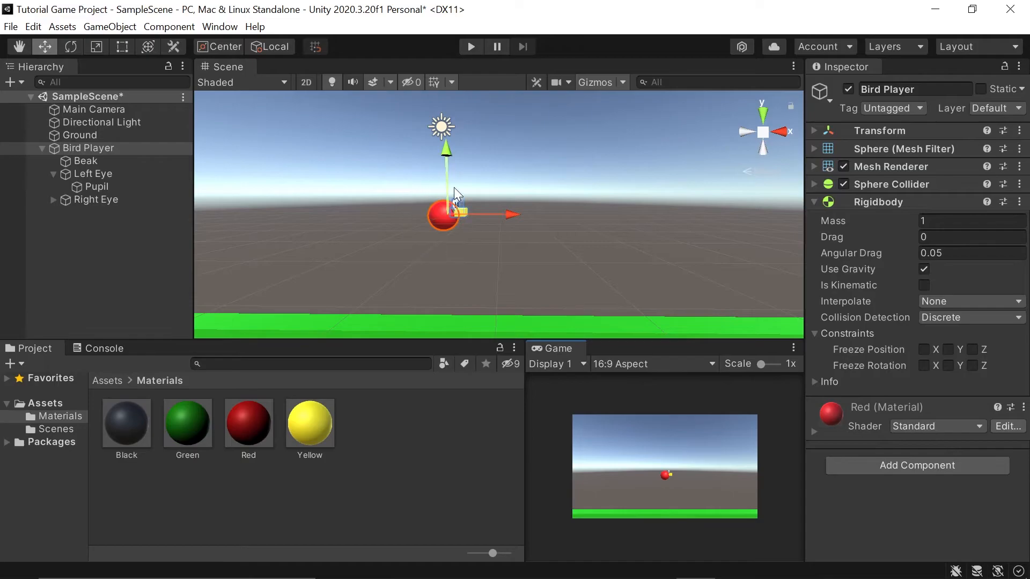
{"action": "mouse_move", "coordinate": [478, 213]}
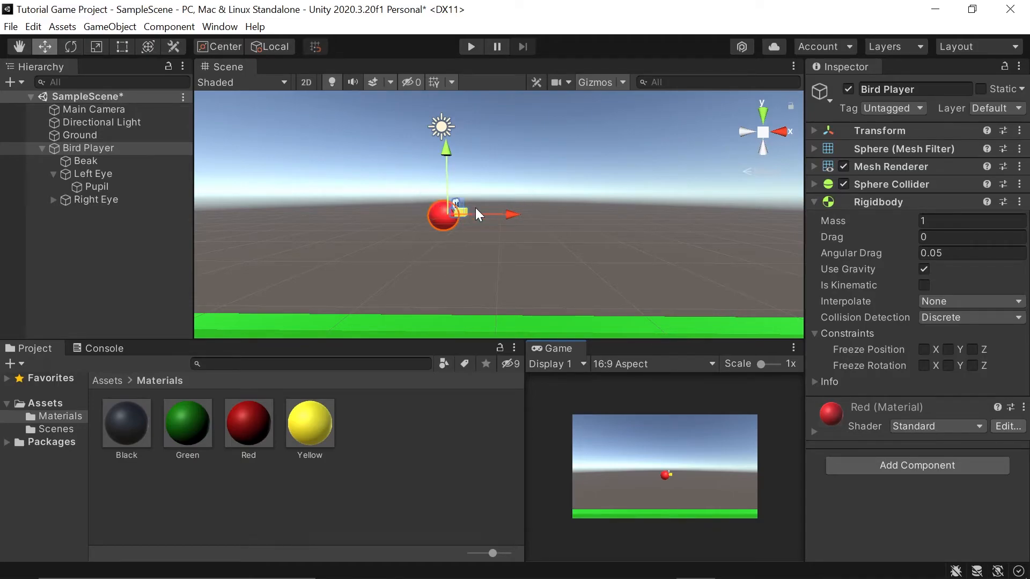
{"action": "mouse_move", "coordinate": [463, 241]}
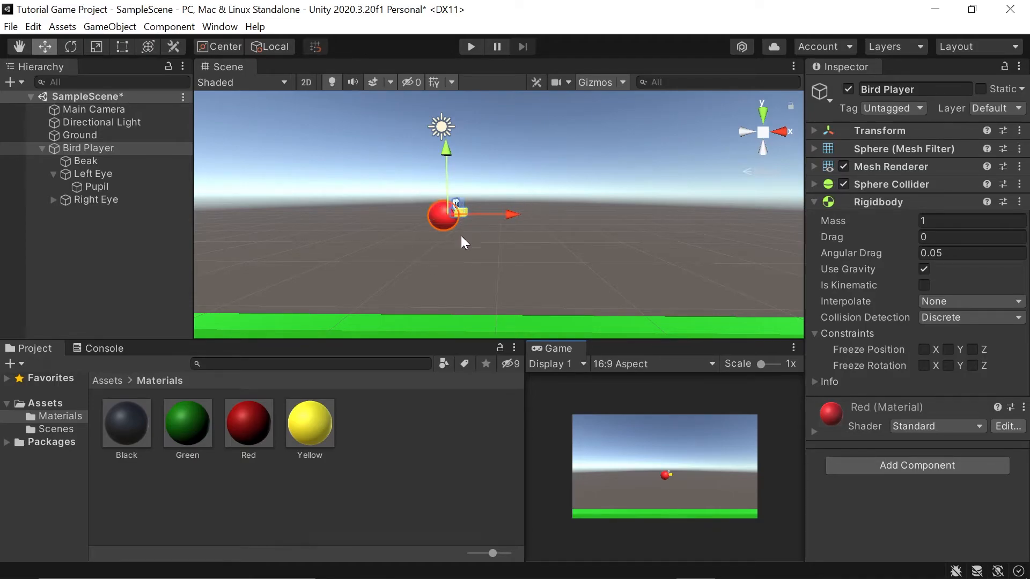
{"action": "mouse_move", "coordinate": [885, 384]}
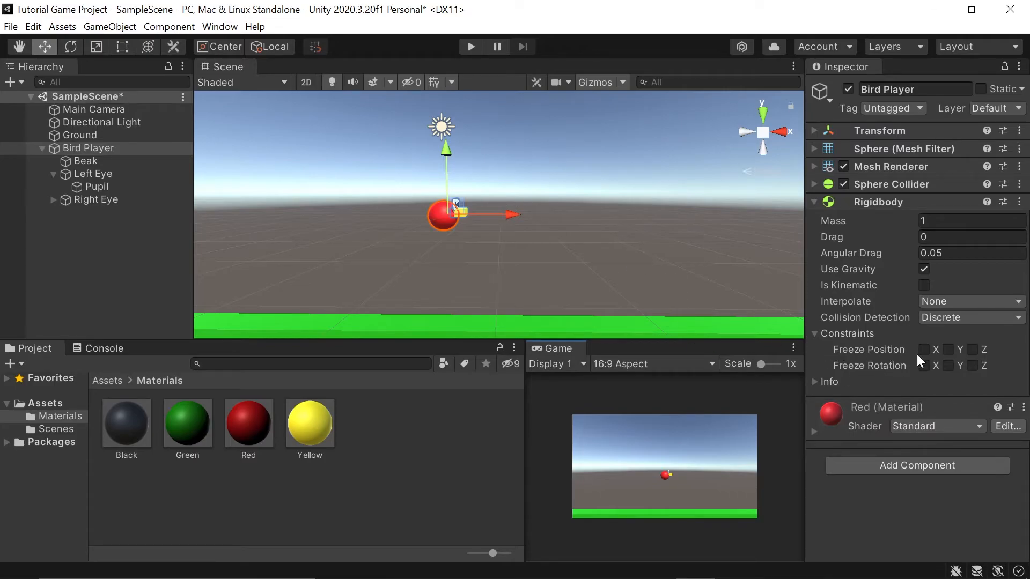
Step: Freeze the Bird Player's Rigidbody rotation on X, Y, Z and test-run that it lands on the ground
{"action": "left_click", "coordinate": [923, 350]}
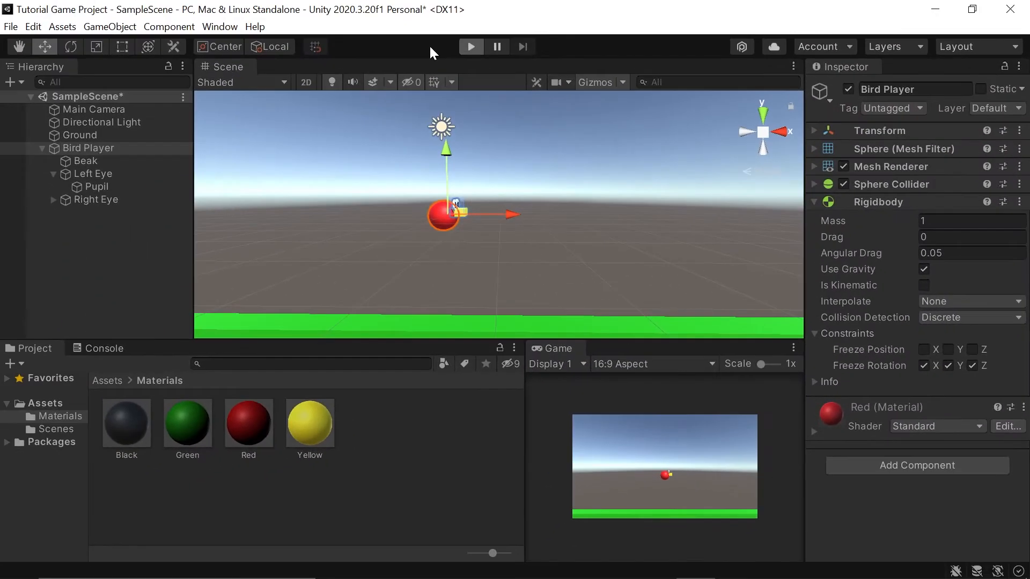
{"action": "left_click", "coordinate": [469, 46]}
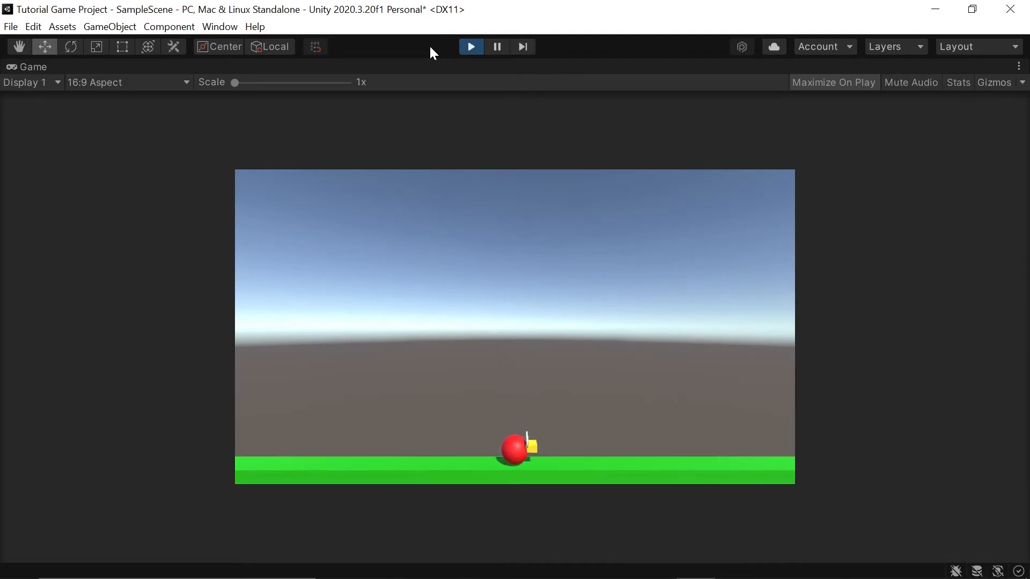
{"action": "left_click", "coordinate": [470, 46]}
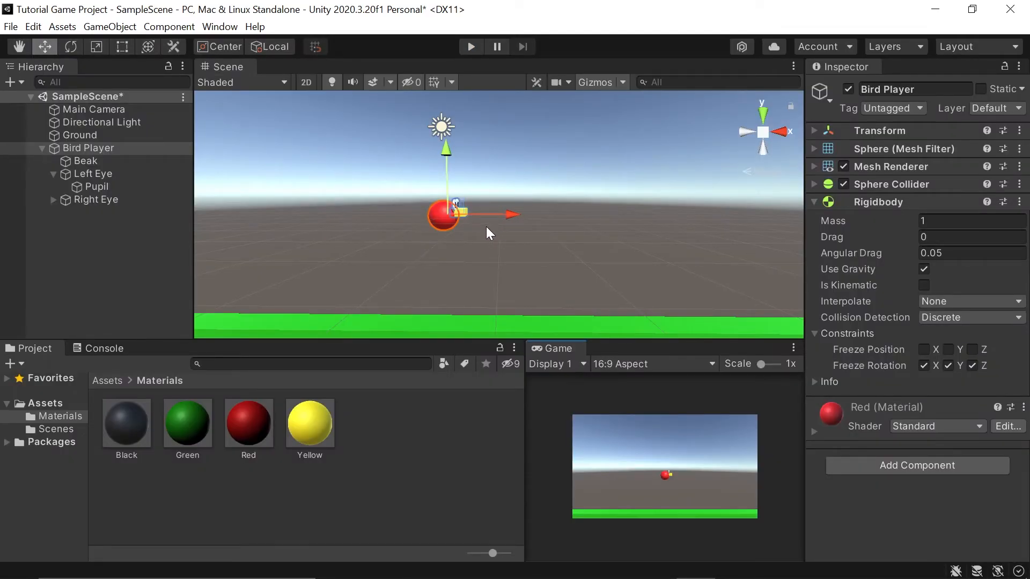
{"action": "mouse_move", "coordinate": [427, 238]}
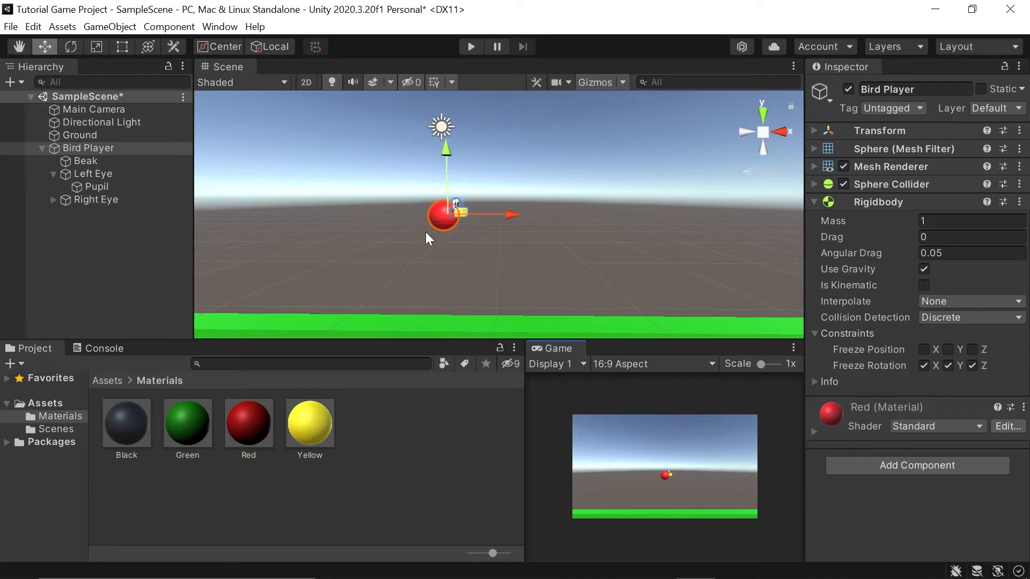
{"action": "mouse_move", "coordinate": [156, 199]}
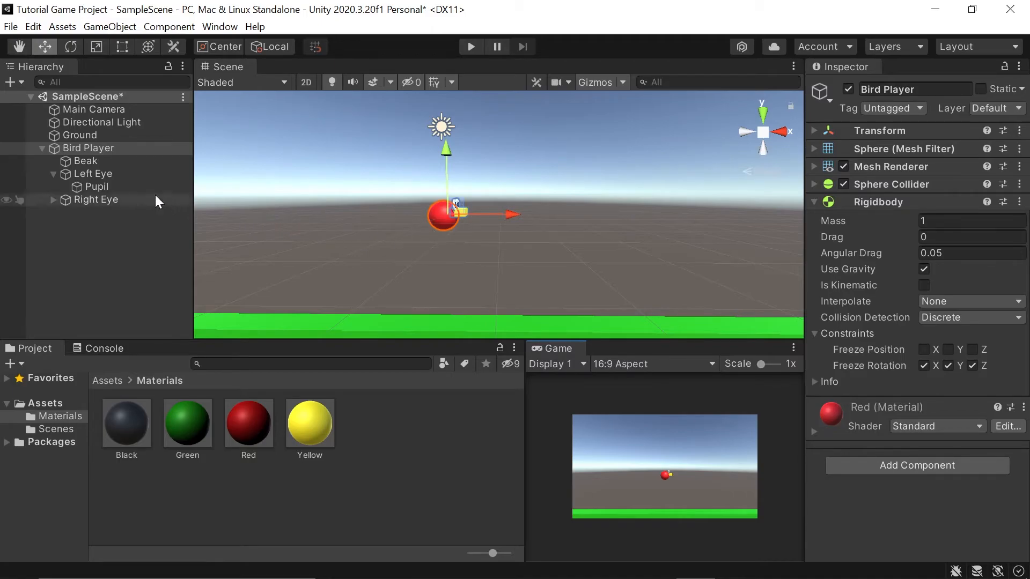
{"action": "left_click", "coordinate": [42, 148]}
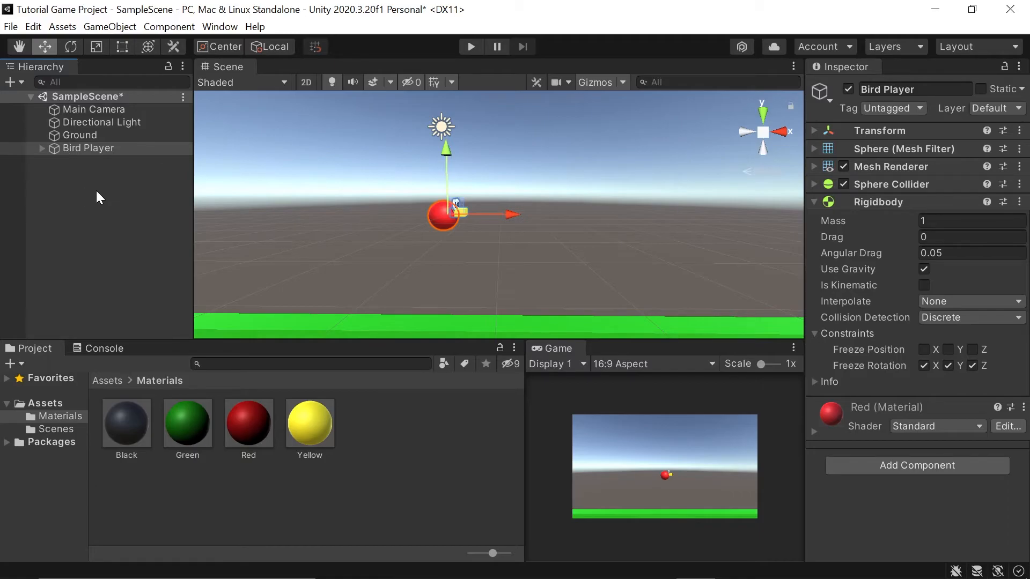
{"action": "mouse_move", "coordinate": [98, 183]}
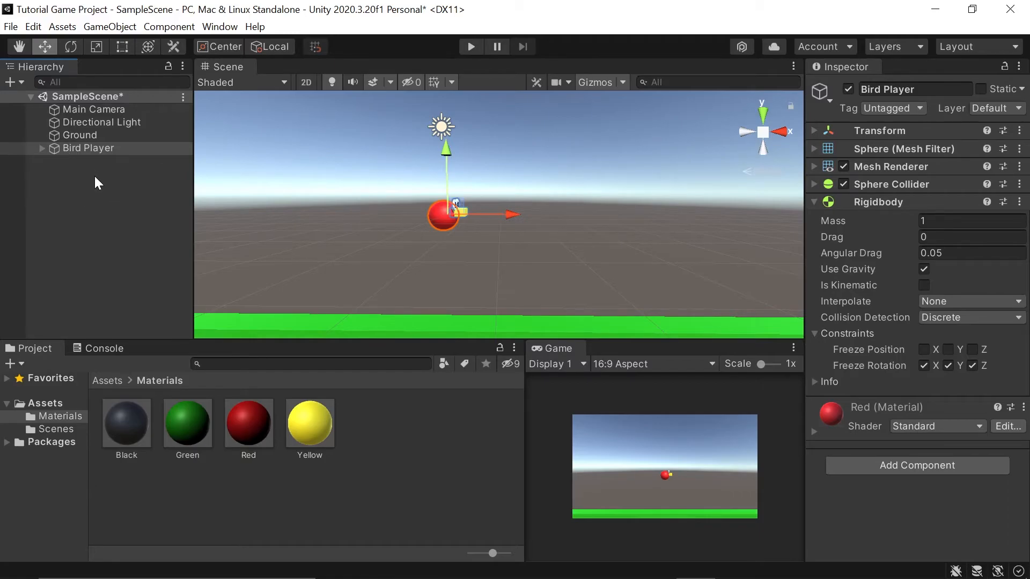
Step: Create an empty GameObject and expand its Transform showing zero position and unit scale
{"action": "right_click", "coordinate": [88, 148]}
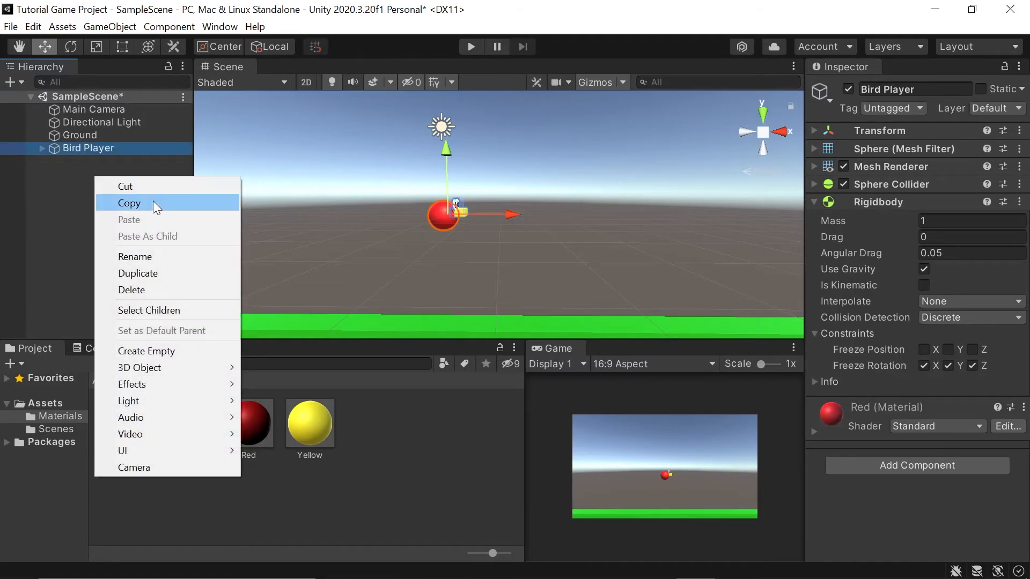
{"action": "mouse_move", "coordinate": [174, 355]}
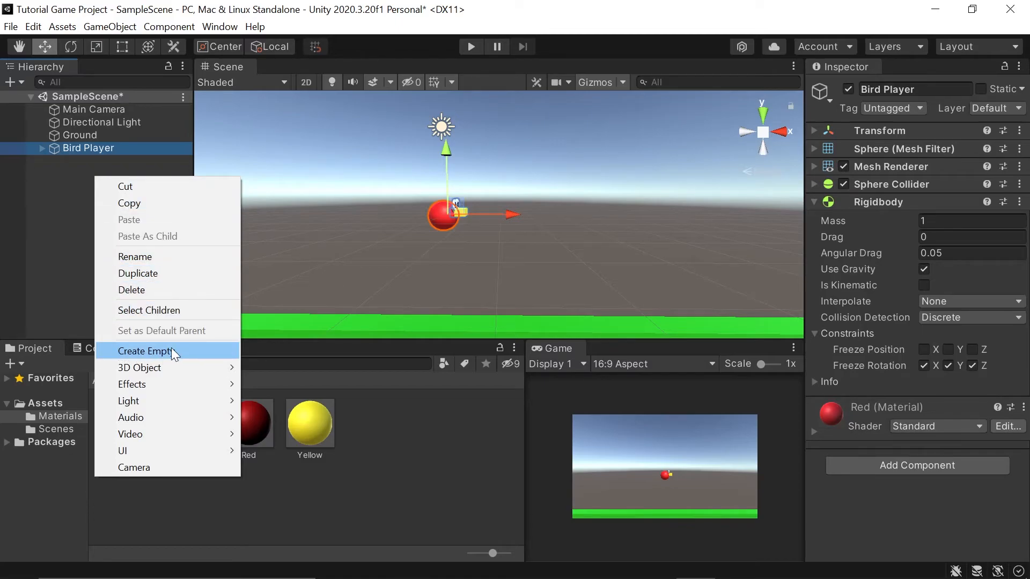
{"action": "left_click", "coordinate": [144, 350]}
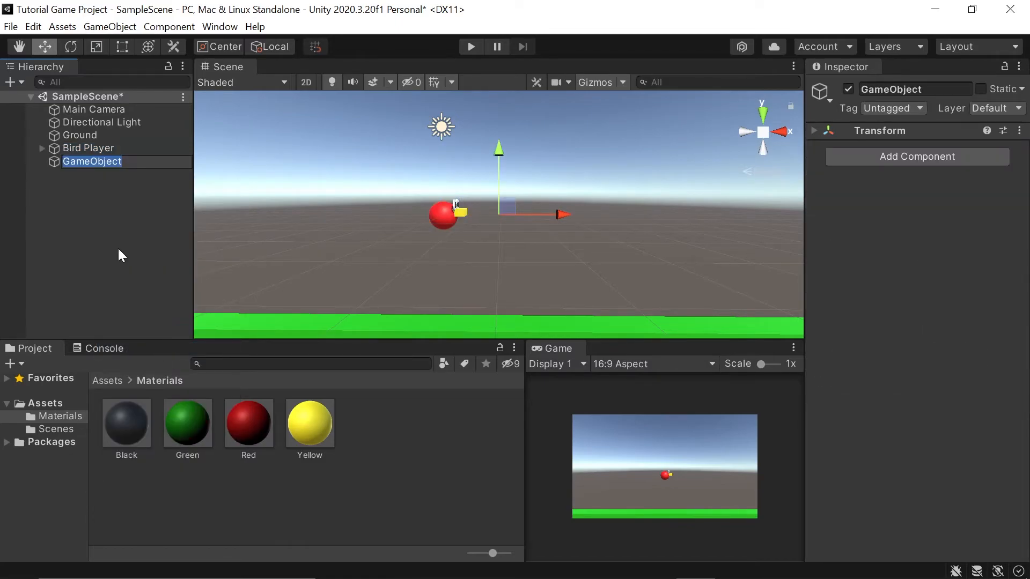
{"action": "mouse_move", "coordinate": [130, 254]}
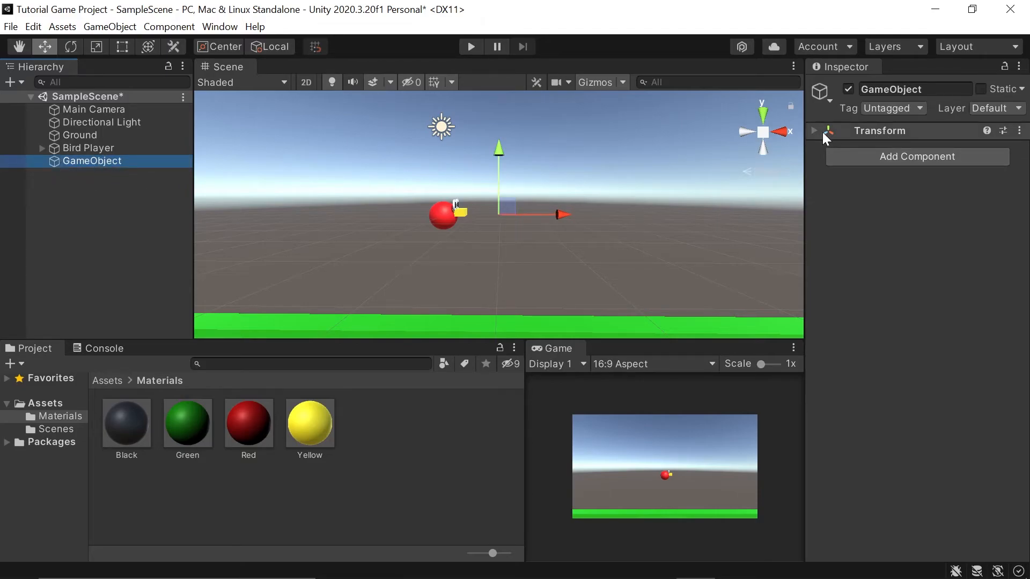
{"action": "left_click", "coordinate": [814, 131]}
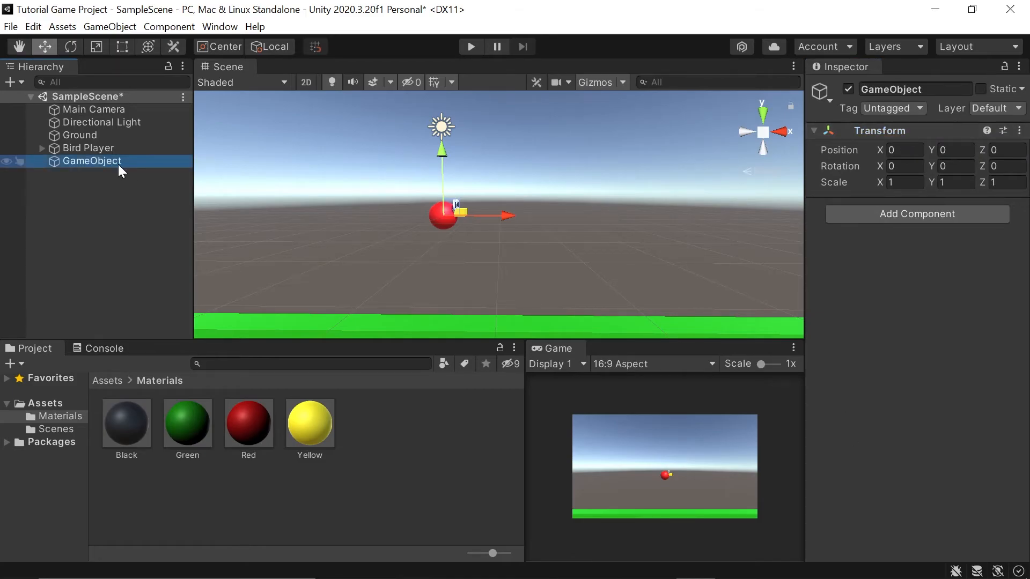
Step: Add a Cylinder child under the empty GameObject and rename it Top
{"action": "right_click", "coordinate": [91, 161]}
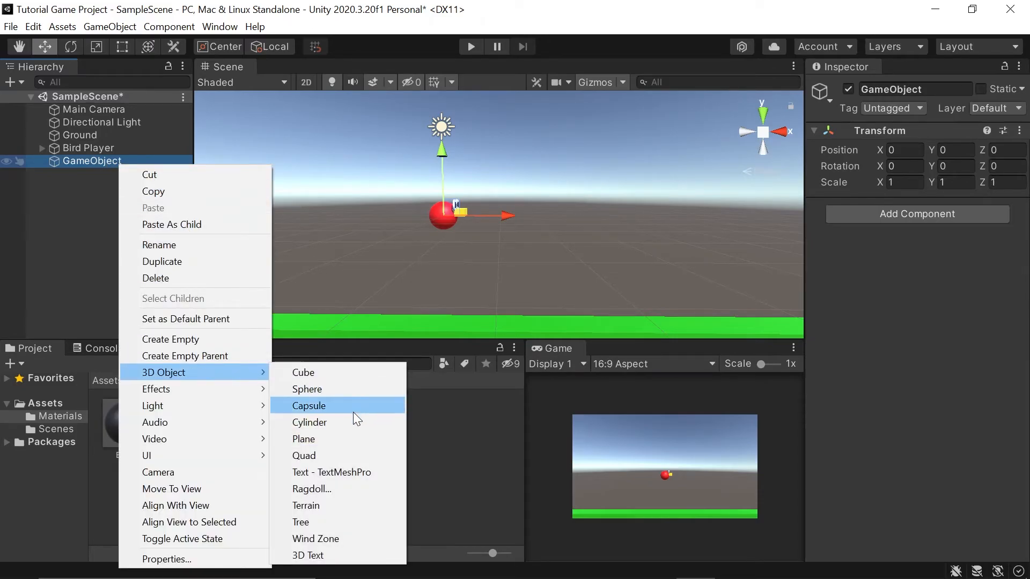
{"action": "left_click", "coordinate": [309, 423]}
{"action": "type", "text": "T"}
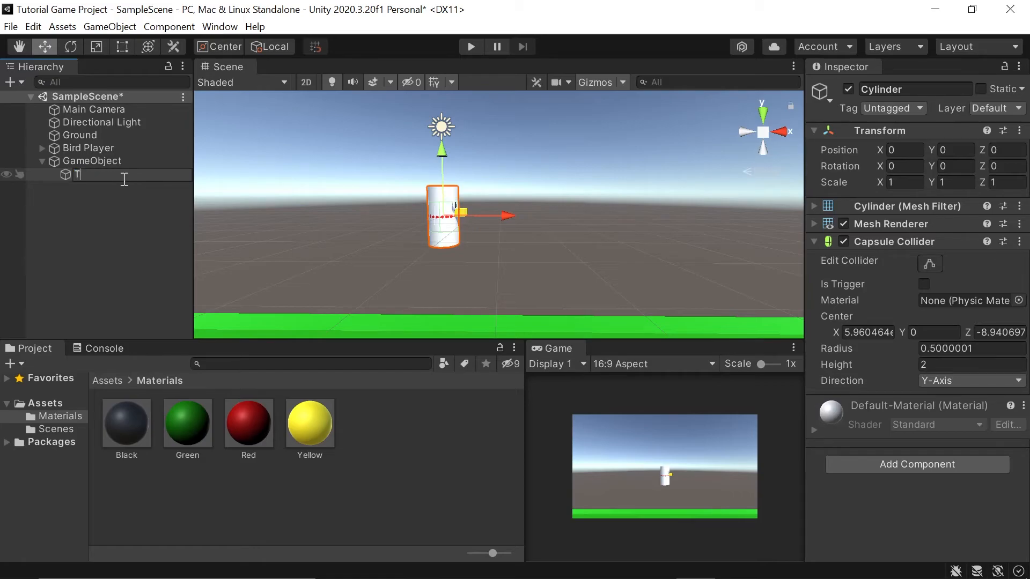
{"action": "type", "text": "op"}
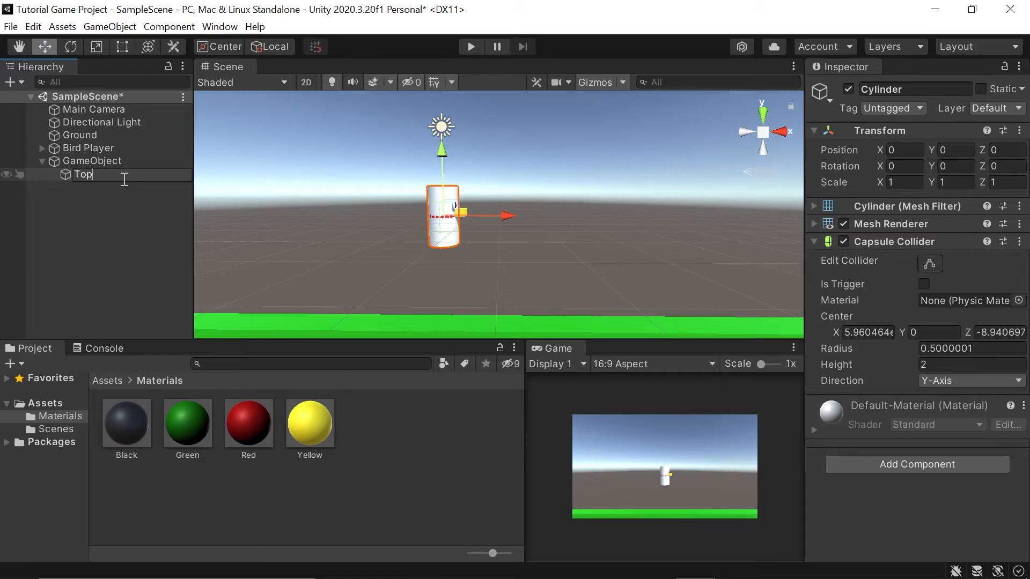
{"action": "key", "text": "Return"}
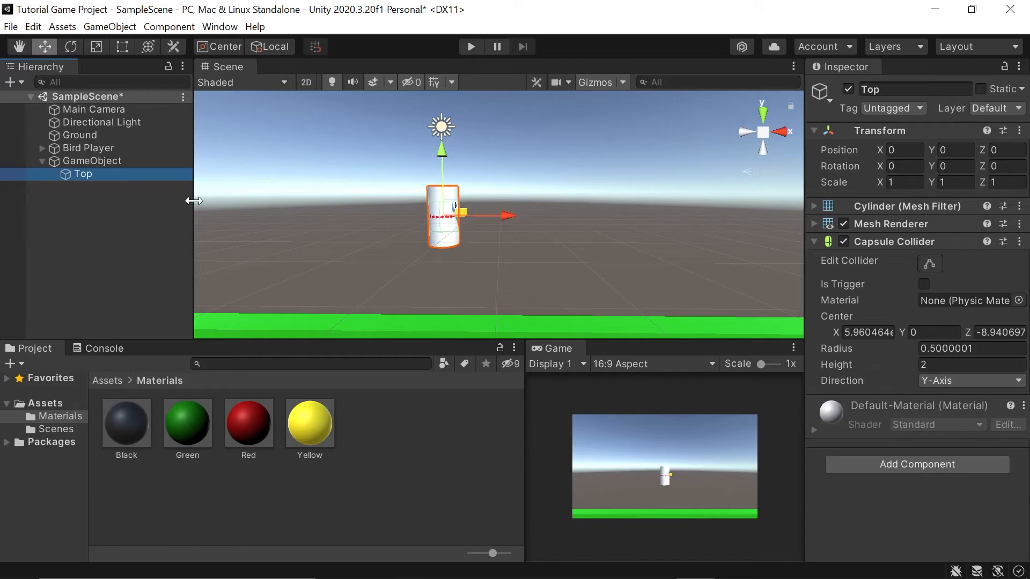
{"action": "left_click", "coordinate": [87, 148]}
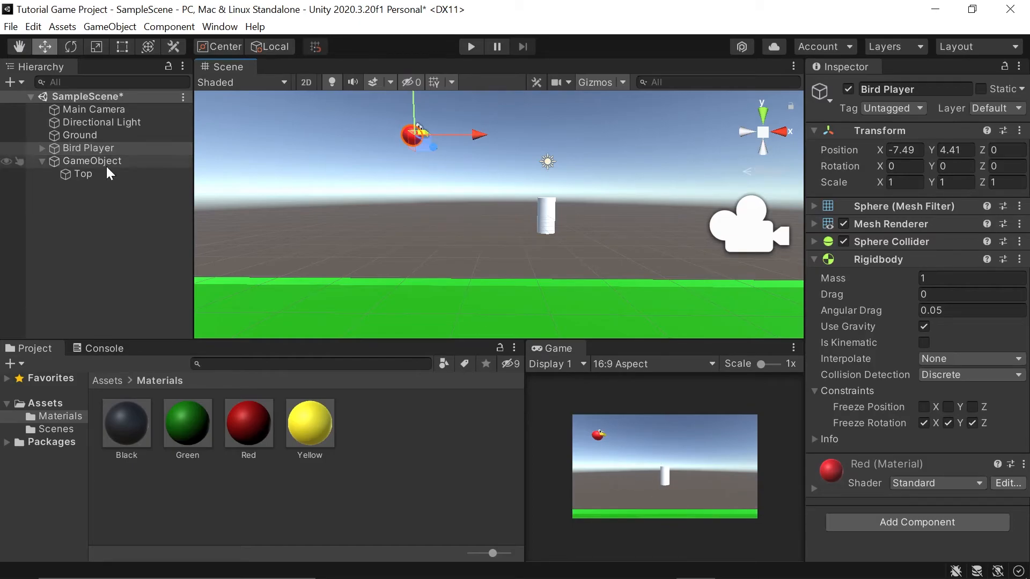
Step: Scale Top to 3, 0.5, 3 and begin renaming its parent GameObject to Pipe
{"action": "left_click", "coordinate": [82, 174]}
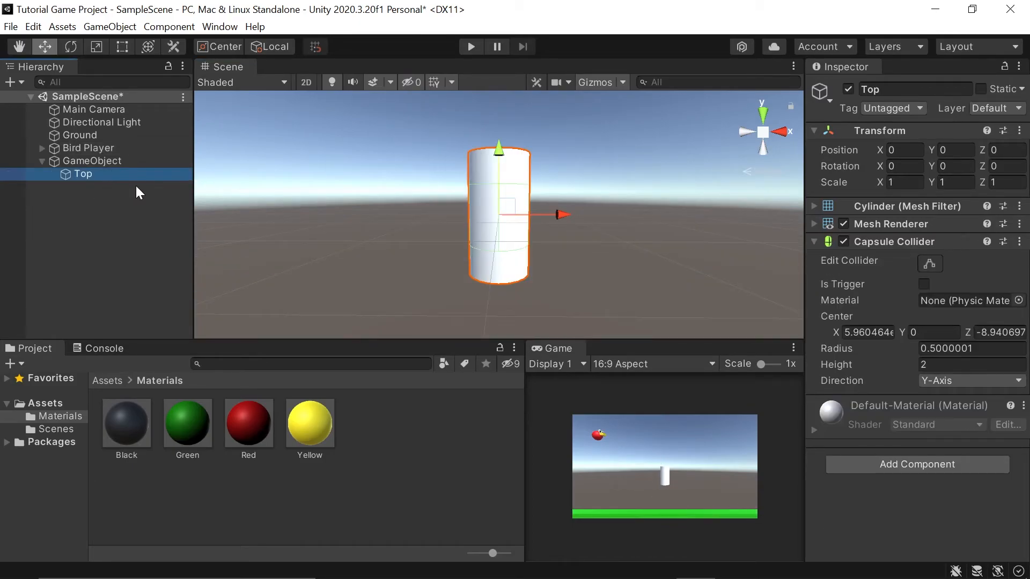
{"action": "mouse_move", "coordinate": [713, 216]}
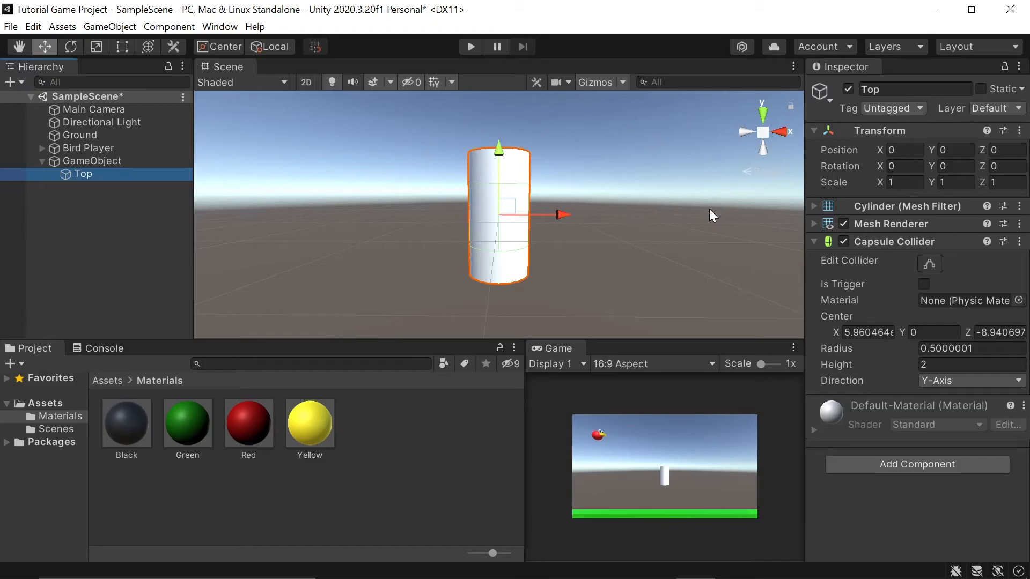
{"action": "mouse_move", "coordinate": [657, 197]}
{"action": "type", "text": "3"}
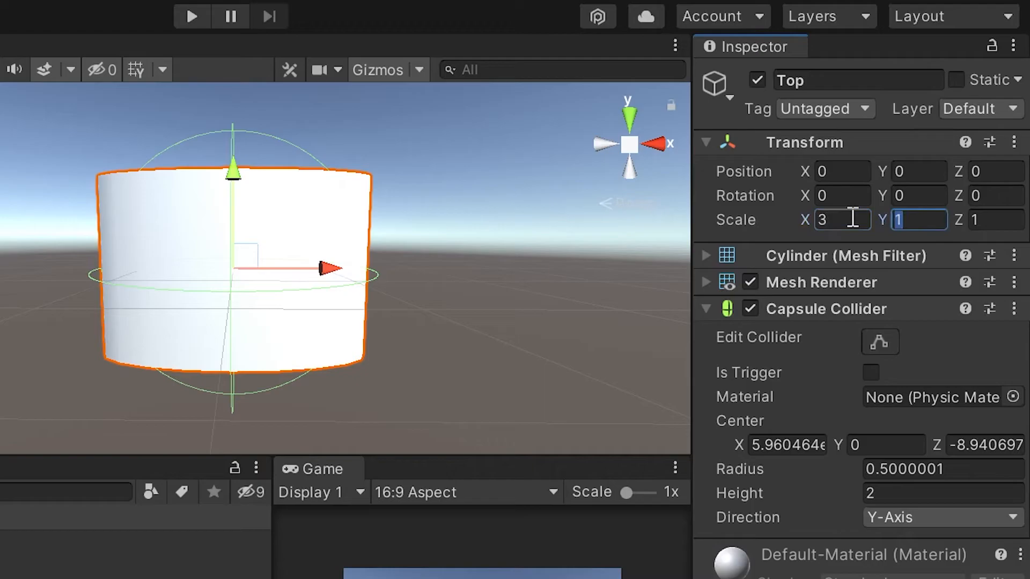
{"action": "type", "text": ".5"}
{"action": "left_click", "coordinate": [995, 220]}
{"action": "type", "text": "3"}
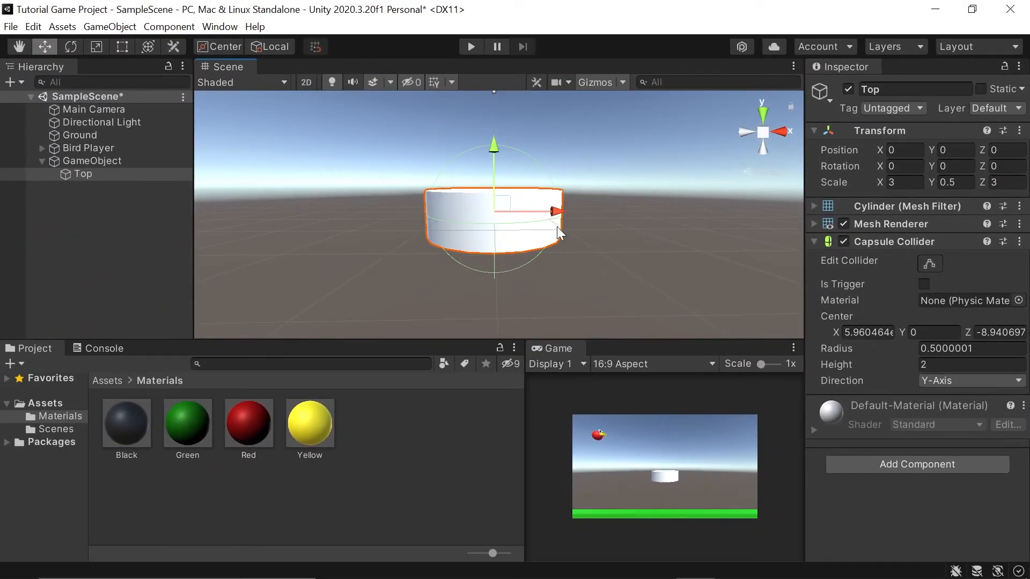
{"action": "left_click", "coordinate": [93, 161]}
{"action": "type", "text": "Pipe"}
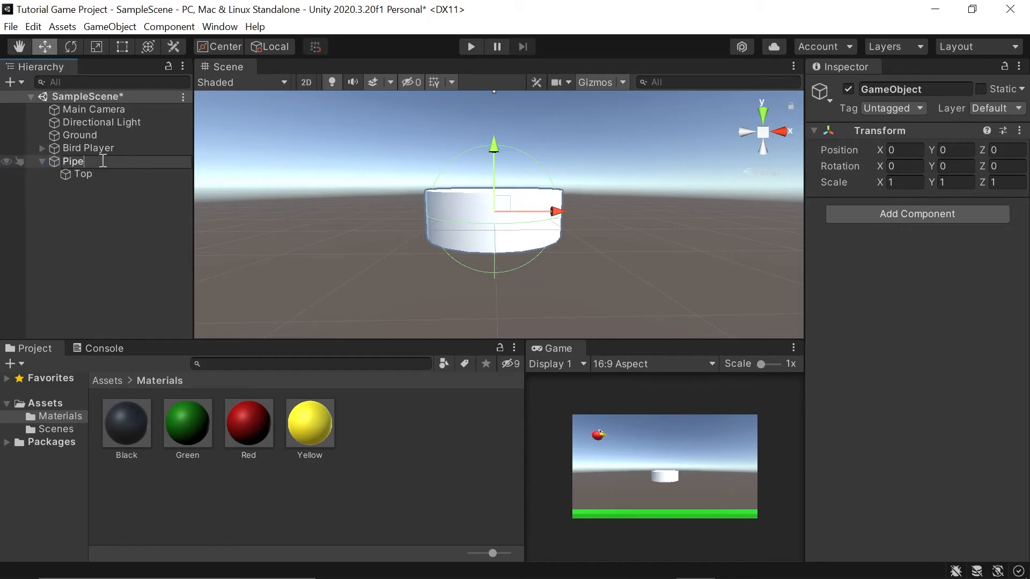
Step: Add a Base cylinder under Pipe scaled 2.5, 10, 2.5 and lowered to Y -10
{"action": "right_click", "coordinate": [71, 161]}
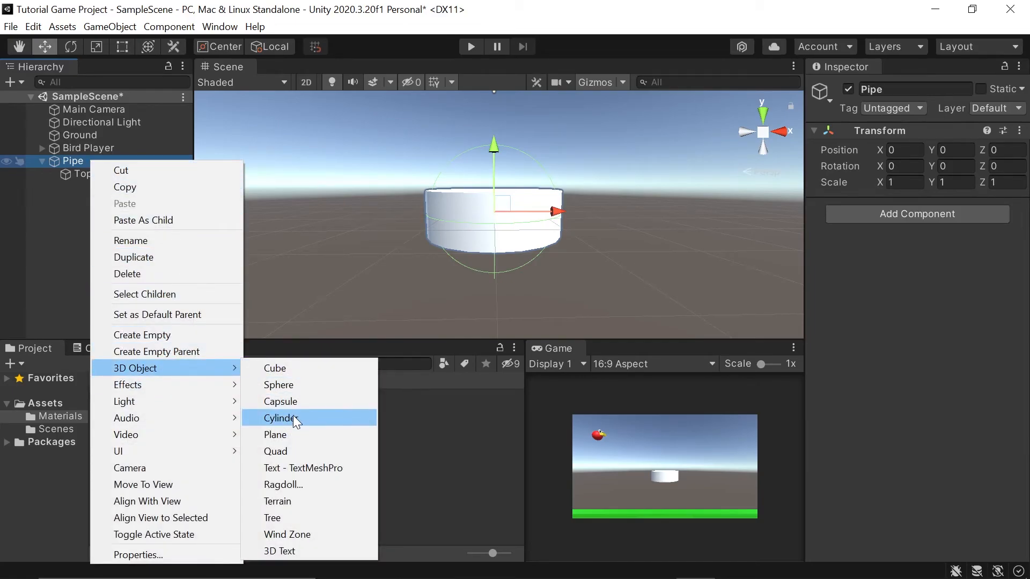
{"action": "left_click", "coordinate": [281, 418]}
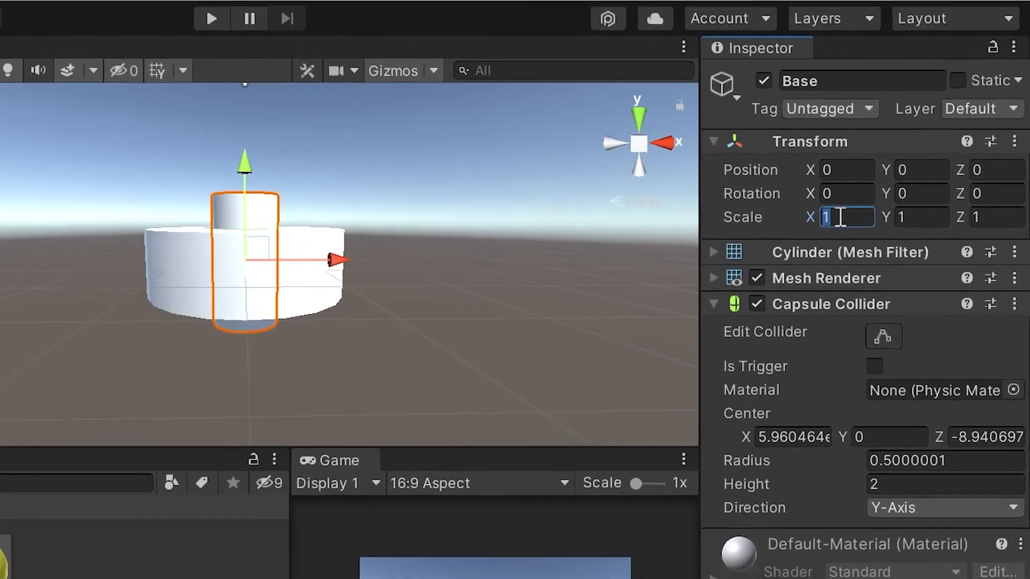
{"action": "type", "text": "2."}
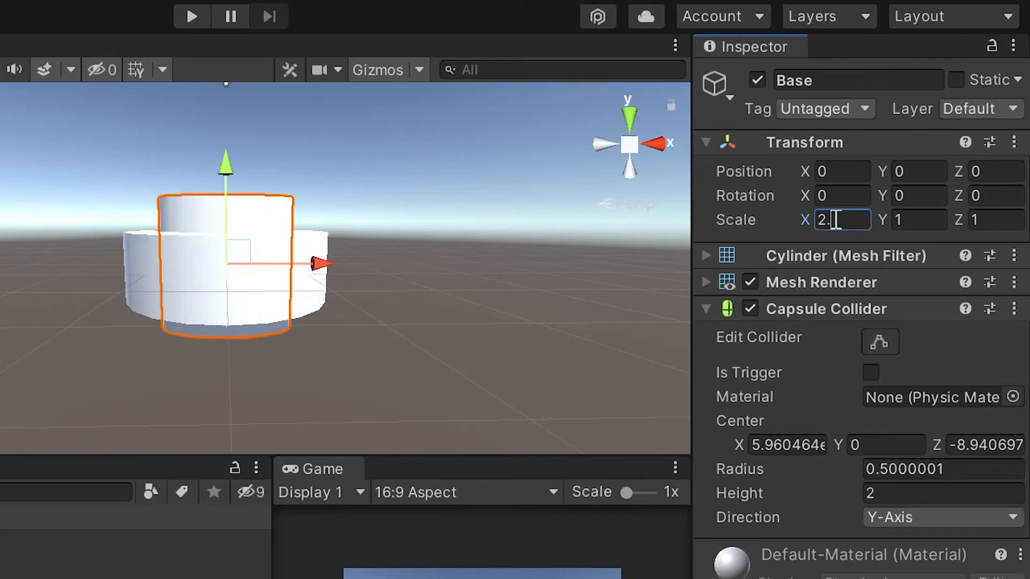
{"action": "type", "text": "10"}
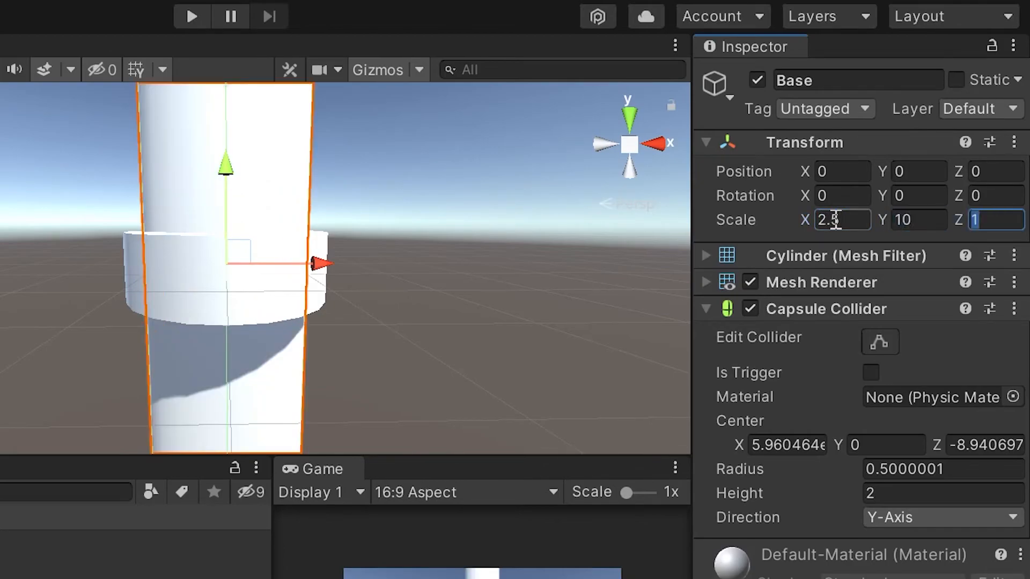
{"action": "type", "text": "2.5"}
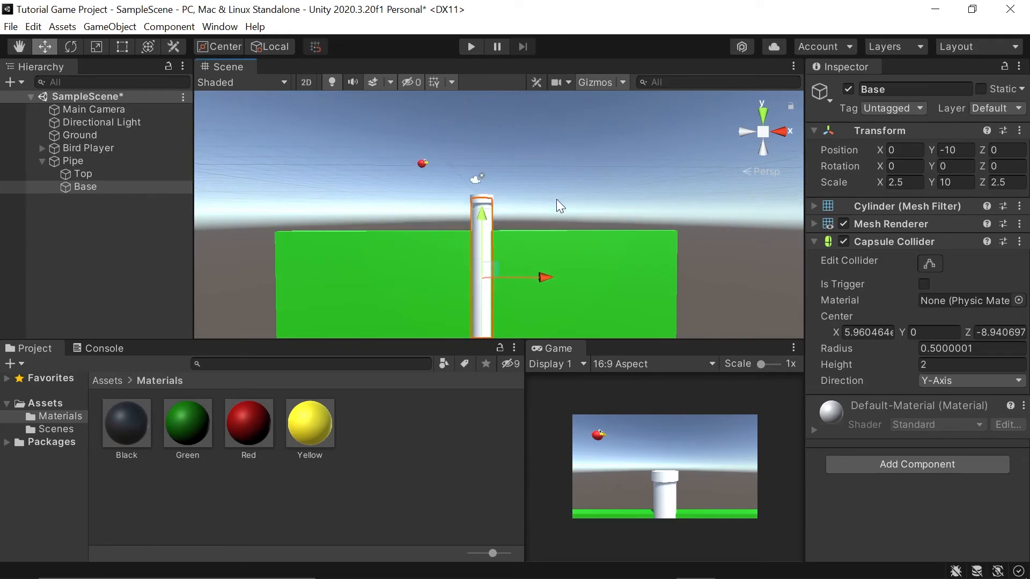
{"action": "mouse_move", "coordinate": [486, 246]}
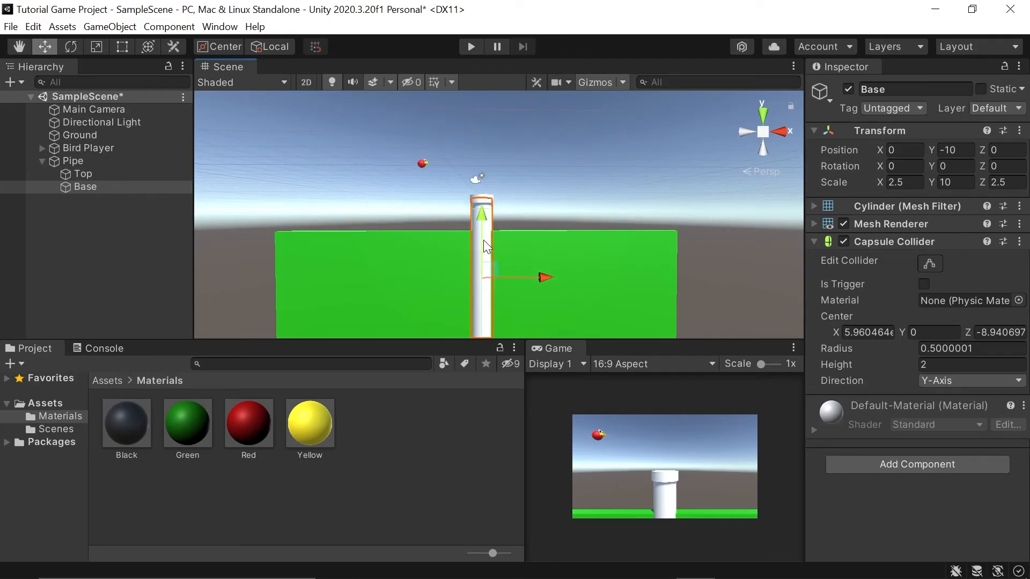
{"action": "mouse_move", "coordinate": [633, 301]}
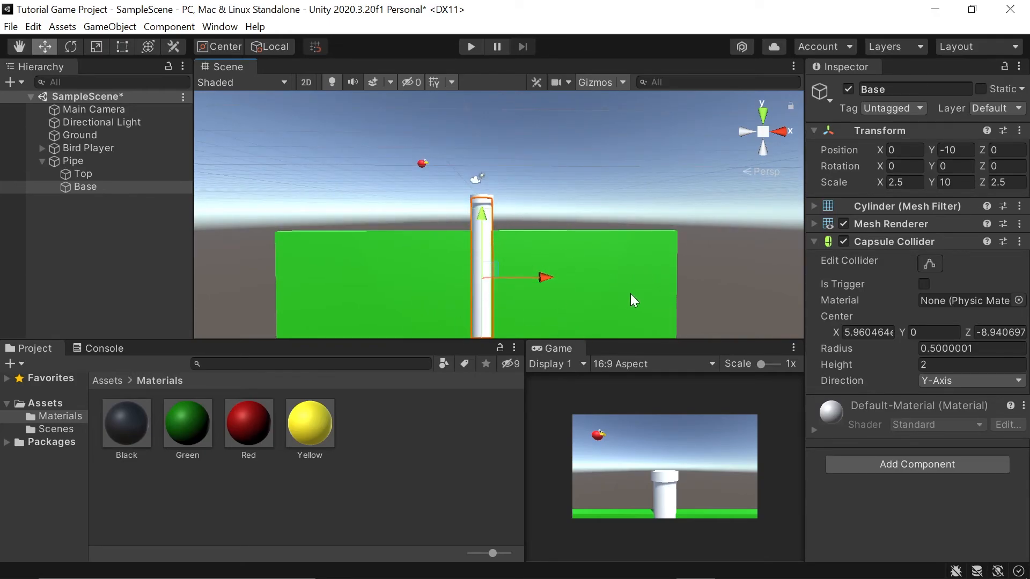
{"action": "mouse_move", "coordinate": [565, 224]}
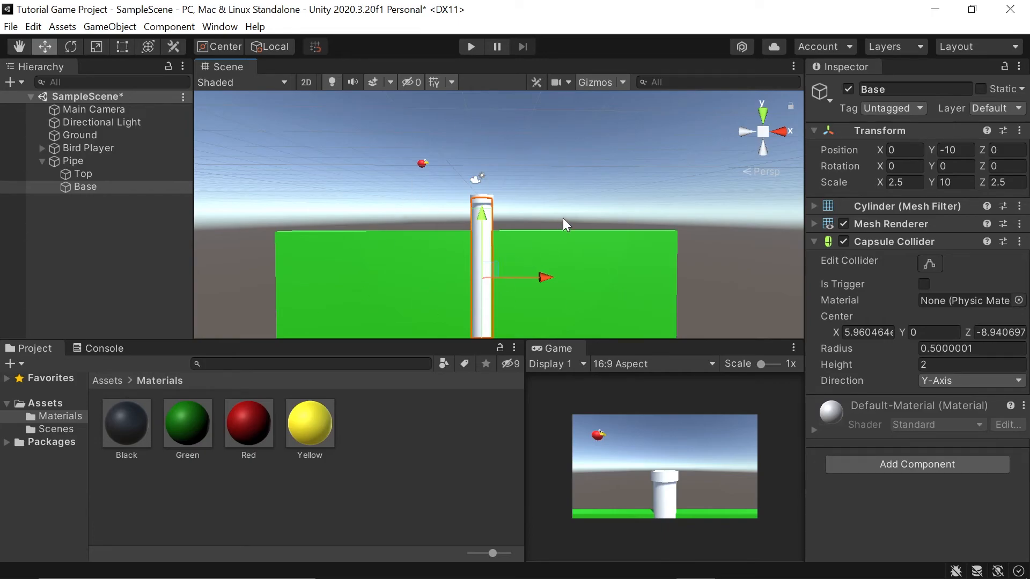
{"action": "mouse_move", "coordinate": [585, 211]}
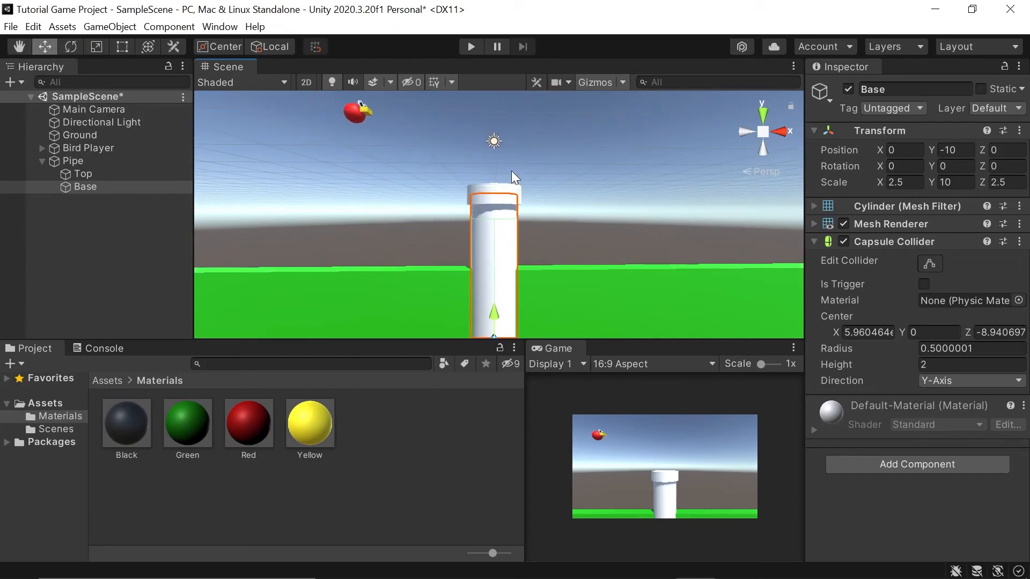
{"action": "mouse_move", "coordinate": [209, 415]}
{"action": "type", "text": "Dark Green"}
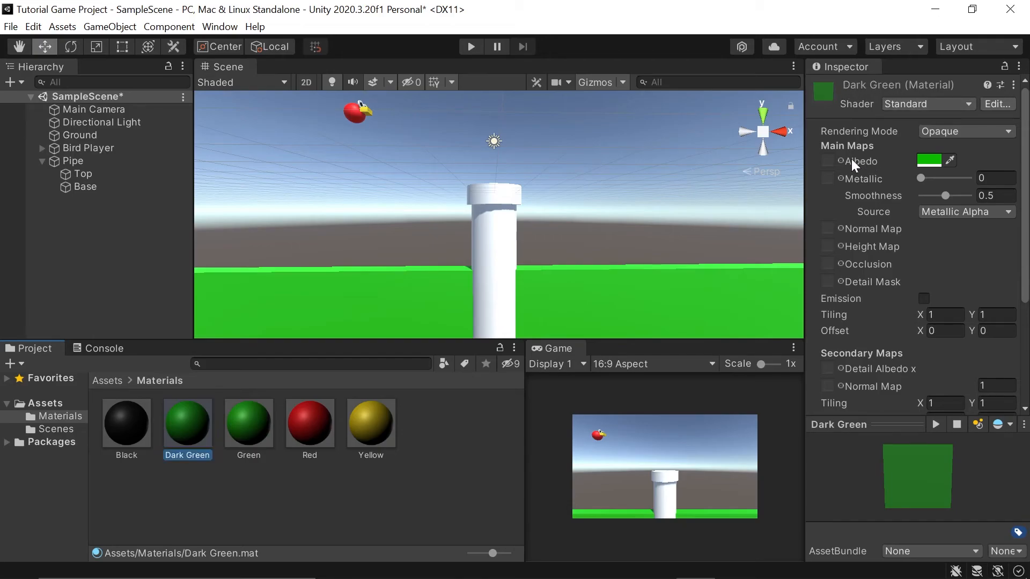
Step: Set the Dark Green material's albedo to RGB 4, 60, 0 for the pipe
{"action": "left_click", "coordinate": [930, 160]}
{"action": "type", "text": "60"}
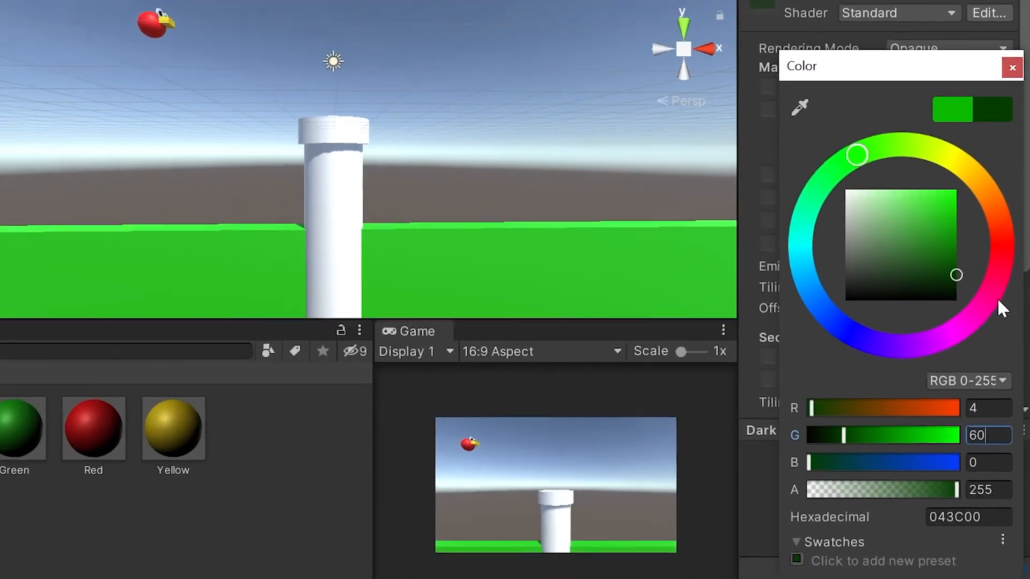
{"action": "left_click", "coordinate": [1011, 66]}
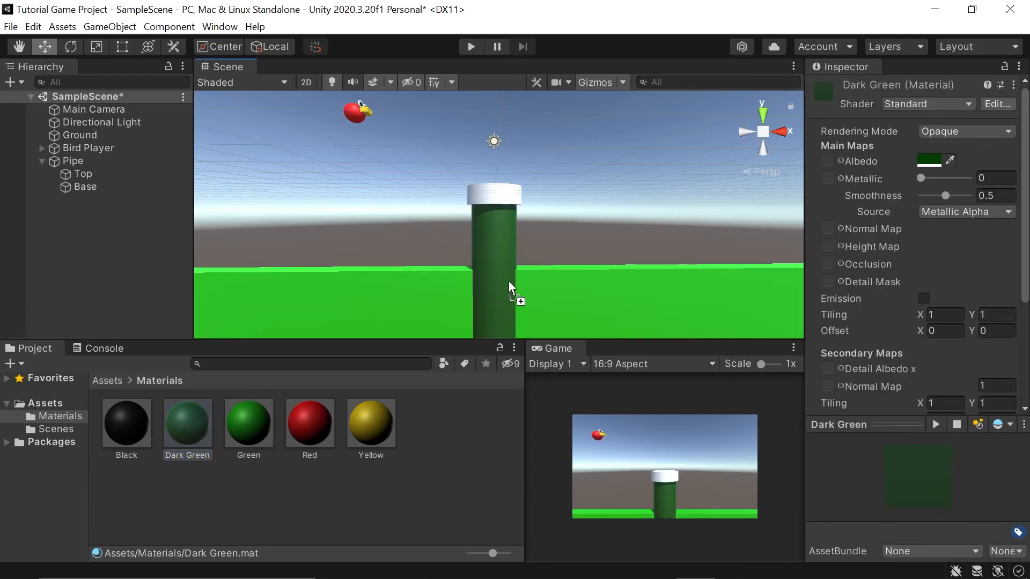
{"action": "mouse_move", "coordinate": [495, 243]}
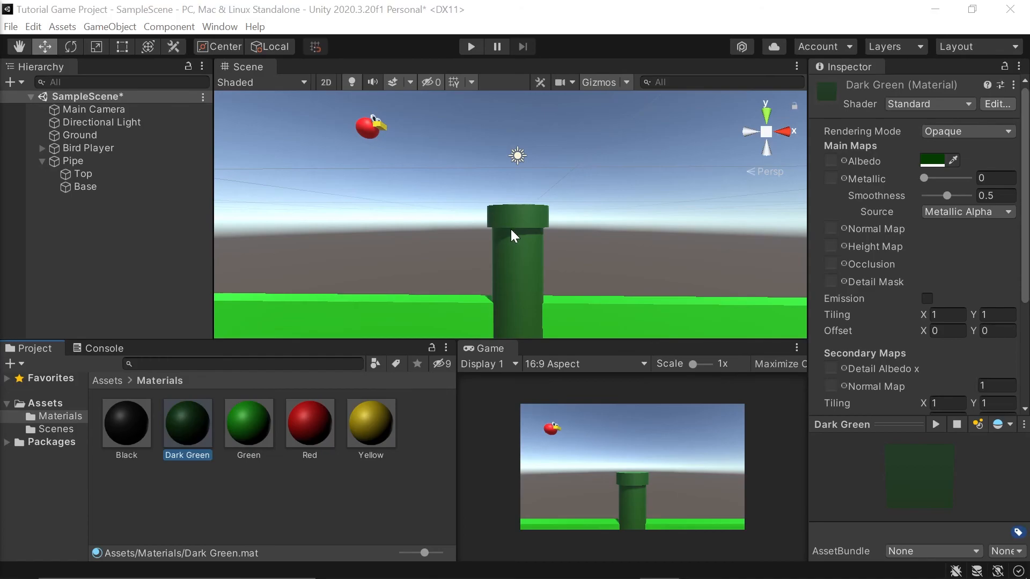
{"action": "mouse_move", "coordinate": [492, 217]}
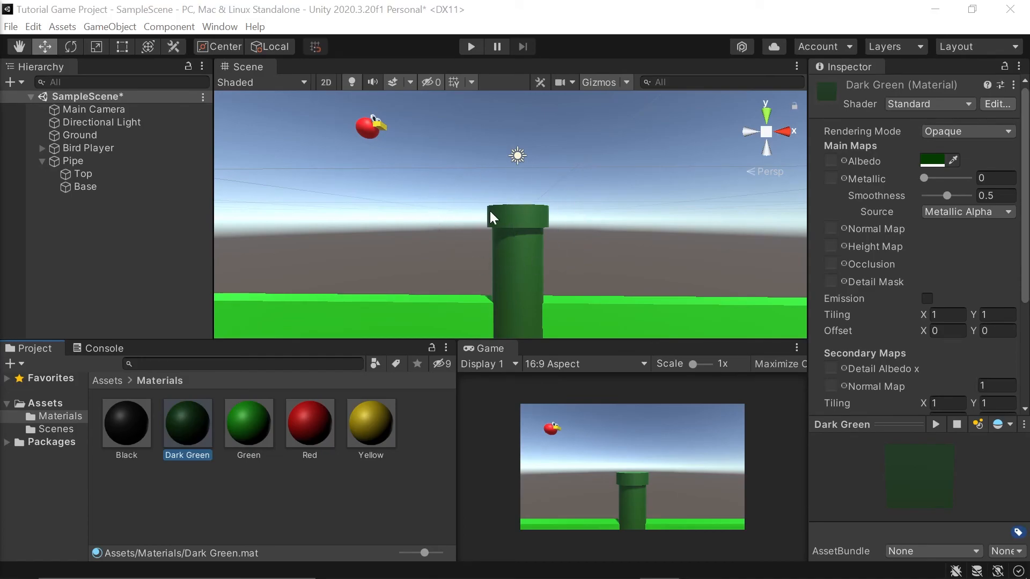
{"action": "mouse_move", "coordinate": [513, 251]}
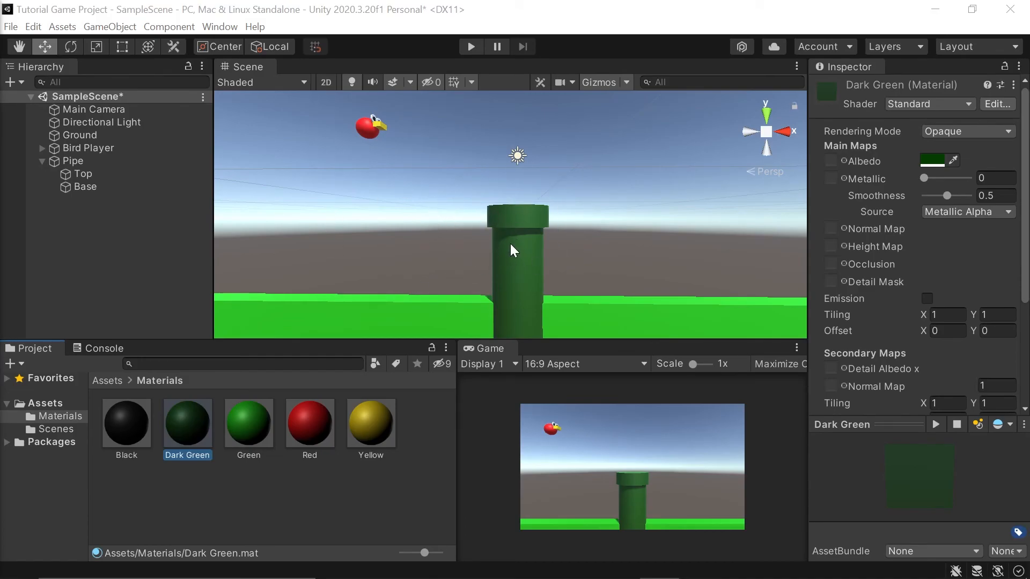
Step: Change the Main Camera's Clear Flags from Skybox to Solid Color
{"action": "left_click", "coordinate": [94, 109]}
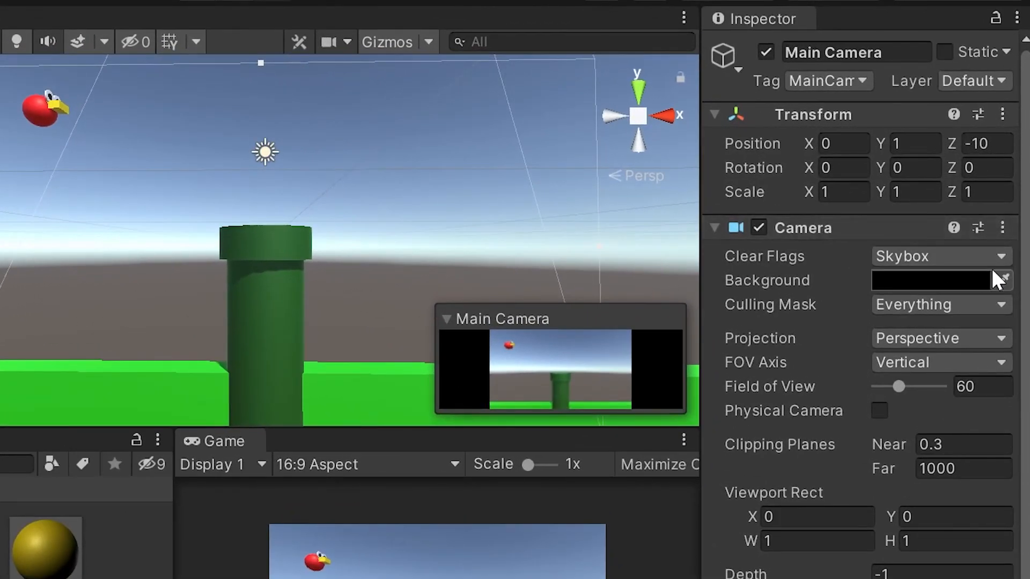
{"action": "left_click", "coordinate": [939, 256]}
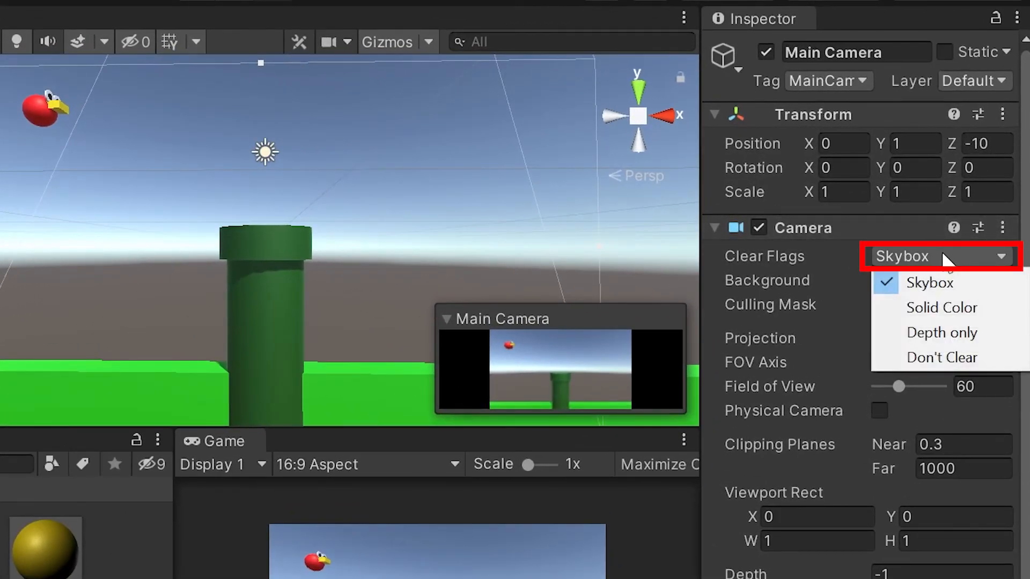
{"action": "mouse_move", "coordinate": [941, 308]}
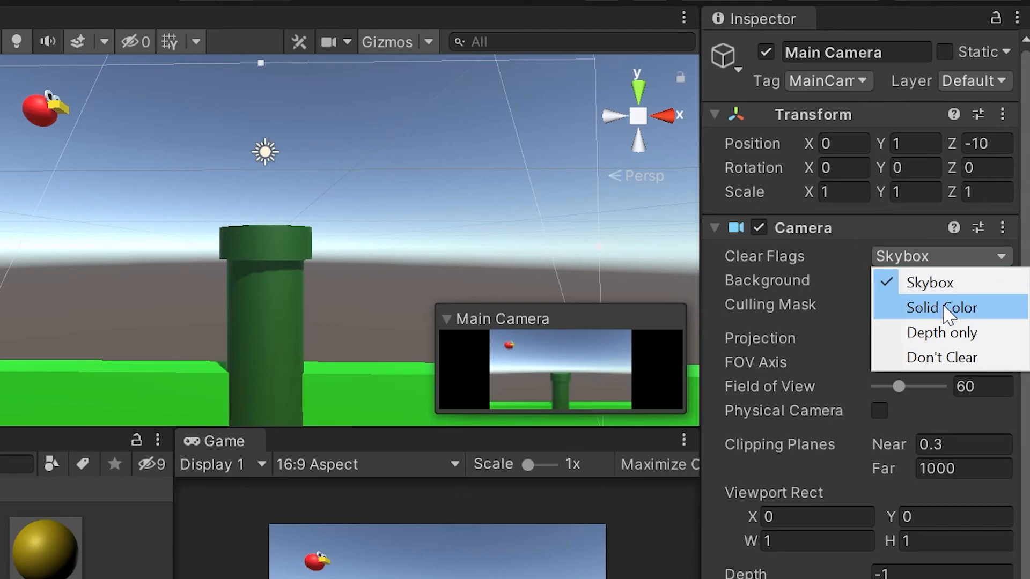
{"action": "left_click", "coordinate": [941, 307]}
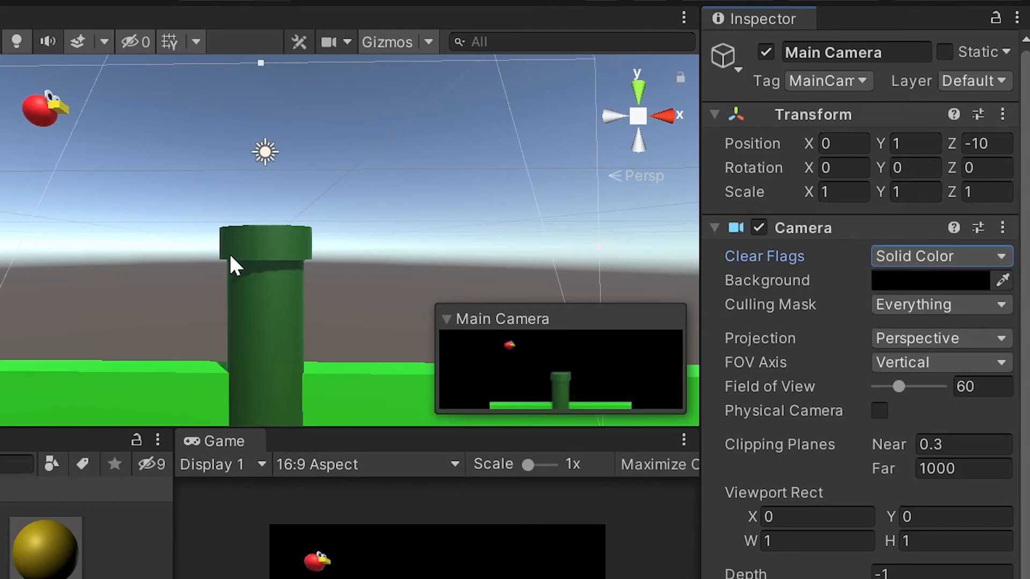
{"action": "mouse_move", "coordinate": [535, 516]}
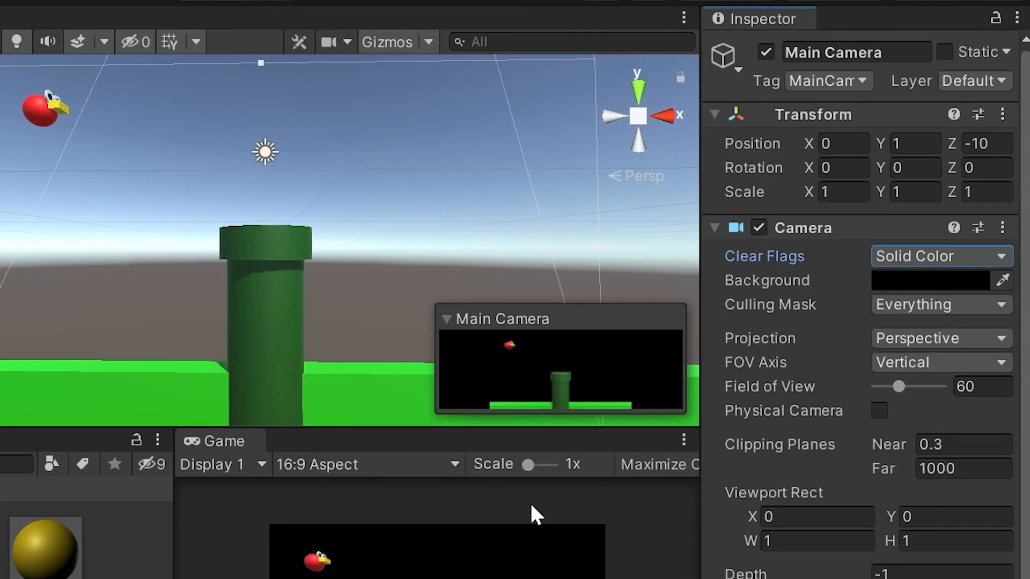
{"action": "scroll", "scroll_direction": "down", "scroll_amount": 3}
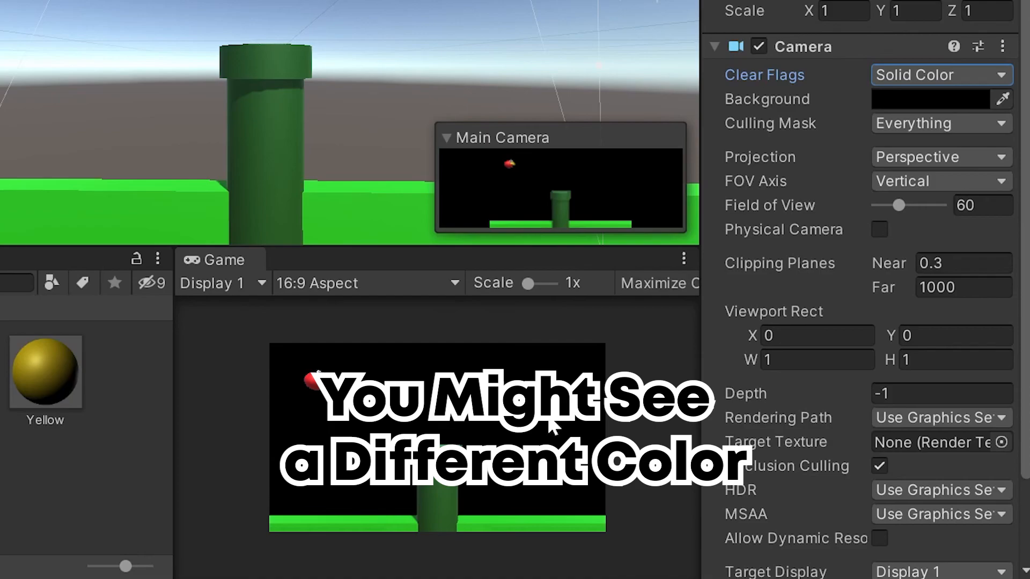
{"action": "mouse_move", "coordinate": [673, 191]}
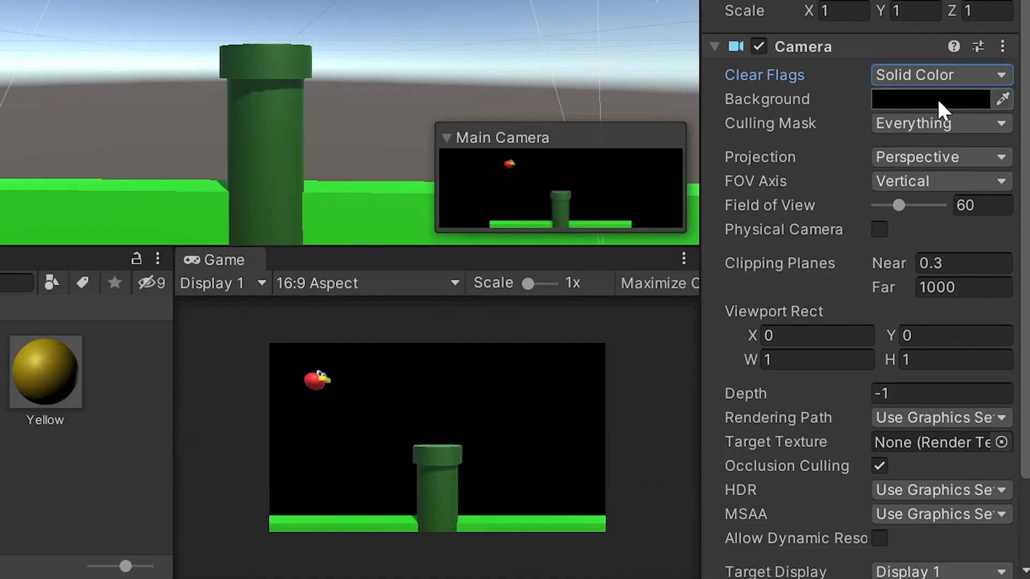
Step: Set the camera background colour's green channel to 17 for a very dark green backdrop
{"action": "left_click", "coordinate": [929, 99]}
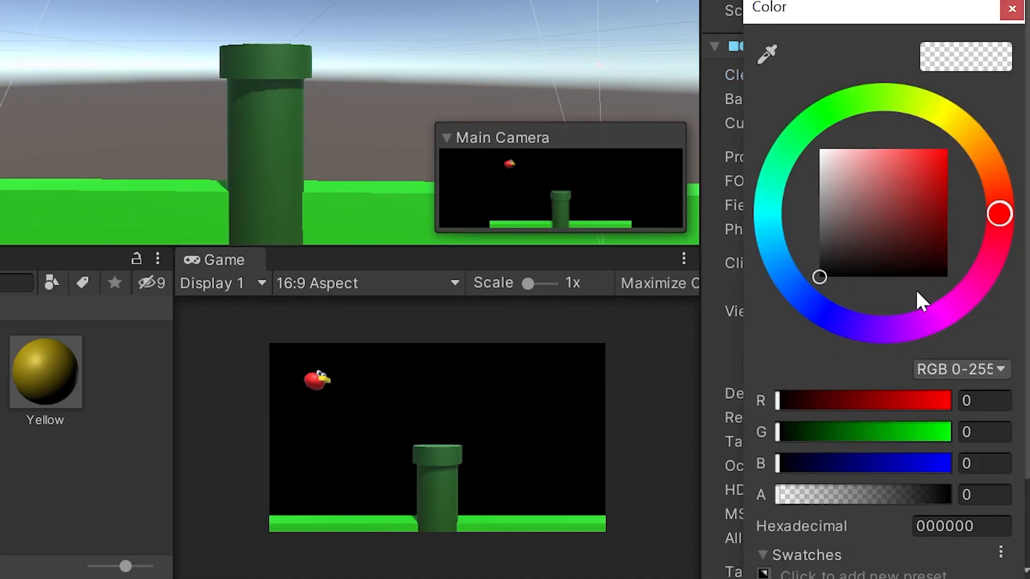
{"action": "left_click", "coordinate": [768, 205]}
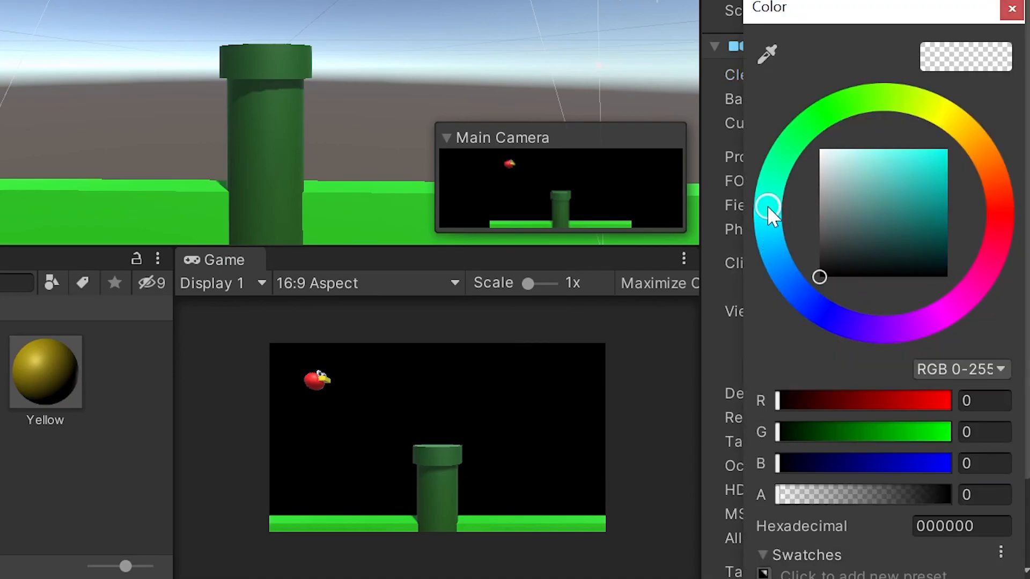
{"action": "left_click", "coordinate": [998, 213]}
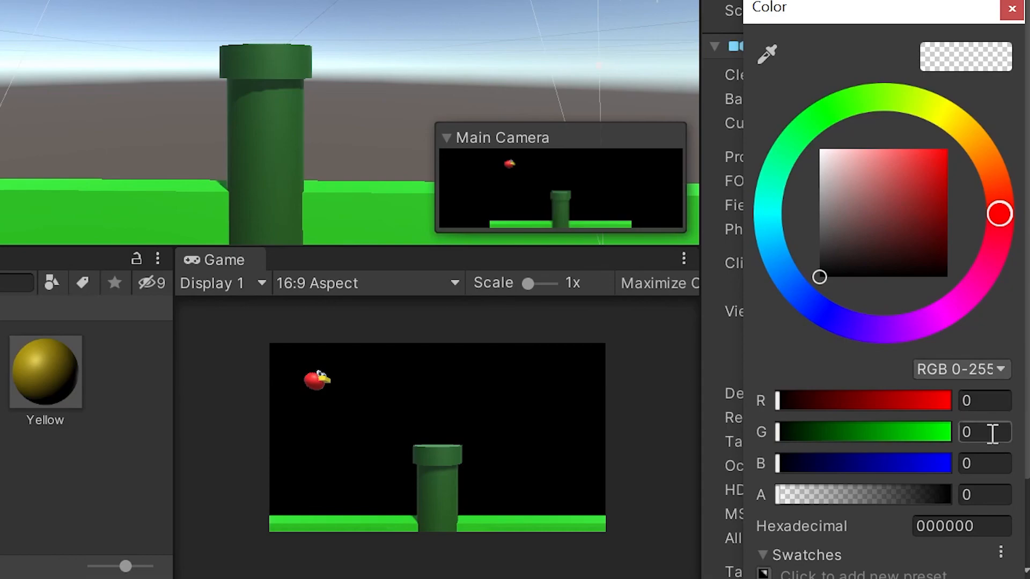
{"action": "type", "text": "17"}
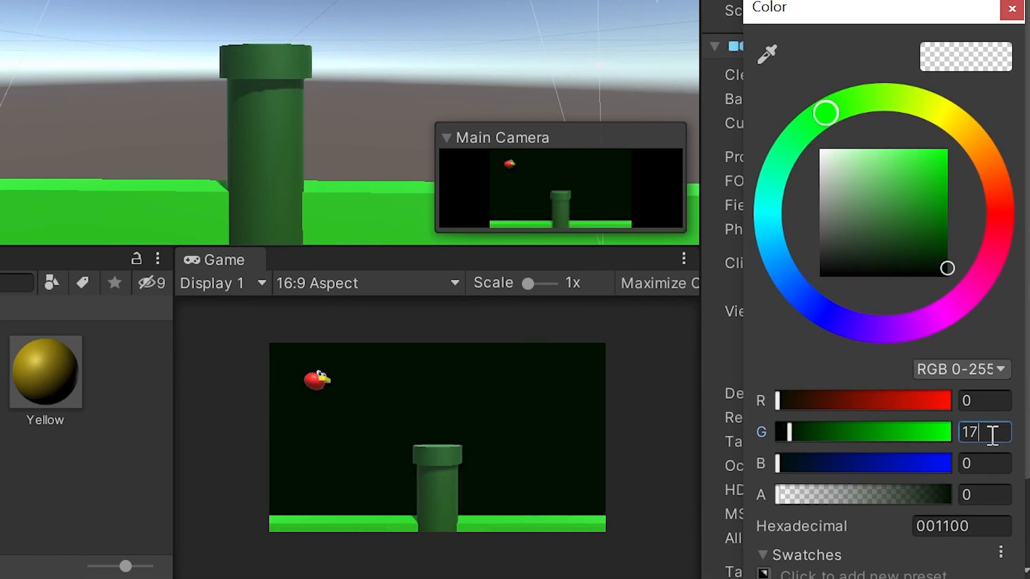